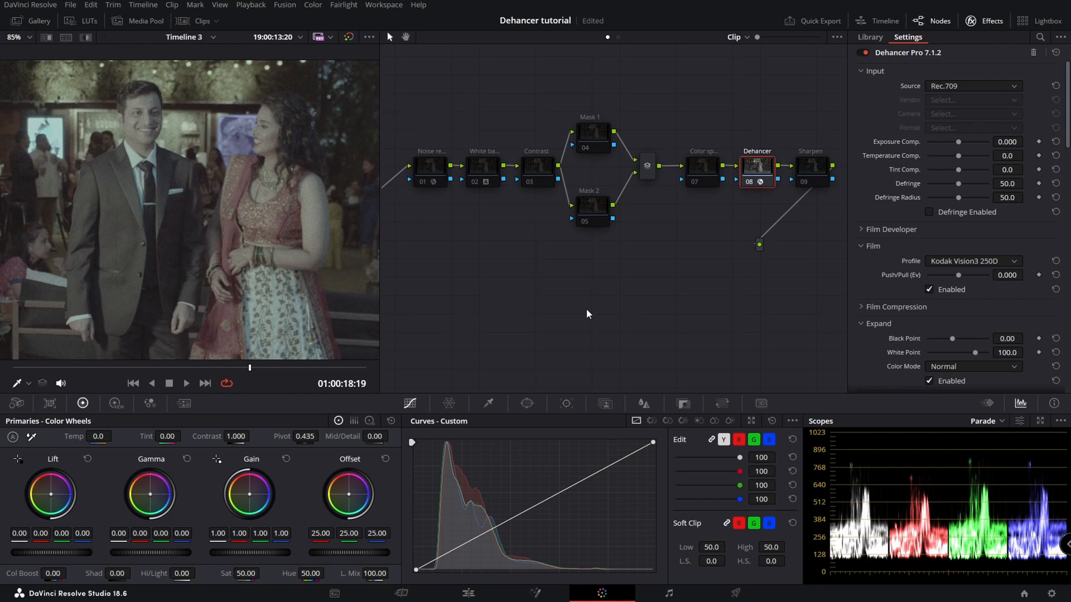
pyautogui.moveTo(519, 179)
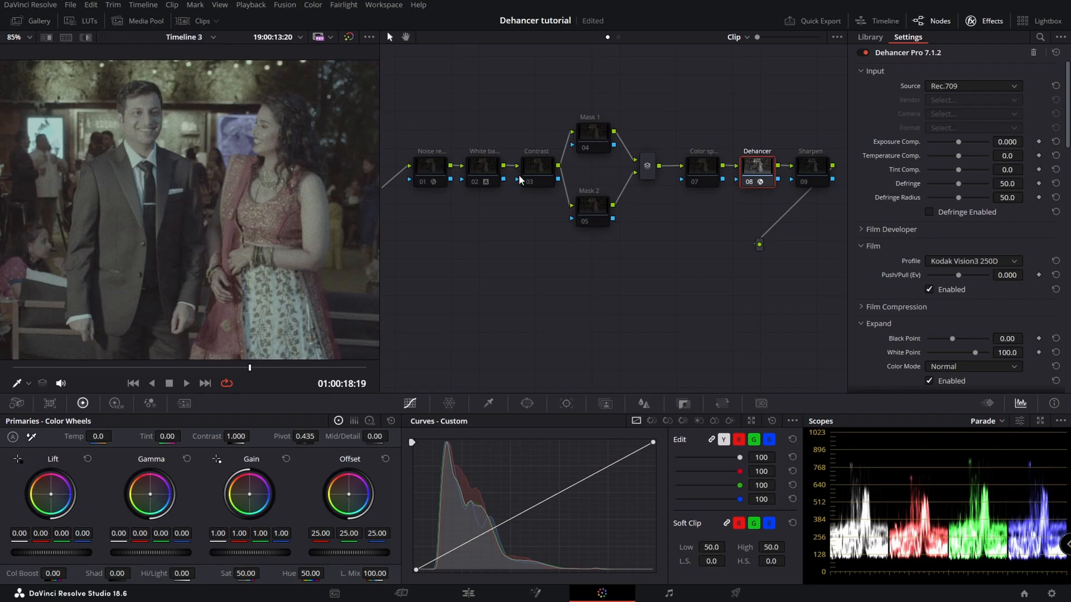
pyautogui.moveTo(501, 134)
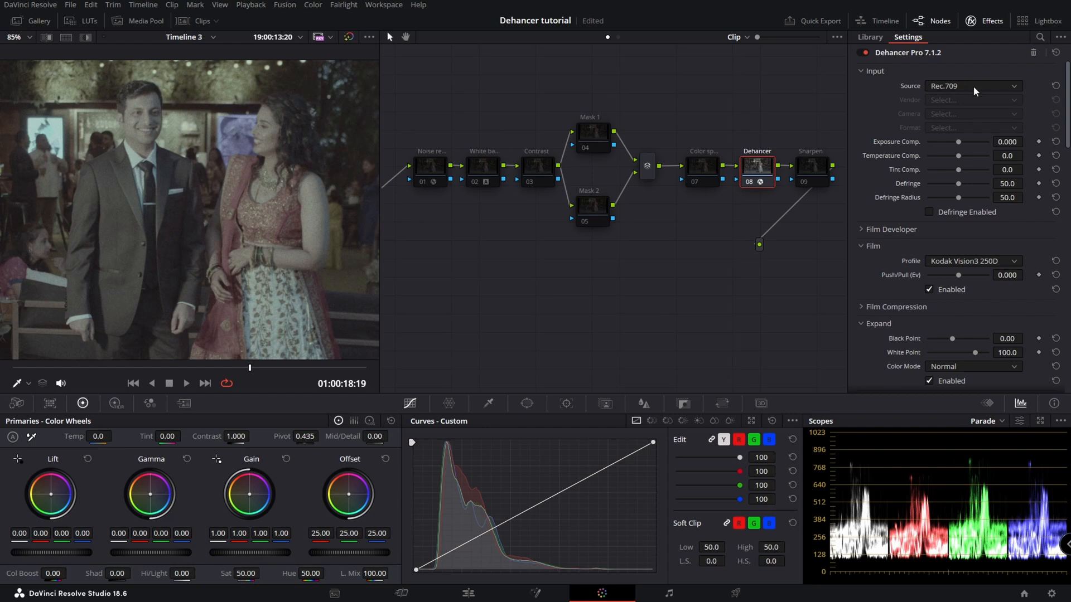
pyautogui.moveTo(1056, 56)
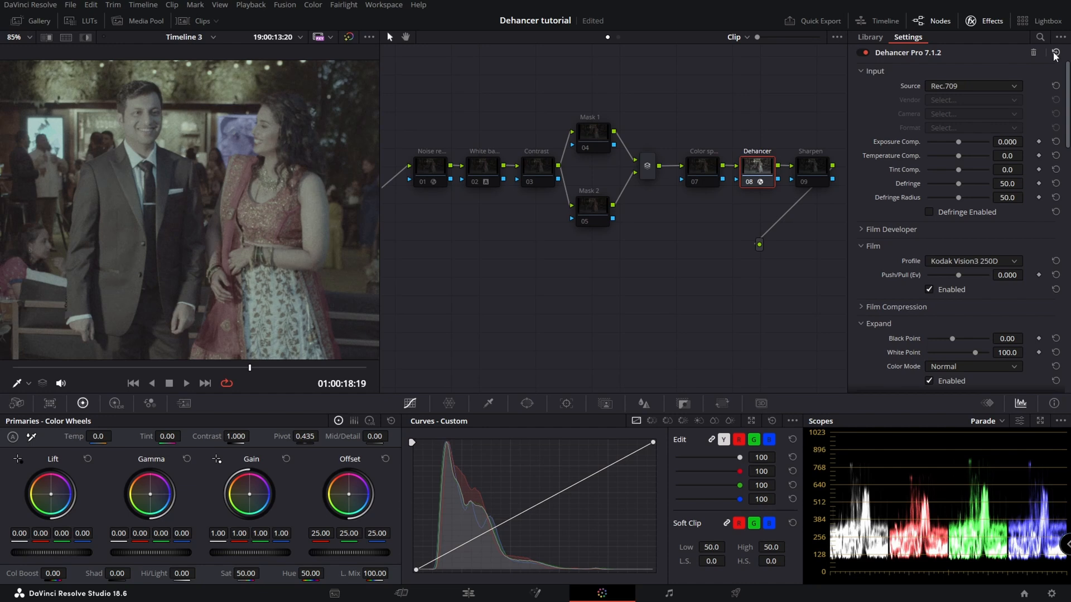
# Set Dehancer's input source to Choose Camera: Blackmagic Design Pocket Cinema Camera 6K
pyautogui.click(973, 86)
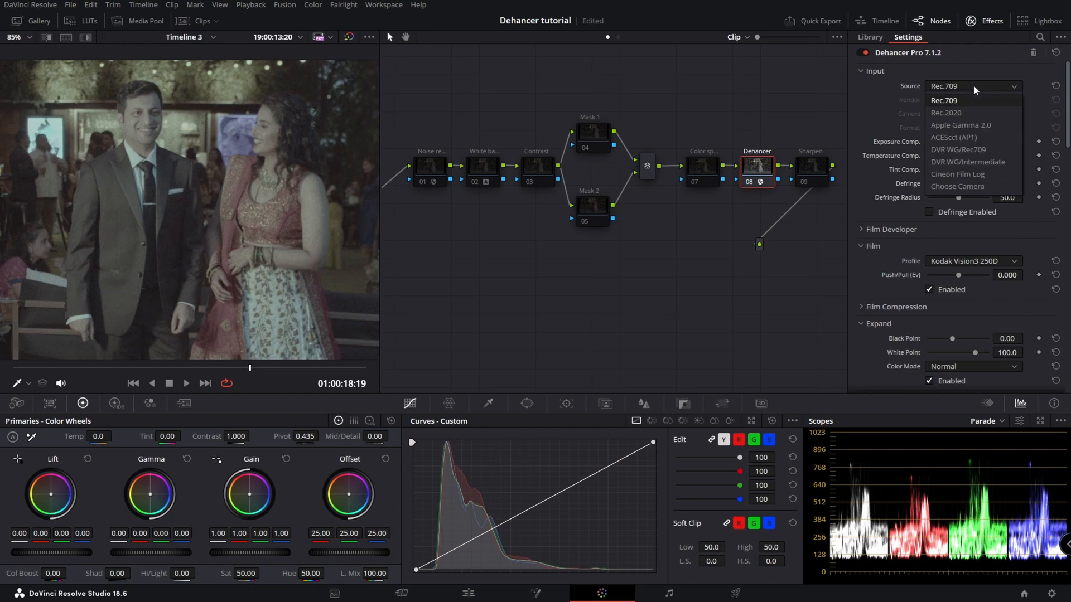
pyautogui.click(958, 186)
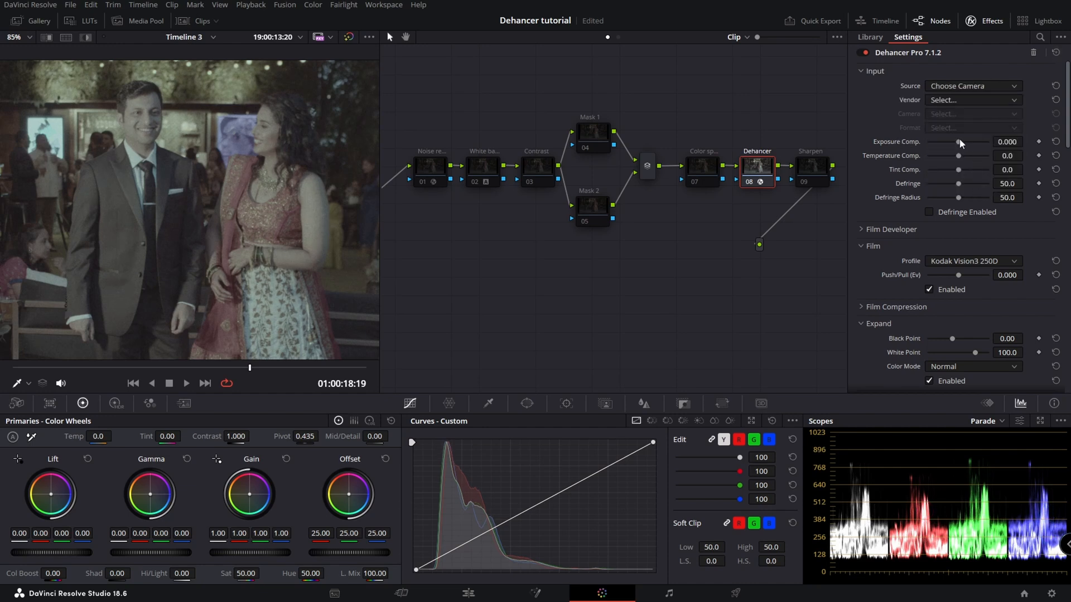
pyautogui.click(969, 113)
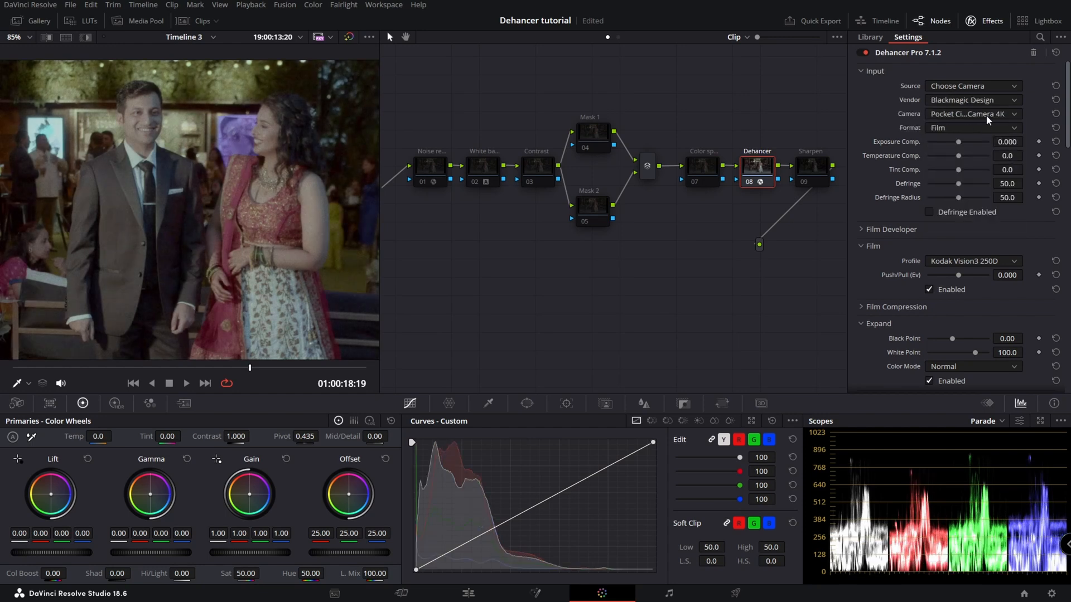
pyautogui.moveTo(972, 114)
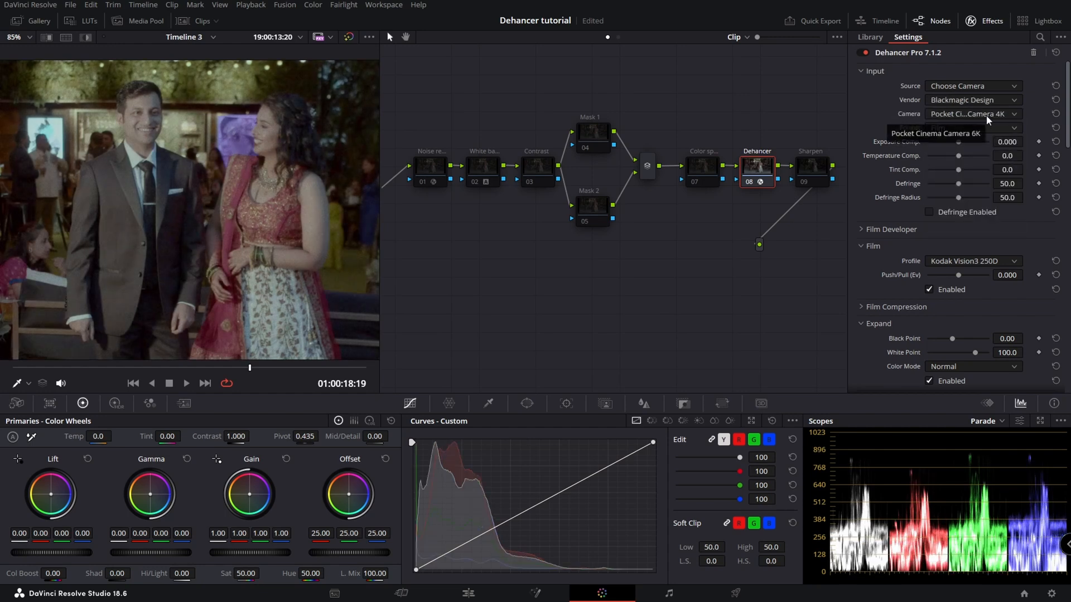
pyautogui.click(973, 114)
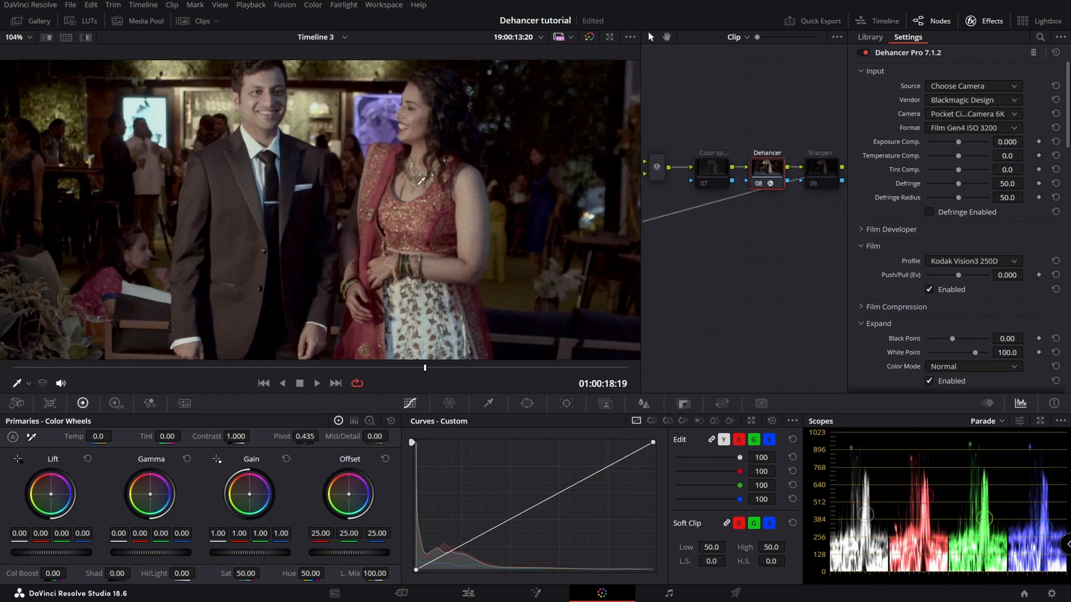
# Set the recording format to Film Gen5 ISO 3200 after trying Film Gen4 ISO 400
pyautogui.click(973, 127)
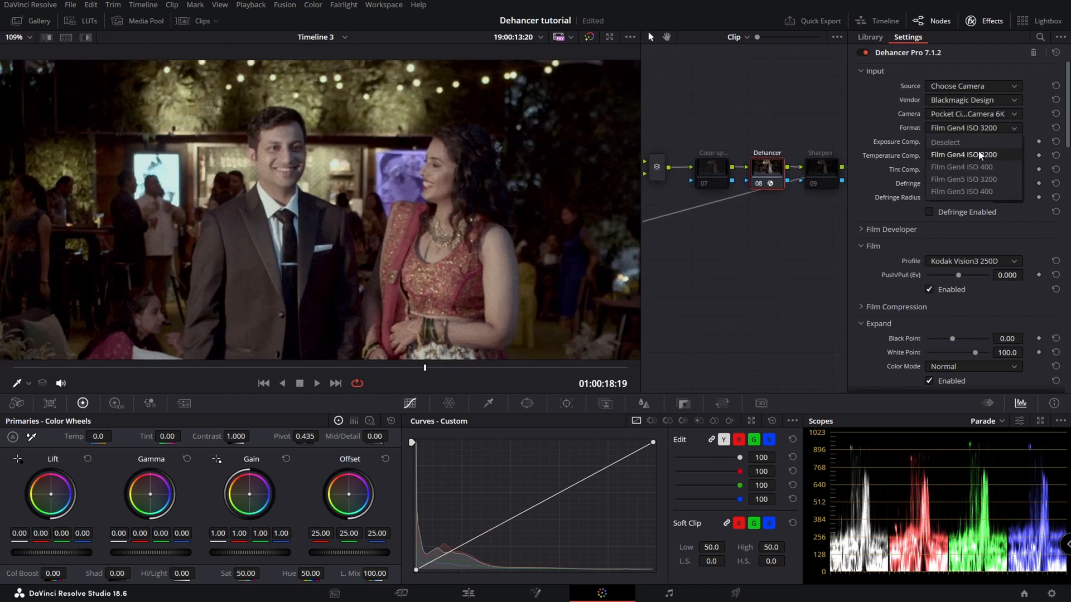
pyautogui.click(965, 154)
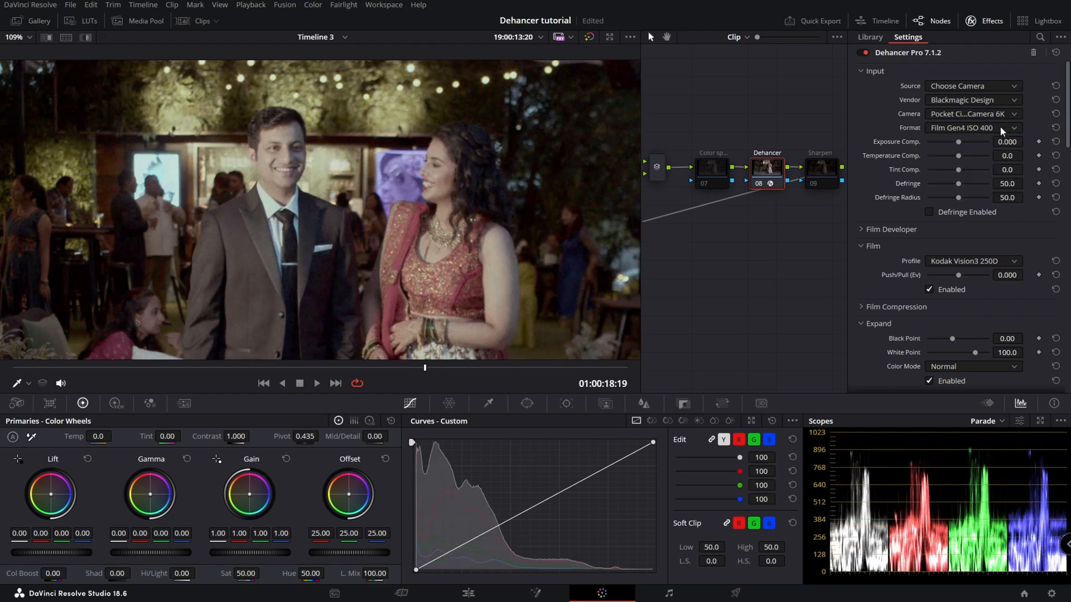
pyautogui.click(999, 127)
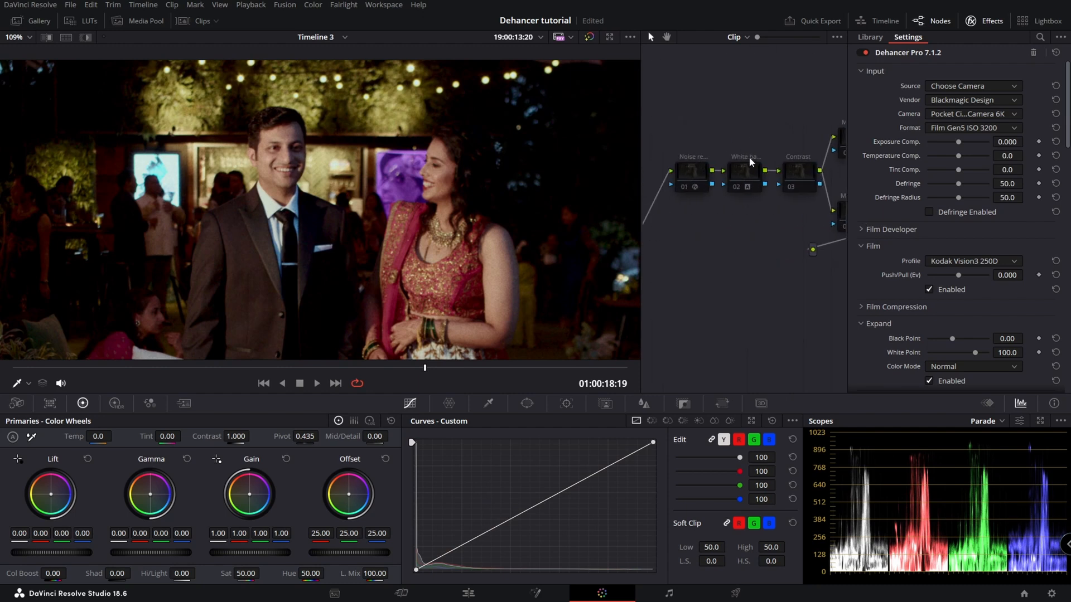
pyautogui.moveTo(744, 171)
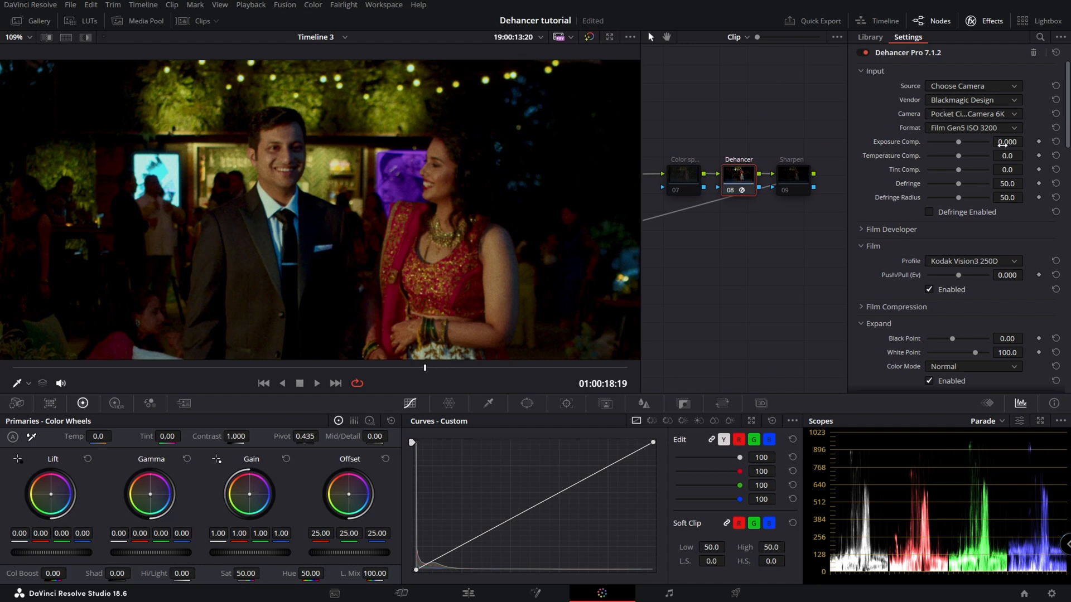
# Raise Dehancer's Exposure Comp. to about one stop, settling at 1.017
pyautogui.moveTo(960, 142); pyautogui.dragTo(968, 142)
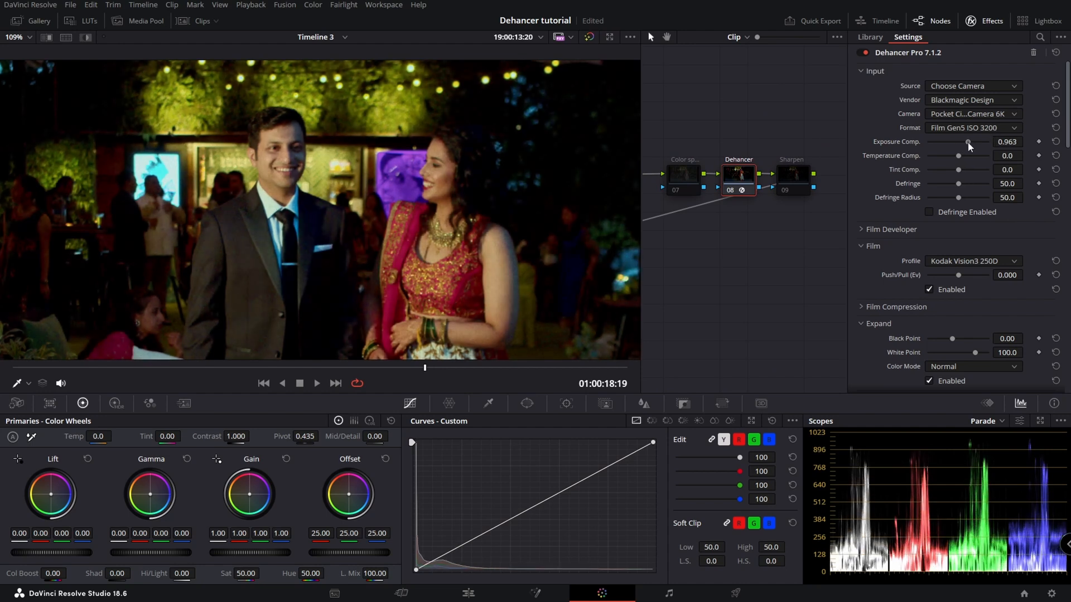
pyautogui.moveTo(968, 142); pyautogui.dragTo(973, 141)
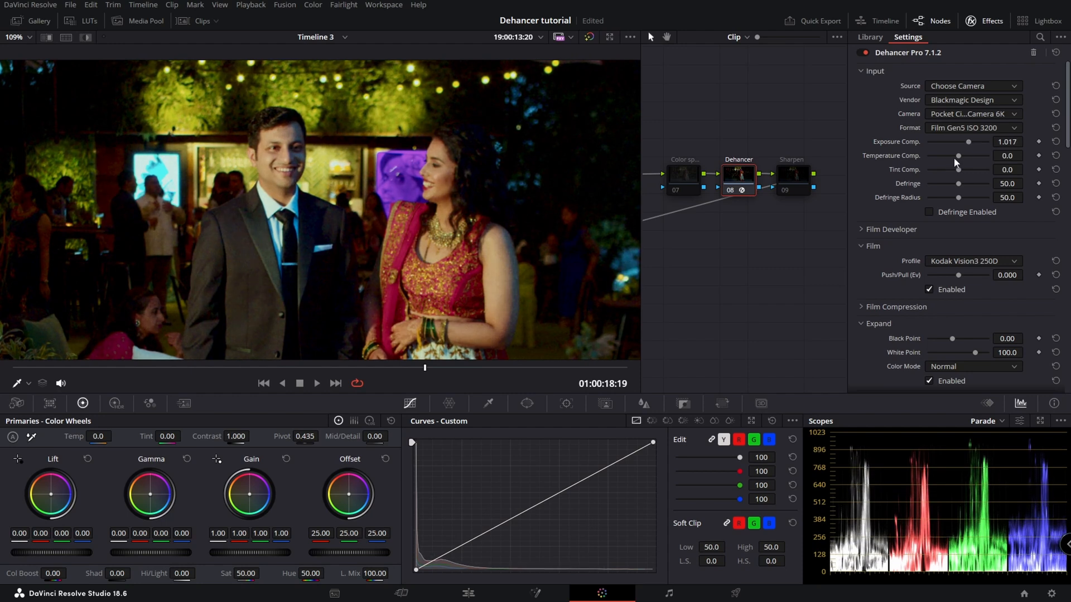
pyautogui.moveTo(962, 157); pyautogui.dragTo(956, 156)
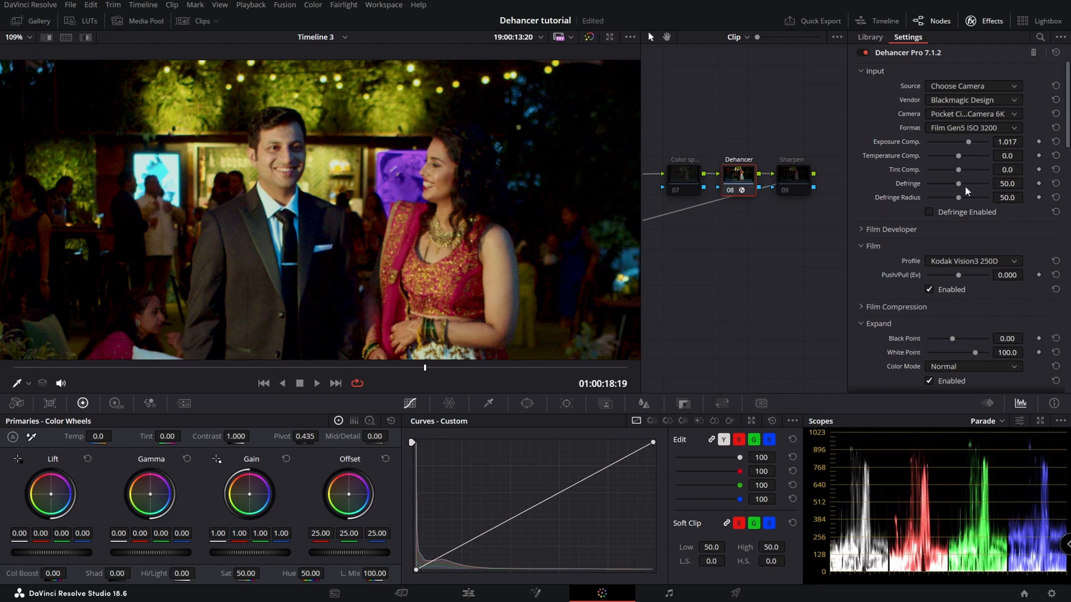
# Trial the Defringe amount and radius sliders, returning radius to 50 with defringe enabled
pyautogui.moveTo(958, 183); pyautogui.dragTo(944, 183)
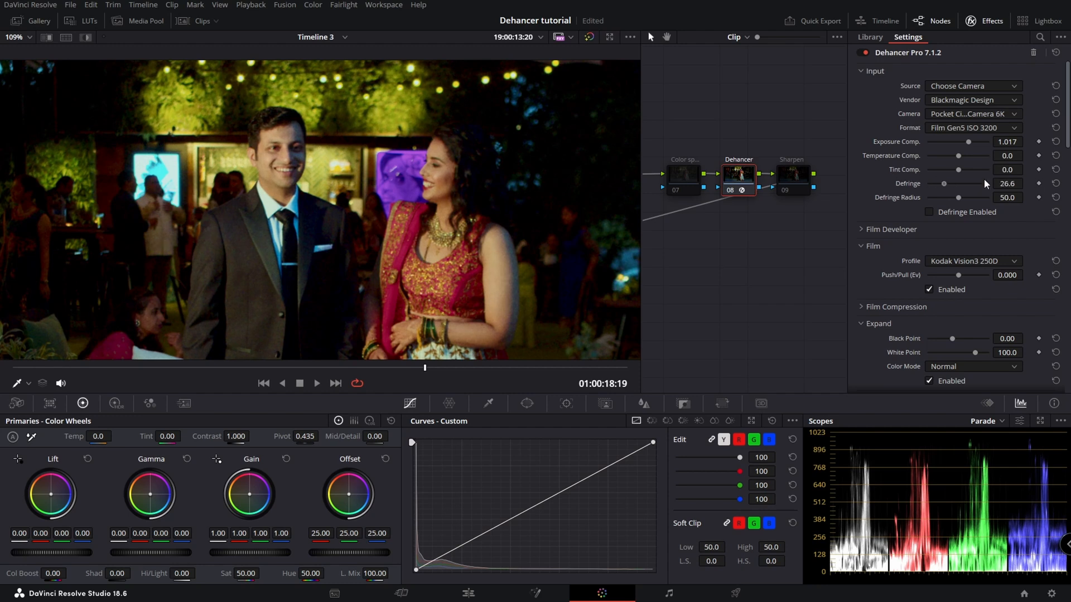
pyautogui.moveTo(943, 183); pyautogui.dragTo(1004, 183)
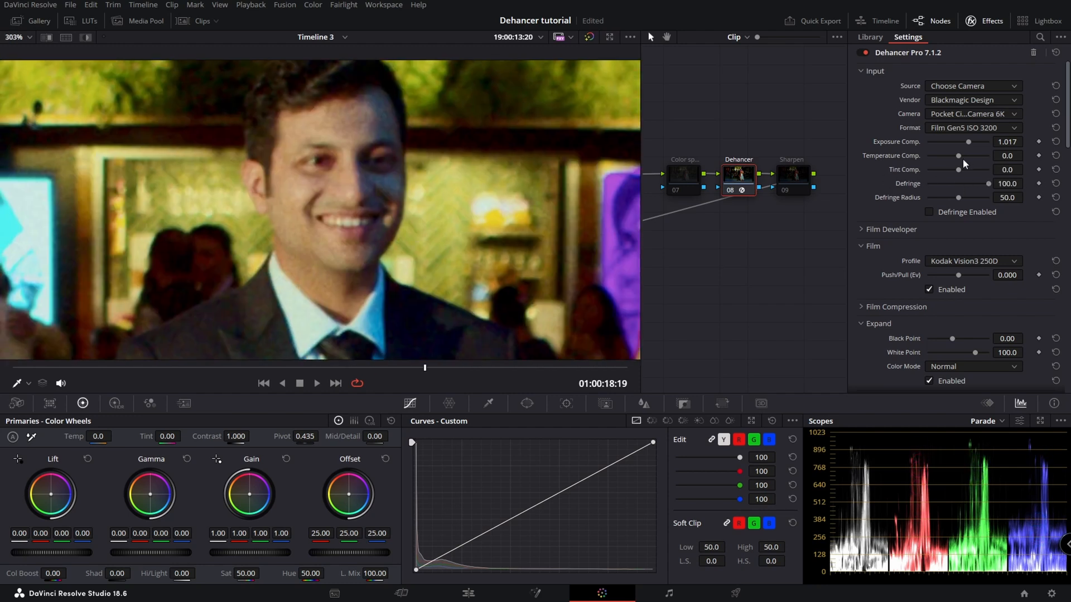
pyautogui.moveTo(990, 183); pyautogui.dragTo(958, 183)
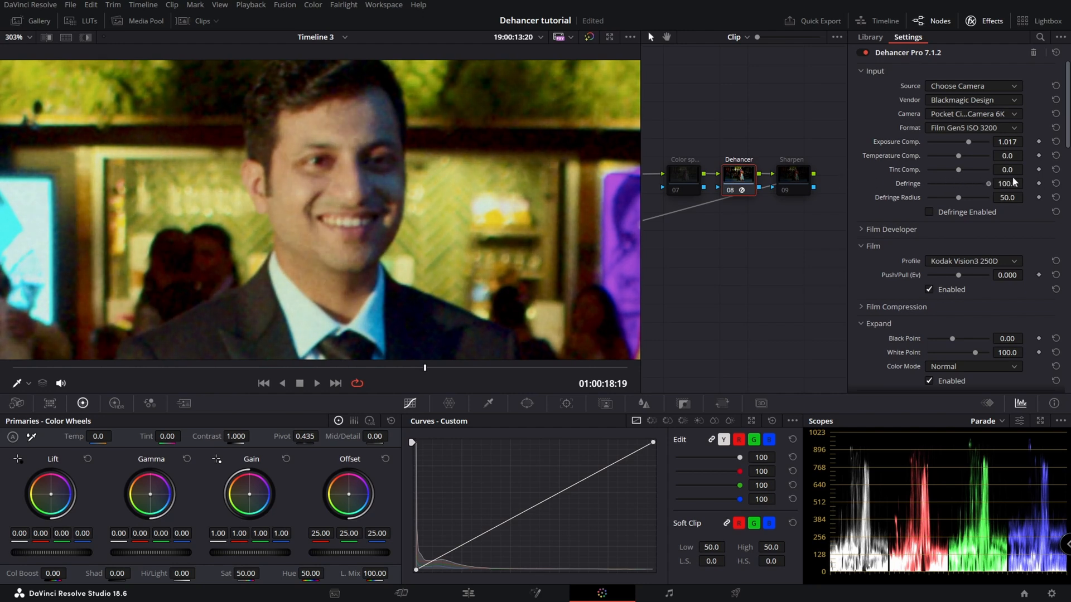
pyautogui.moveTo(988, 183); pyautogui.dragTo(960, 183)
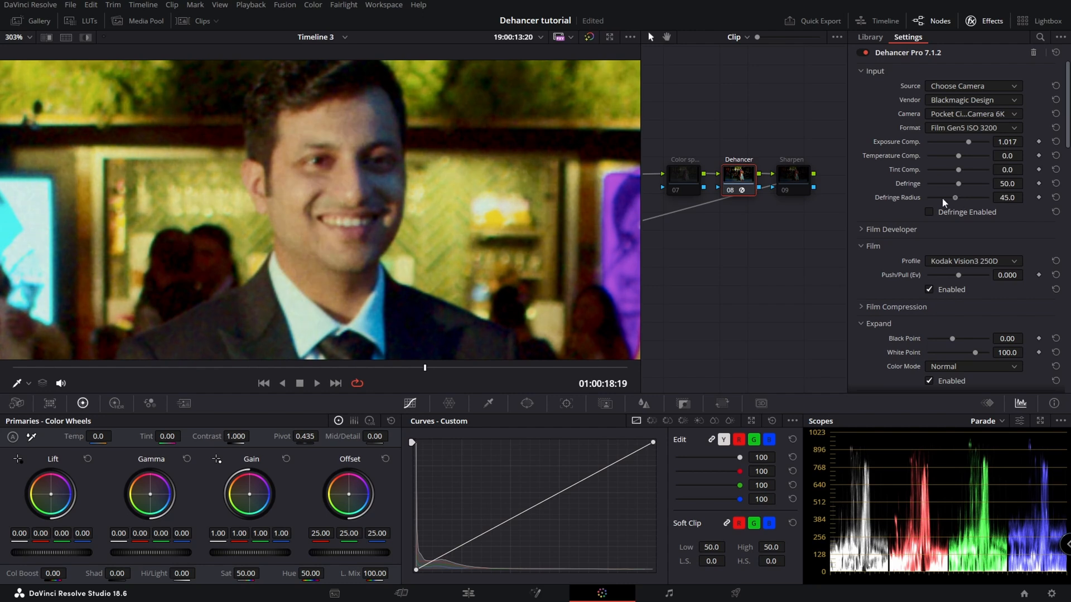
pyautogui.moveTo(959, 184); pyautogui.dragTo(985, 184)
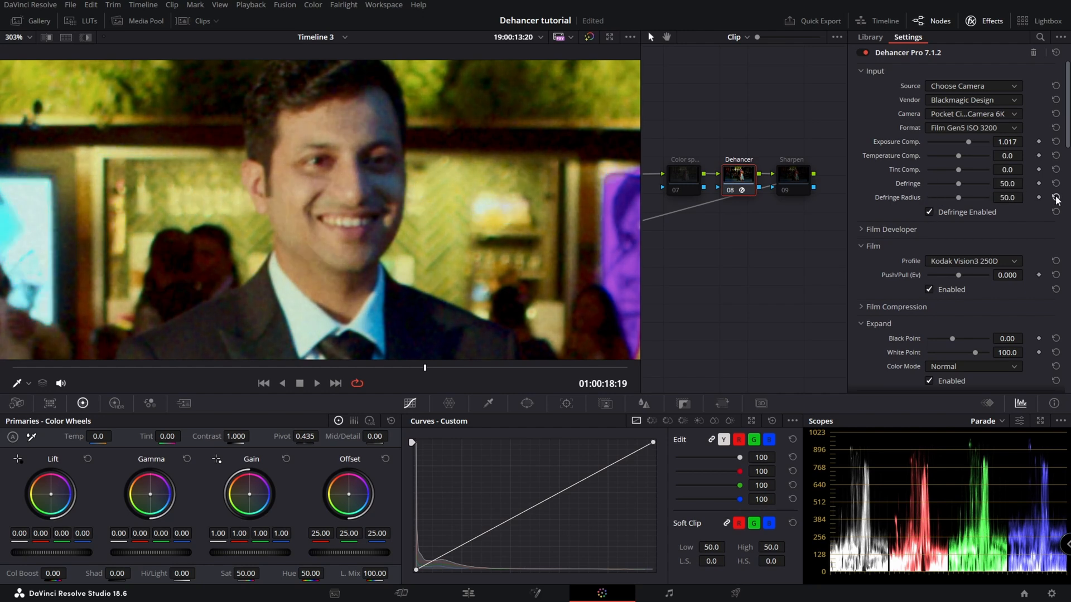
# Expand Film Developer, trial Contrast Boost at maximum and Gamma Correction 50, then reset
pyautogui.click(929, 212)
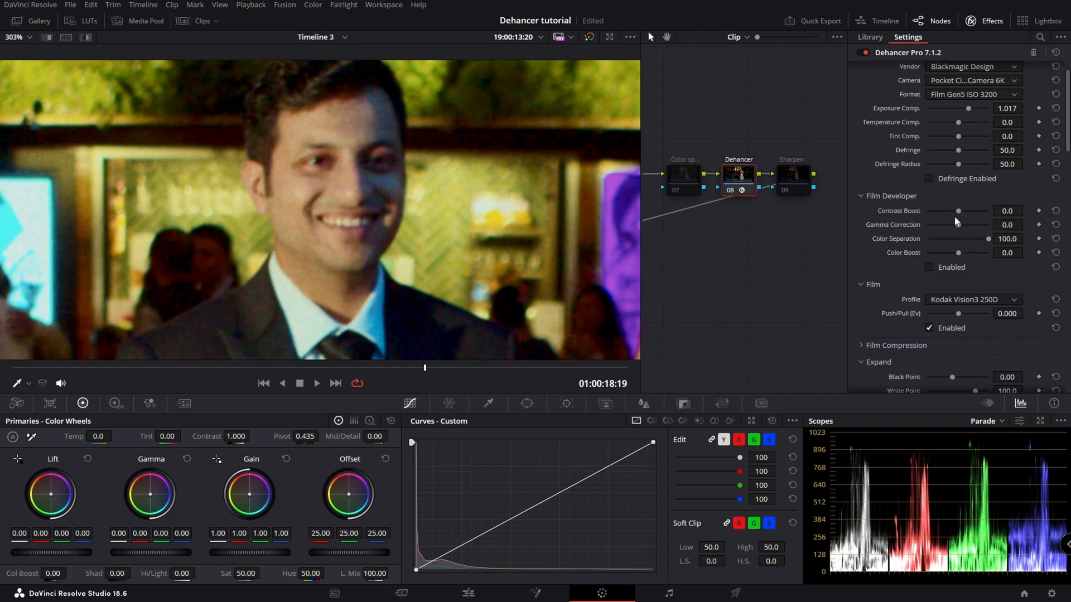
pyautogui.moveTo(958, 210); pyautogui.dragTo(988, 211)
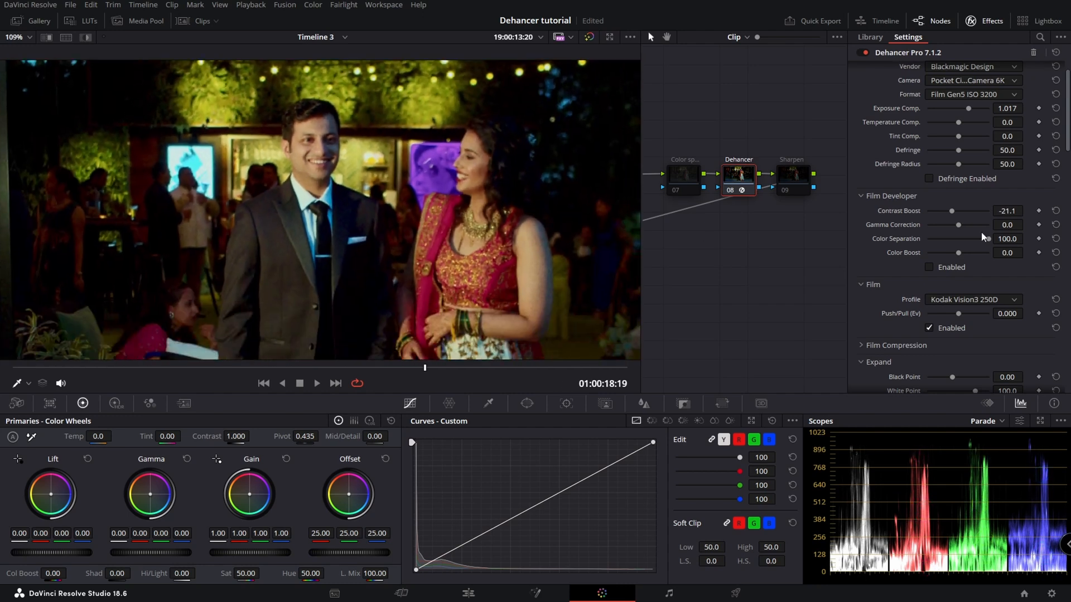
pyautogui.moveTo(951, 211); pyautogui.dragTo(989, 210)
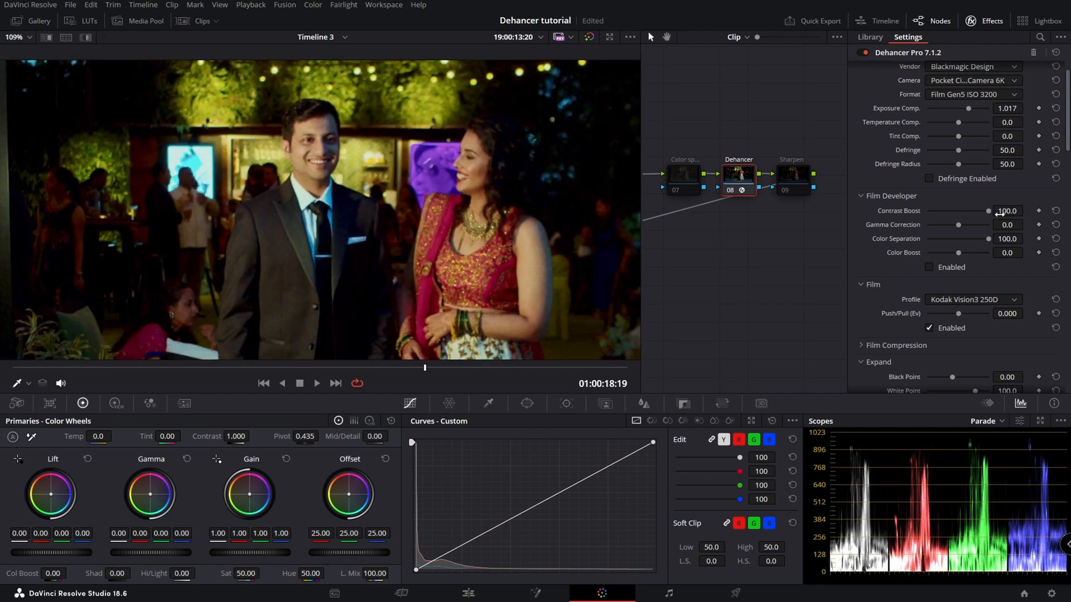
pyautogui.moveTo(959, 224); pyautogui.dragTo(930, 224)
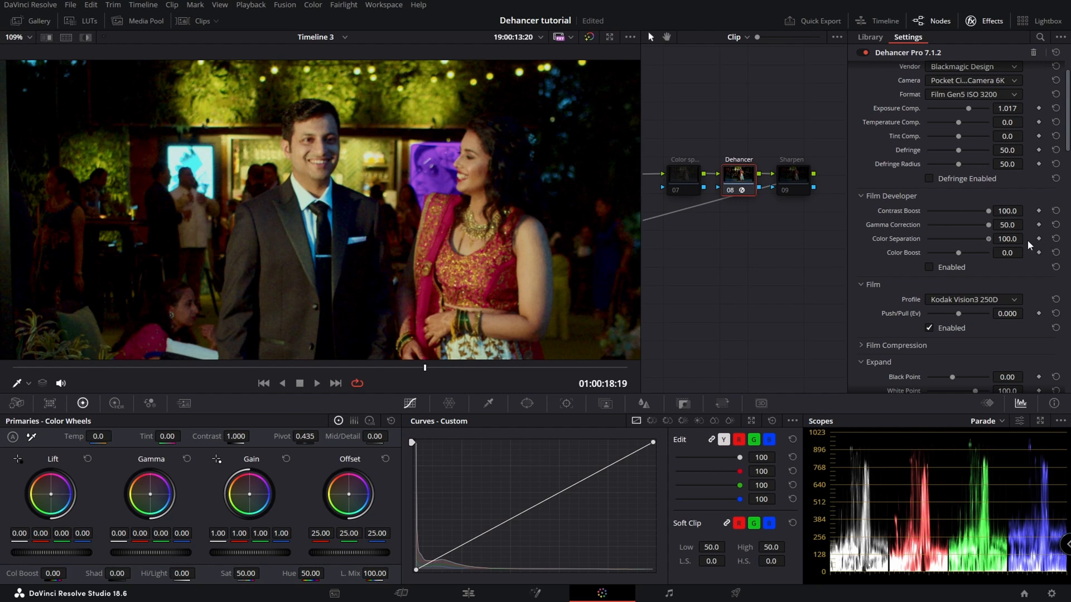
pyautogui.click(929, 266)
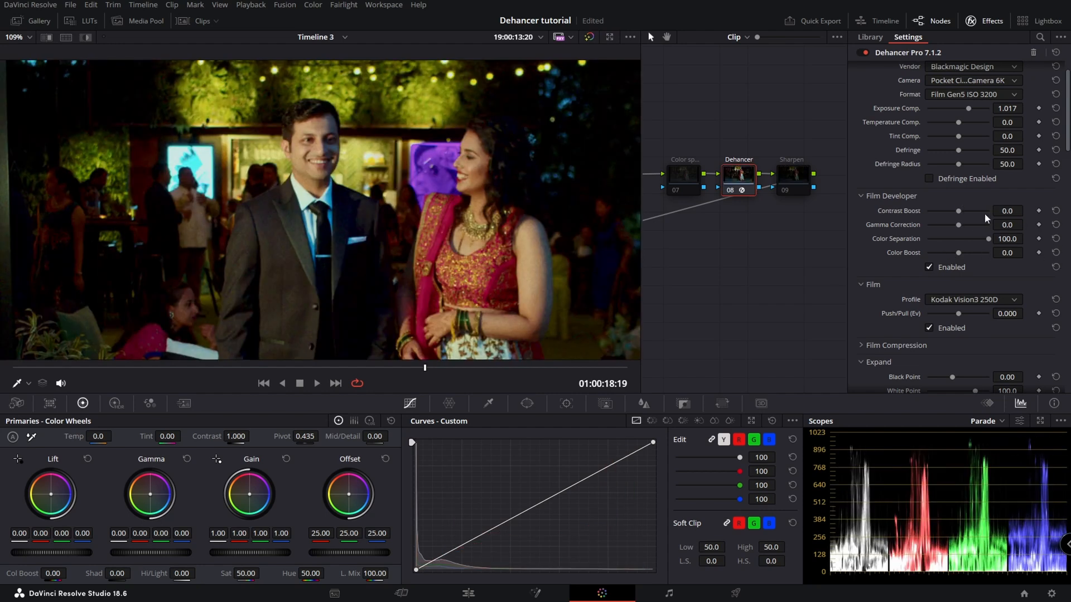
# Retest a slight contrast boost and gamma near 49, leaving the developer module unchecked
pyautogui.moveTo(960, 211); pyautogui.dragTo(965, 211)
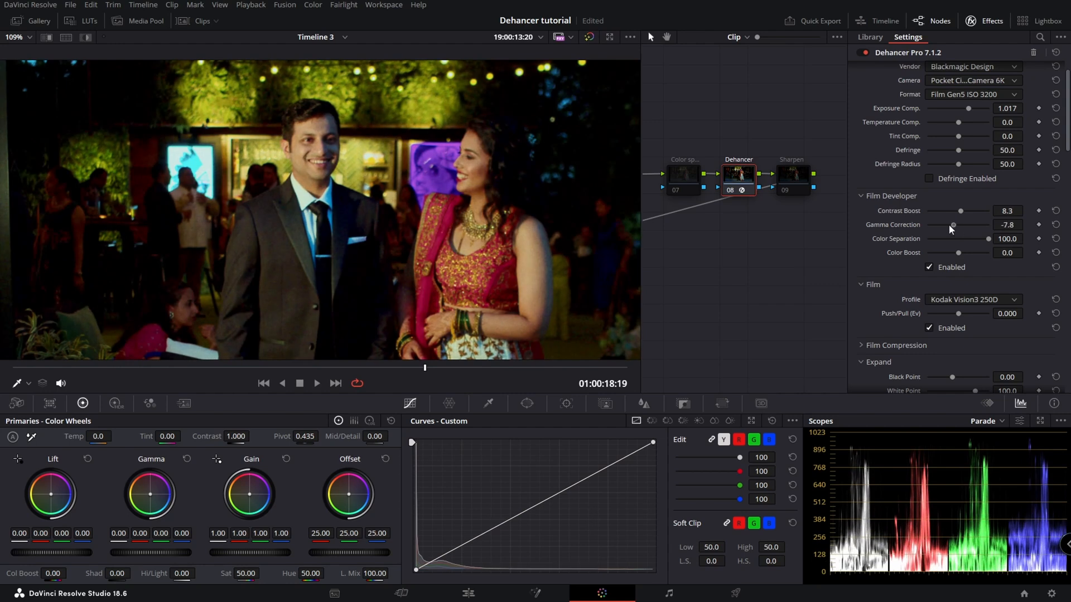
pyautogui.moveTo(952, 225); pyautogui.dragTo(988, 224)
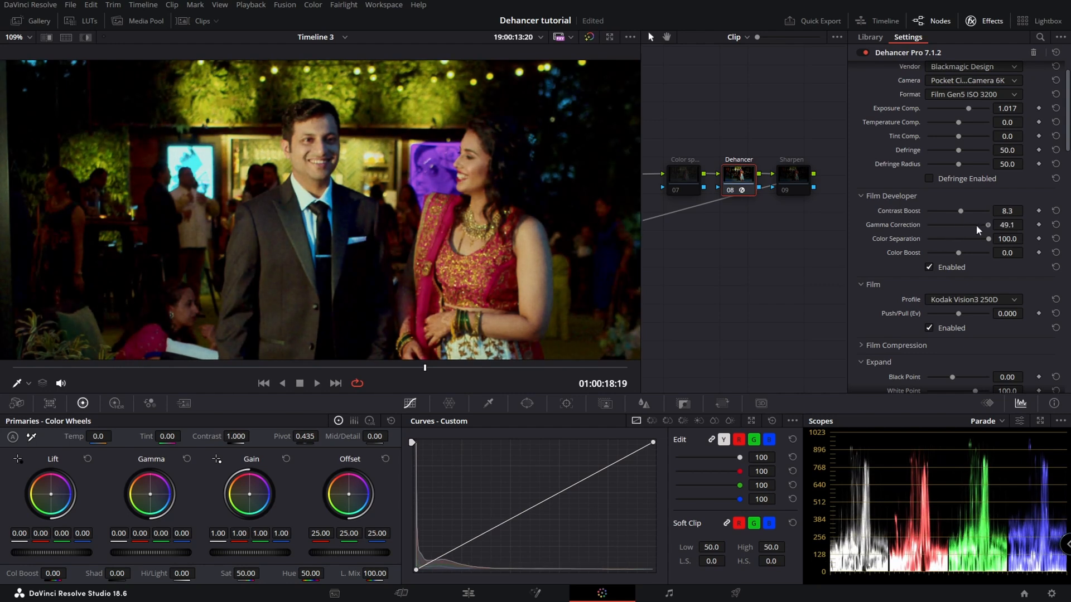
pyautogui.moveTo(988, 239); pyautogui.dragTo(948, 239)
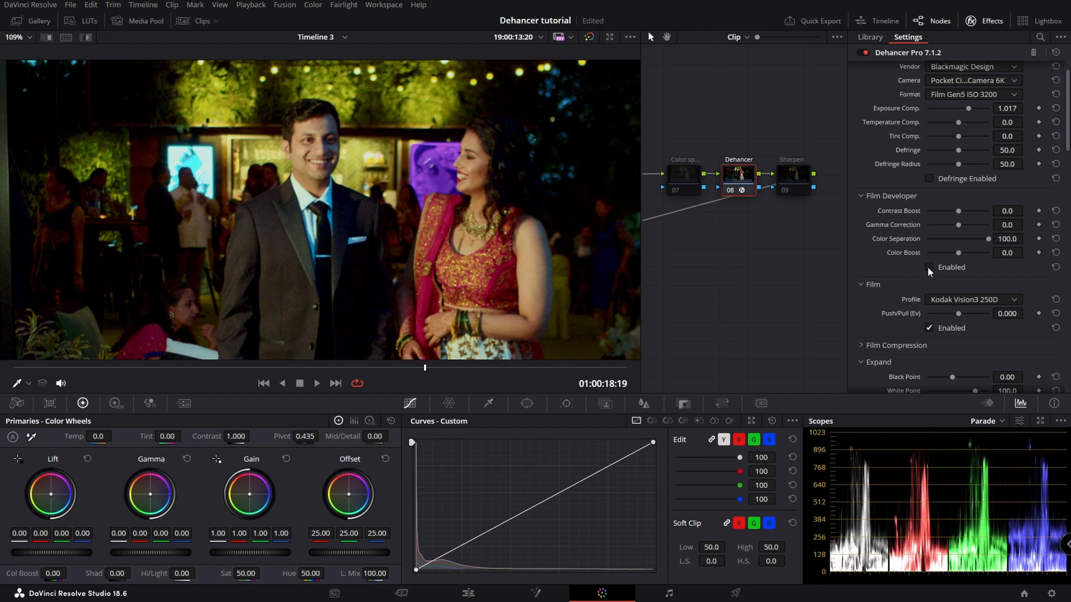
# Keep the Kodak Vision3 250D profile and toggle film emulation on and off to compare
pyautogui.click(972, 232)
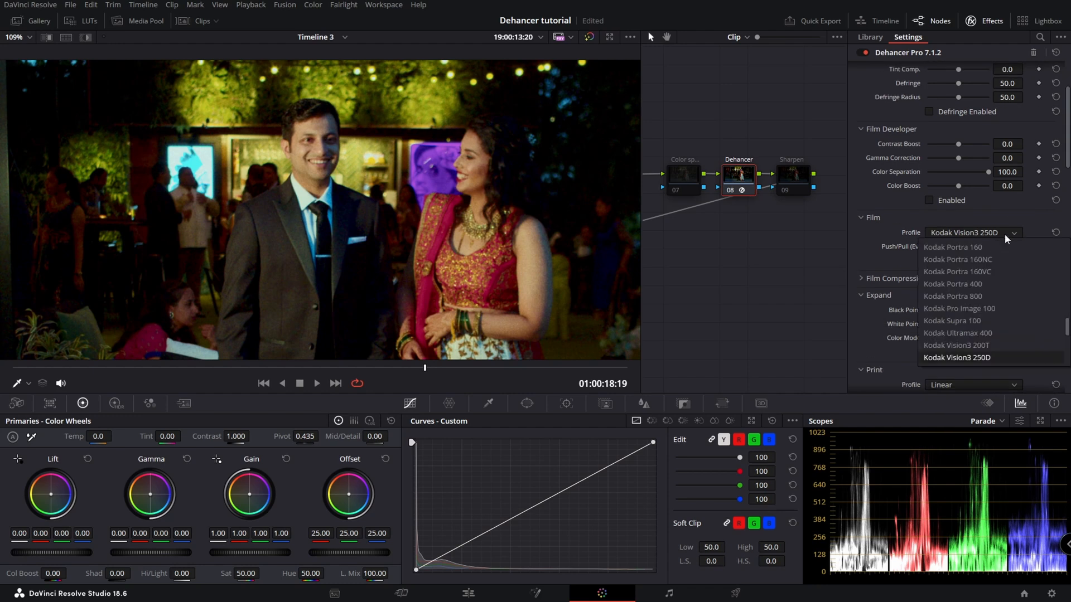
pyautogui.click(956, 357)
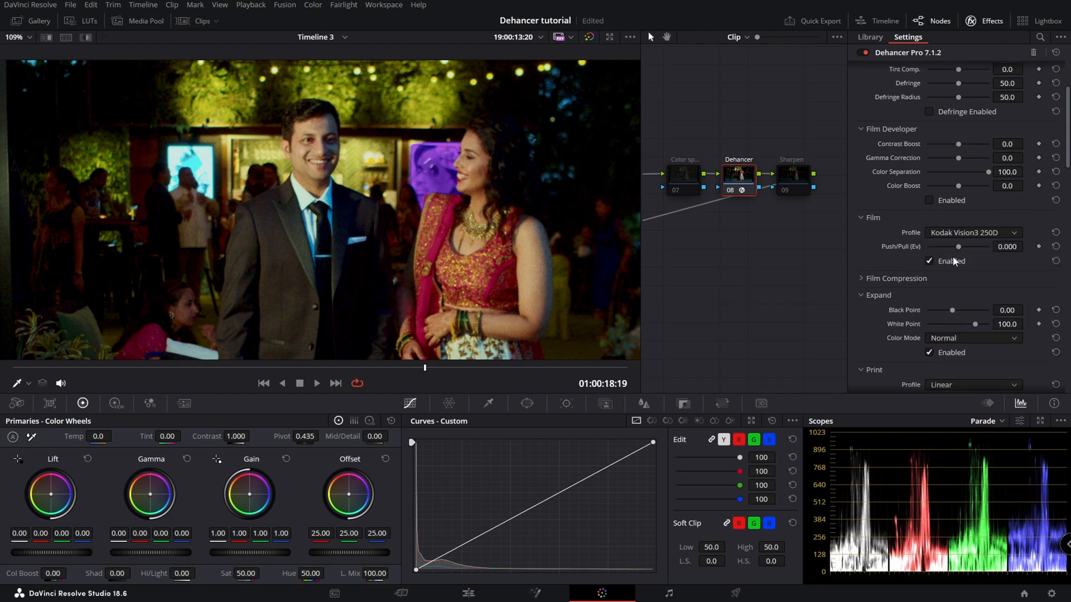
pyautogui.moveTo(997, 236)
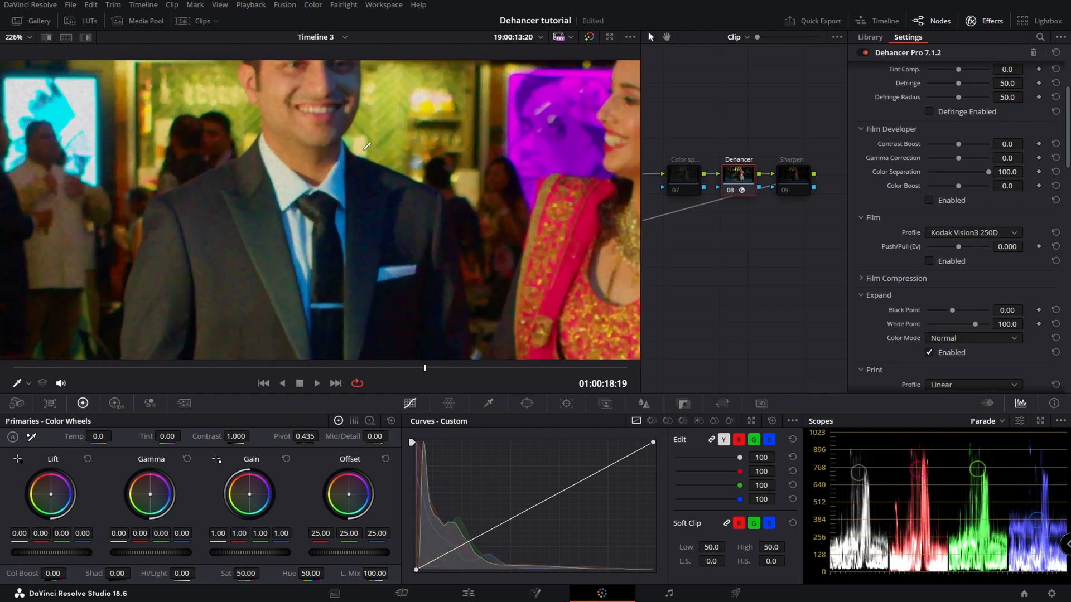
pyautogui.click(929, 261)
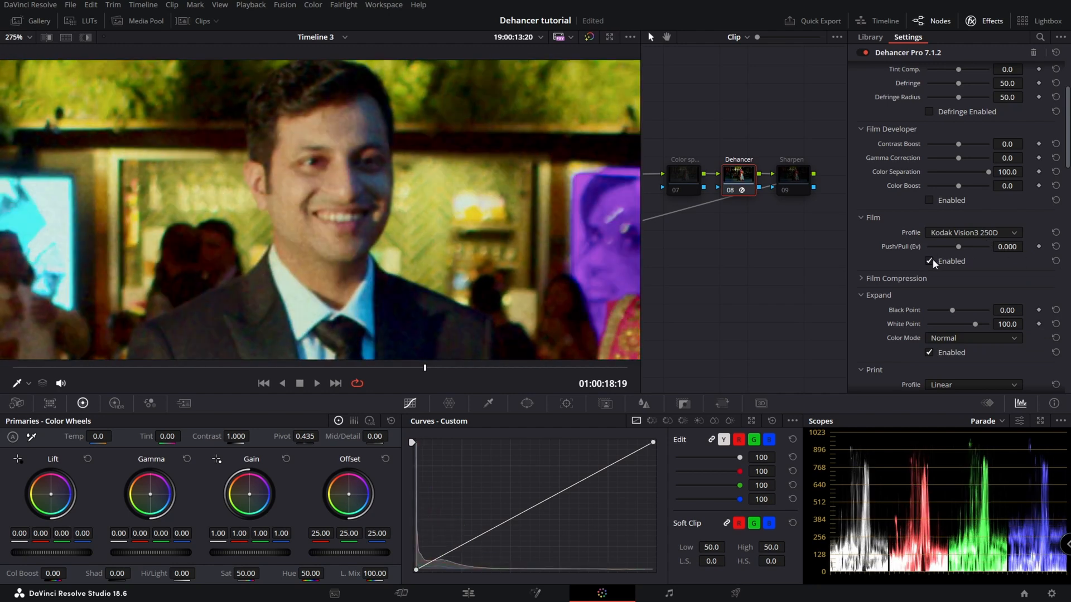
pyautogui.click(930, 261)
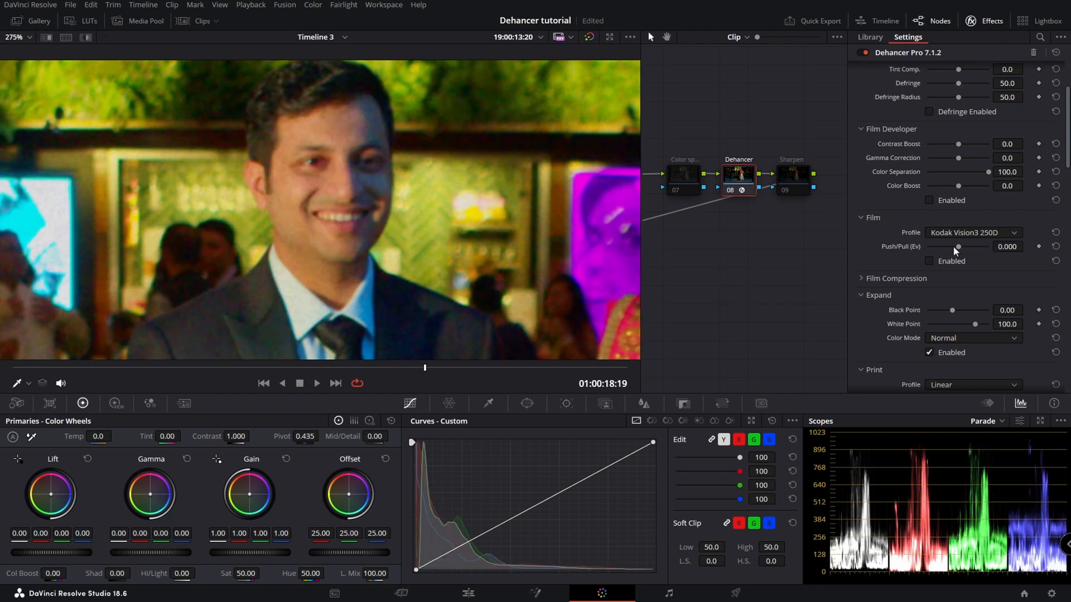
# Try Adox, Agfacolor and Fujifilm FP-100c stocks, then choose Fujicolor Superia 1600
pyautogui.click(972, 232)
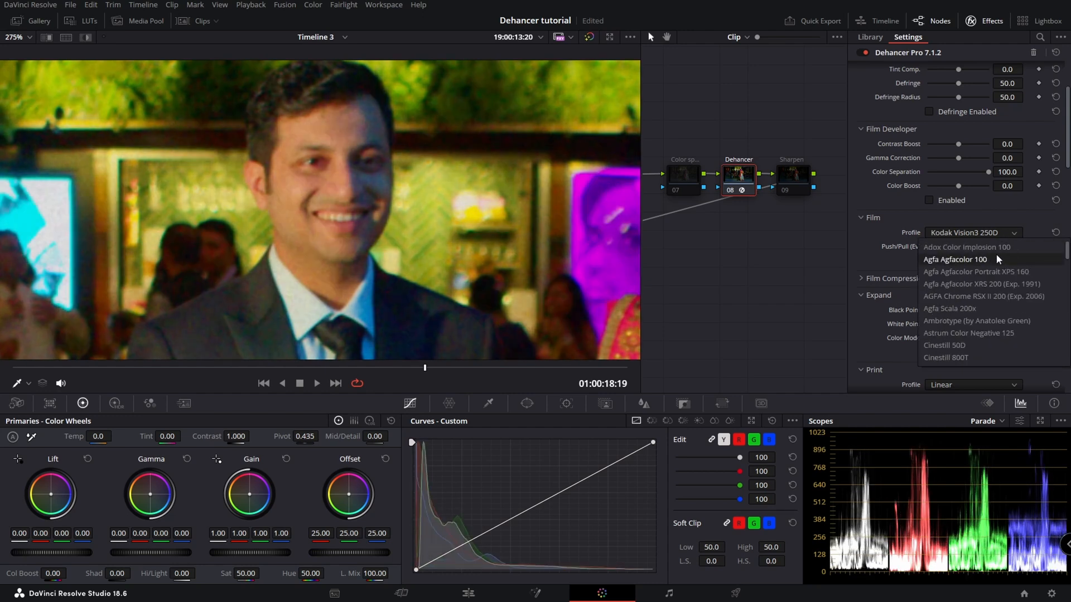
pyautogui.click(966, 247)
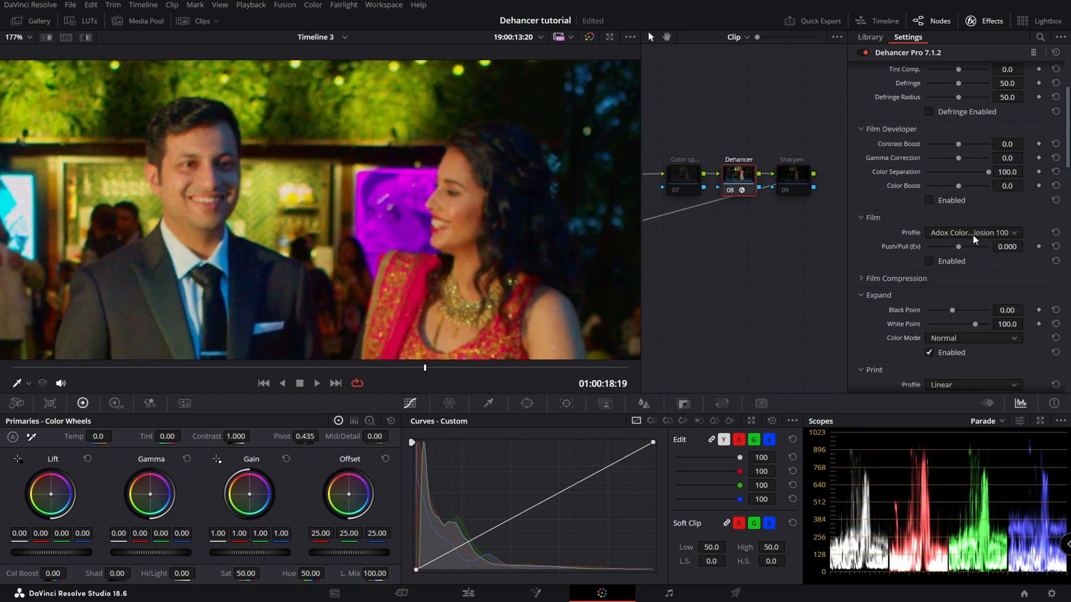
pyautogui.click(972, 232)
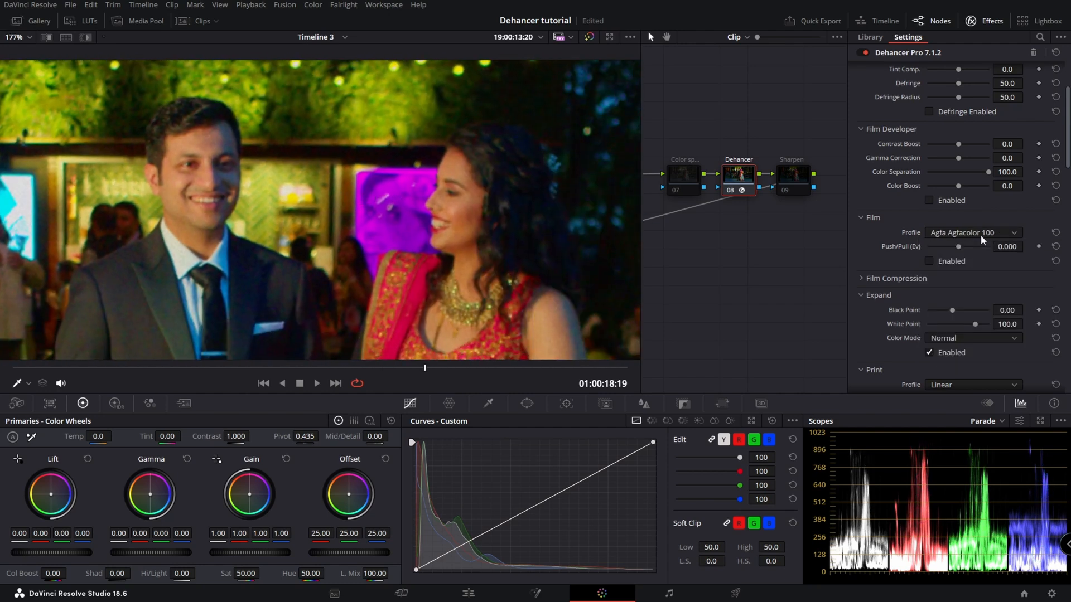
pyautogui.click(973, 232)
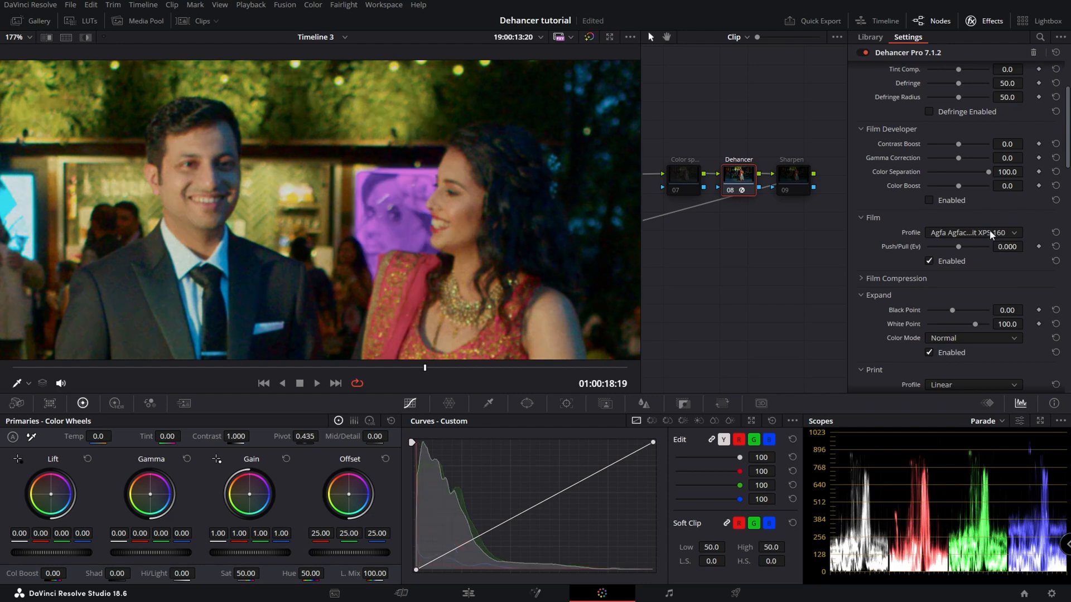
pyautogui.click(973, 232)
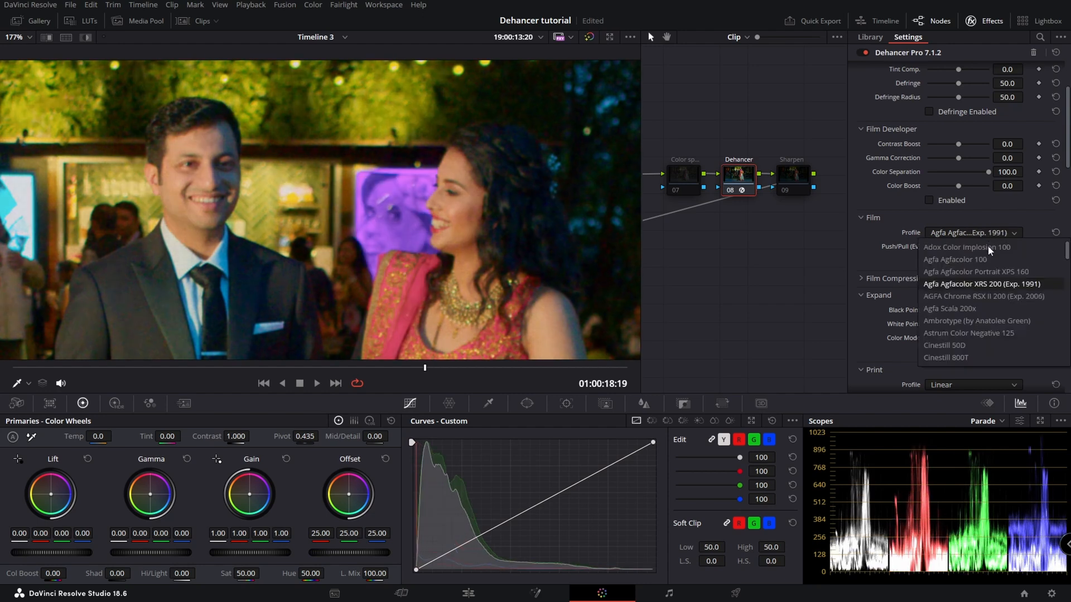
pyautogui.click(948, 308)
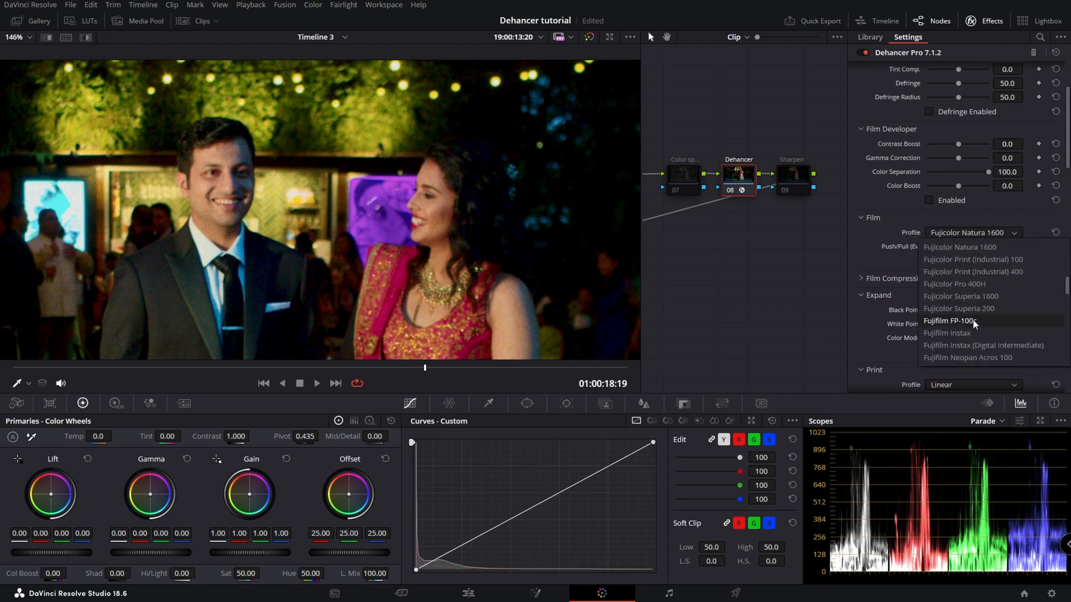
pyautogui.click(948, 320)
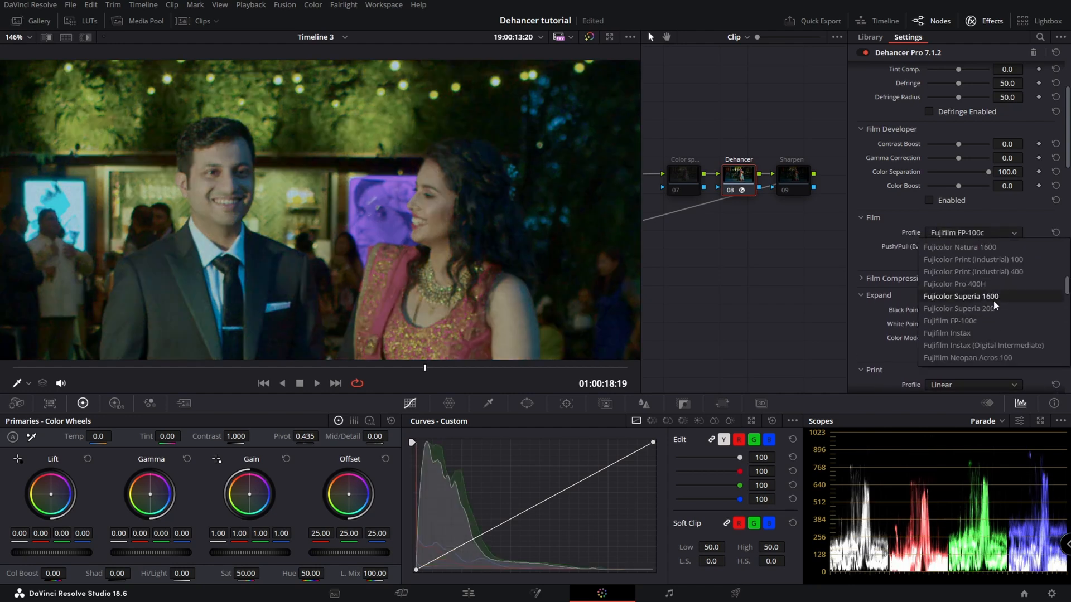
pyautogui.click(961, 296)
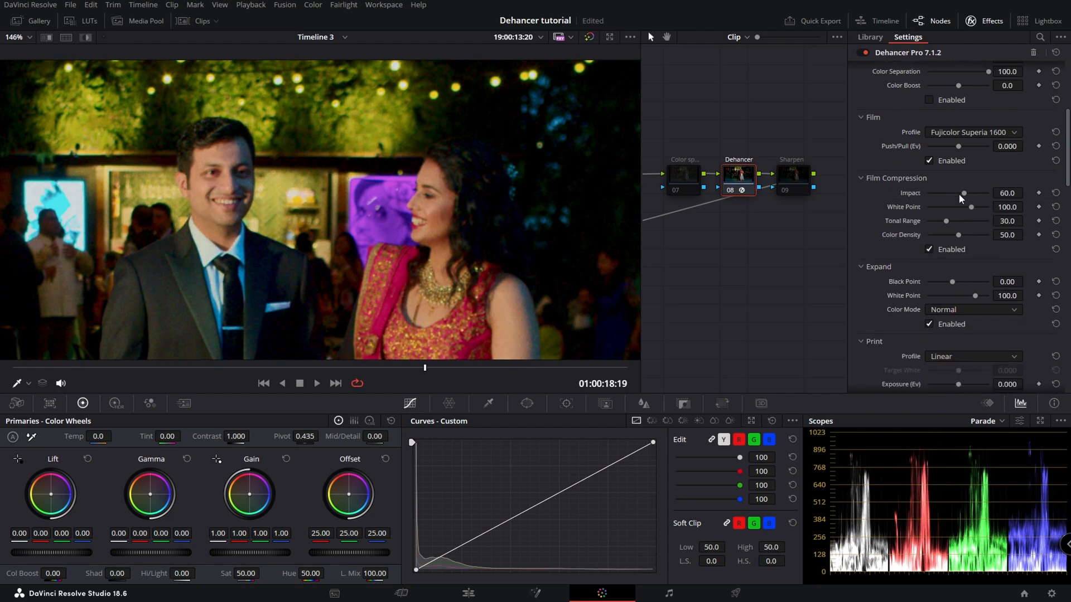
# Set Film Compression Impact to 100 and White Point to 50
pyautogui.moveTo(962, 193); pyautogui.dragTo(988, 193)
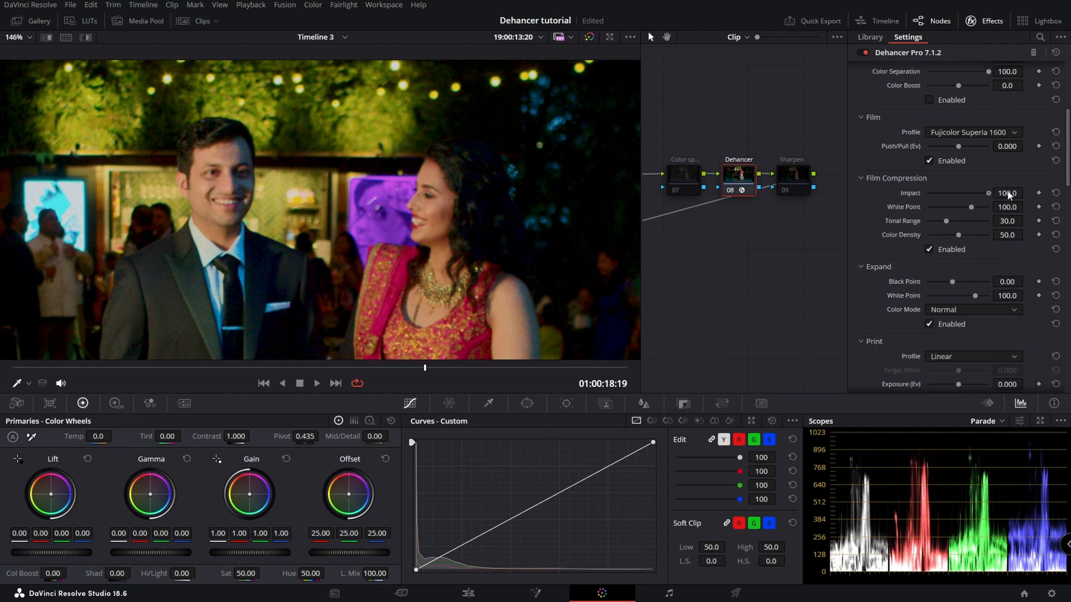
pyautogui.moveTo(988, 207); pyautogui.dragTo(927, 208)
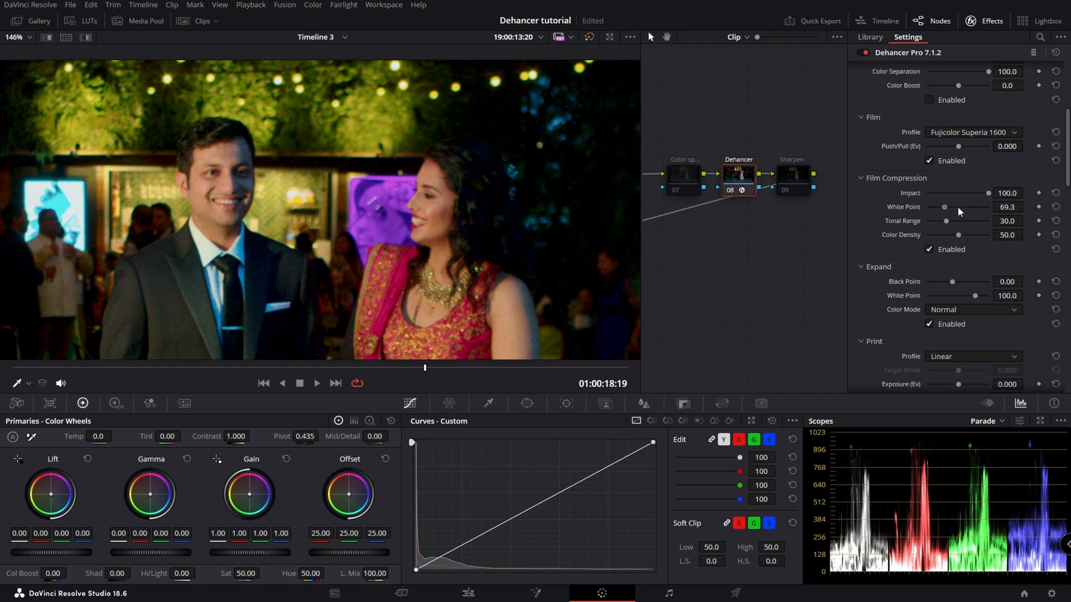
pyautogui.moveTo(945, 207); pyautogui.dragTo(990, 206)
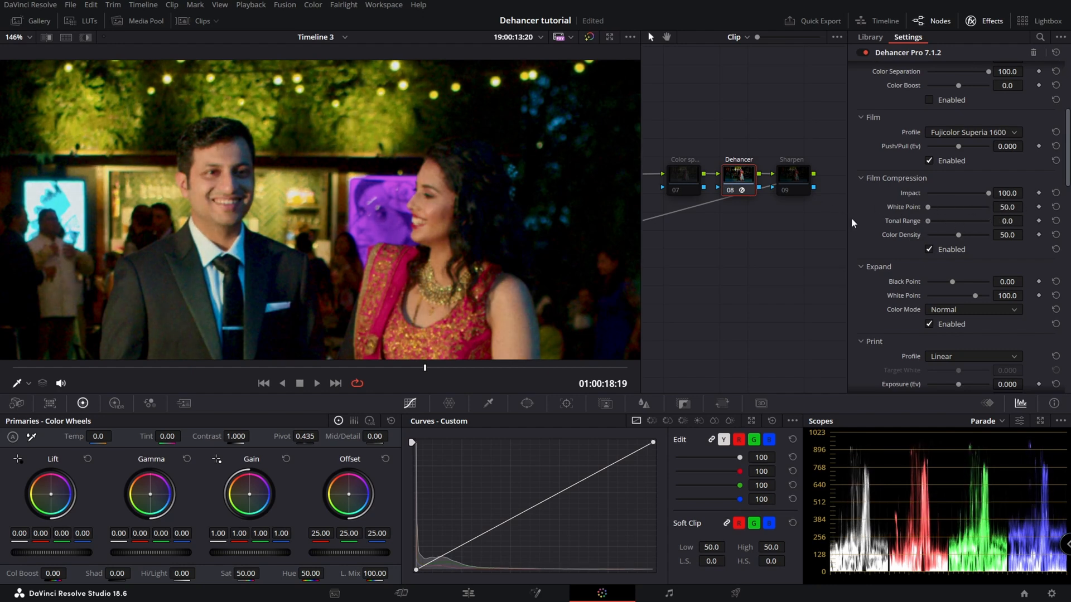
# Set Tonal Range to 56 and Color Density to 100, toggling compression off and on to compare
pyautogui.moveTo(927, 221); pyautogui.dragTo(959, 221)
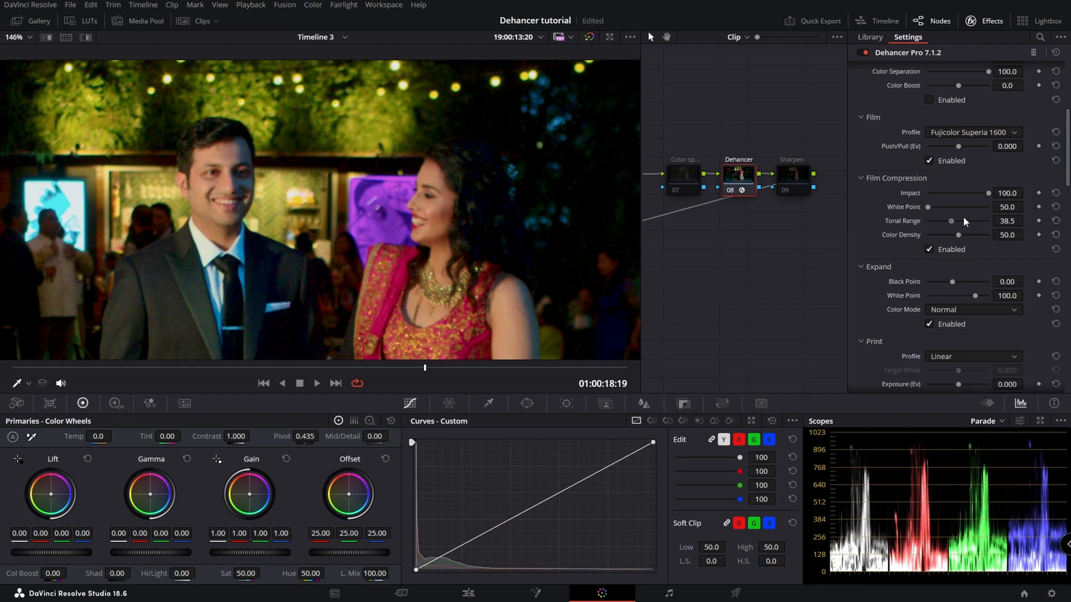
pyautogui.moveTo(950, 221); pyautogui.dragTo(961, 221)
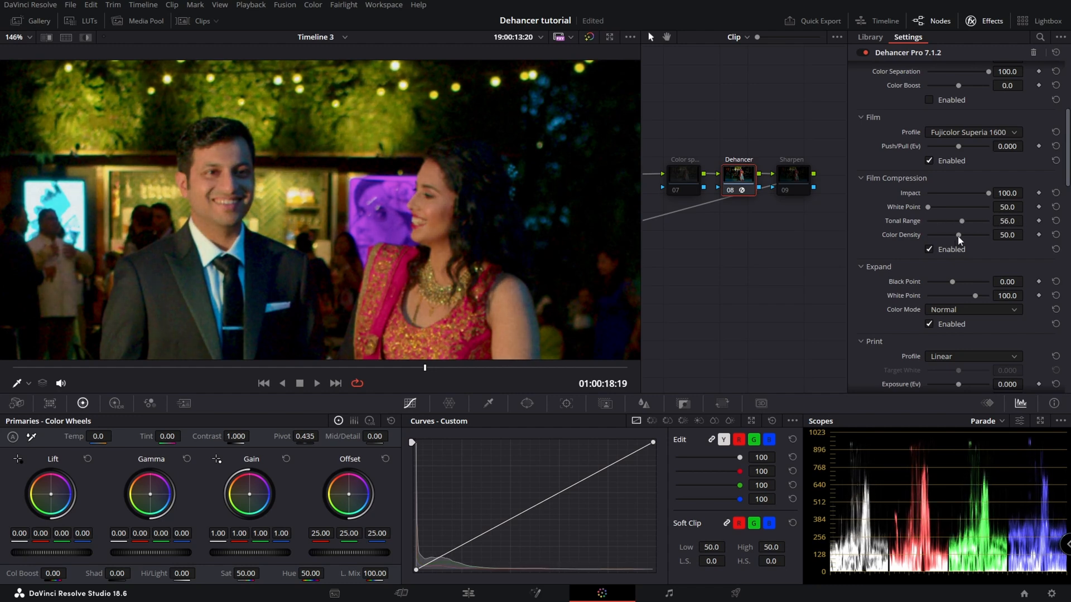
pyautogui.moveTo(959, 235); pyautogui.dragTo(990, 234)
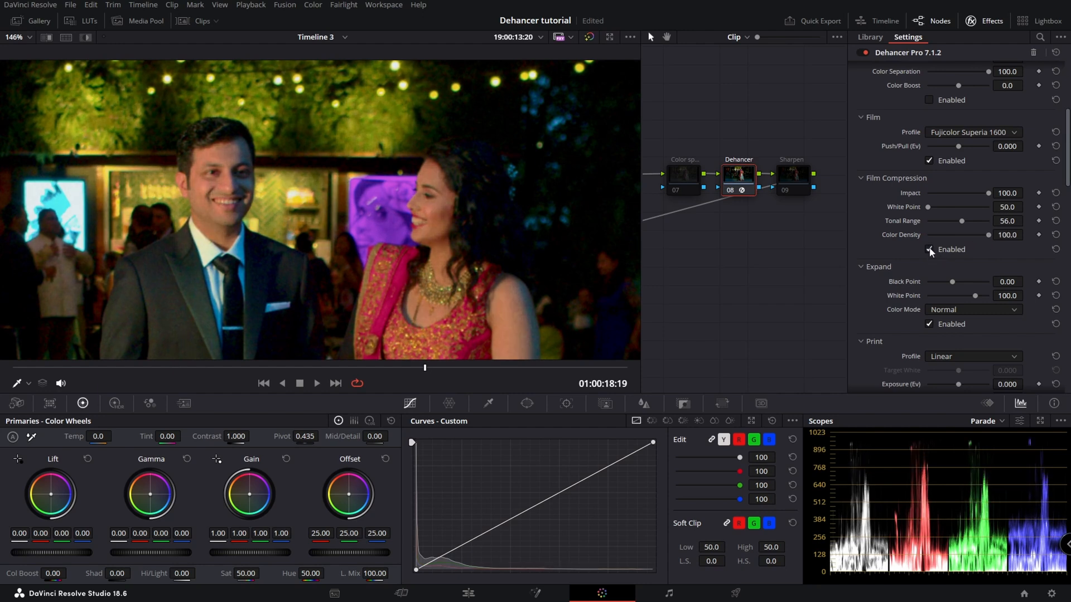
pyautogui.click(930, 249)
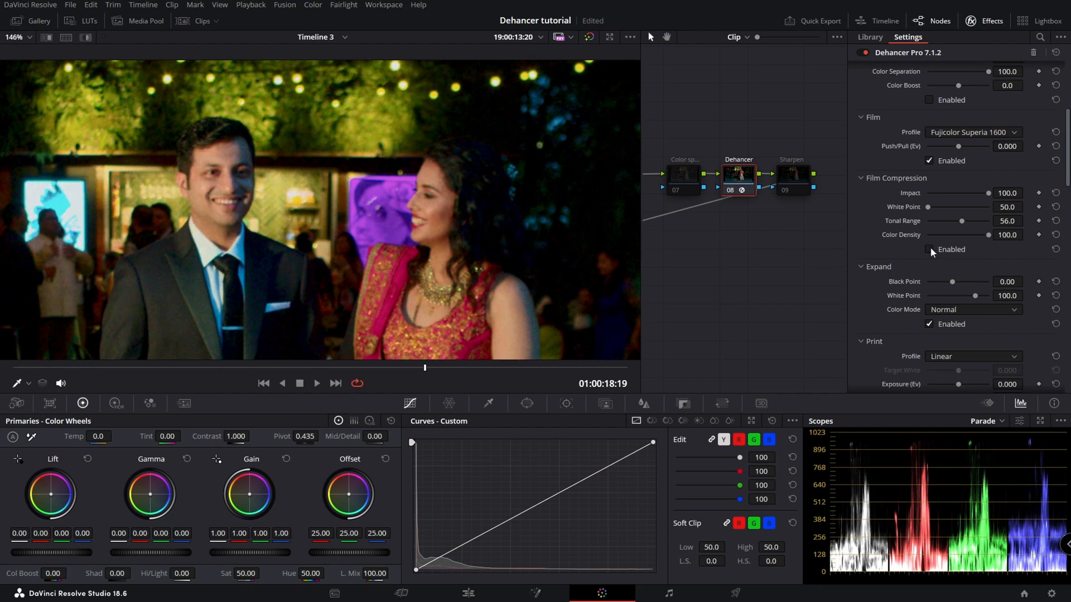
pyautogui.click(929, 249)
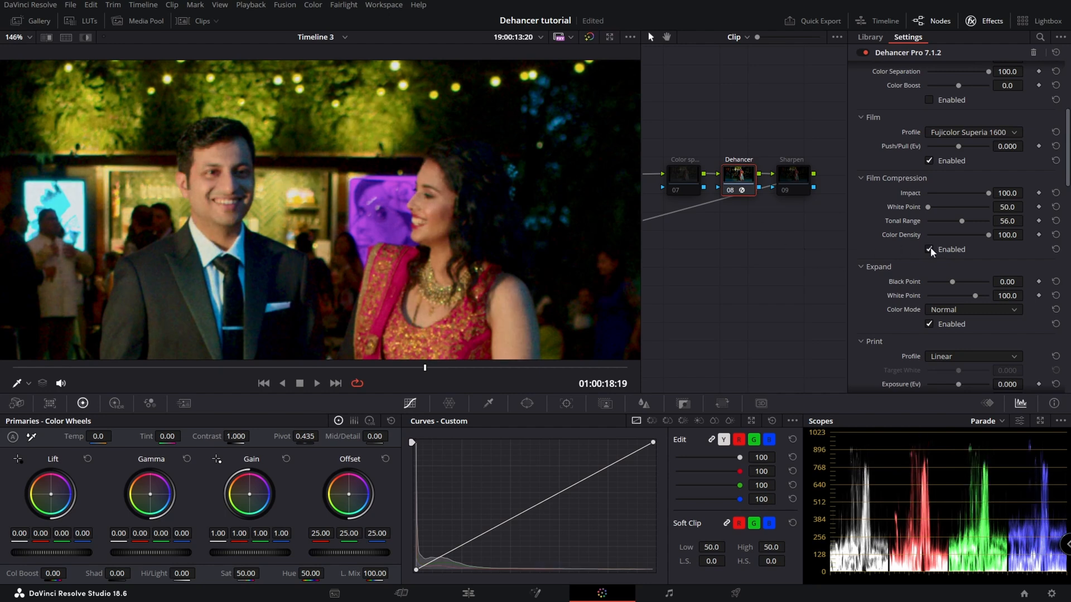
pyautogui.scroll(-3)
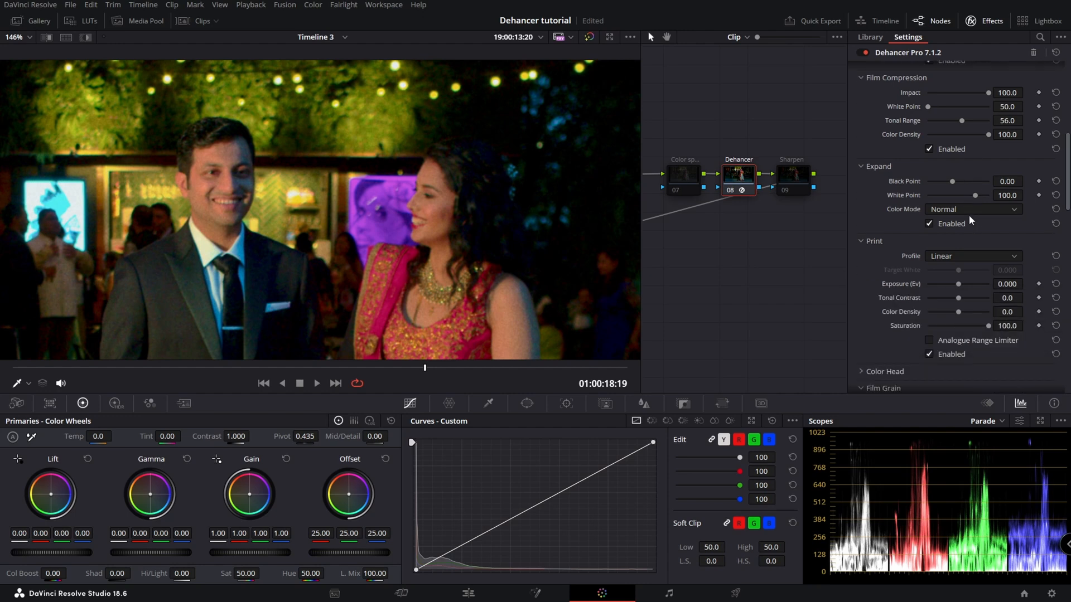
pyautogui.moveTo(977, 181); pyautogui.dragTo(990, 181)
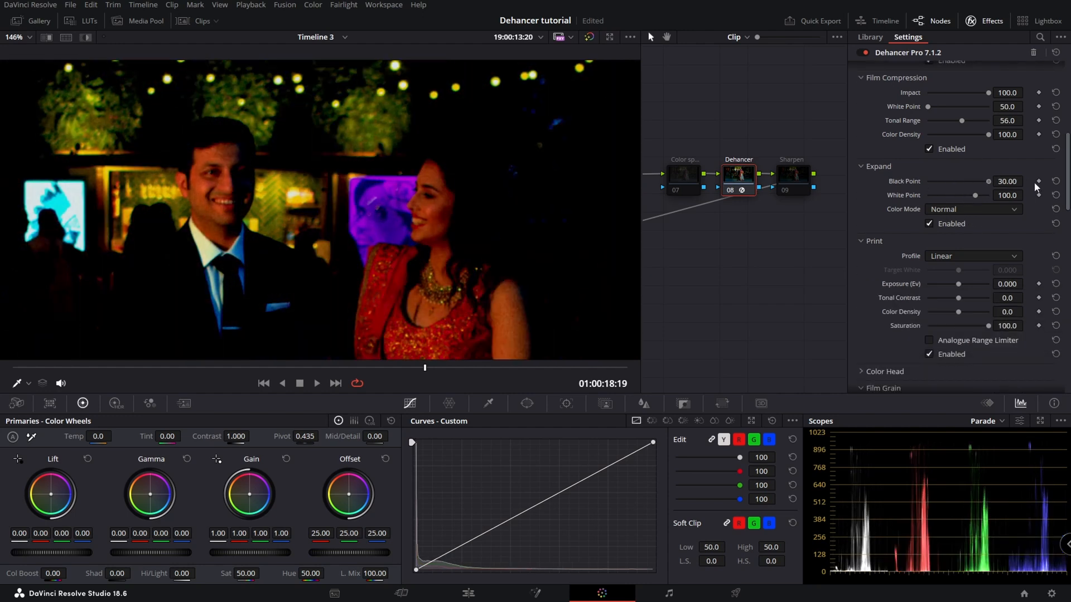
pyautogui.moveTo(988, 181); pyautogui.dragTo(958, 180)
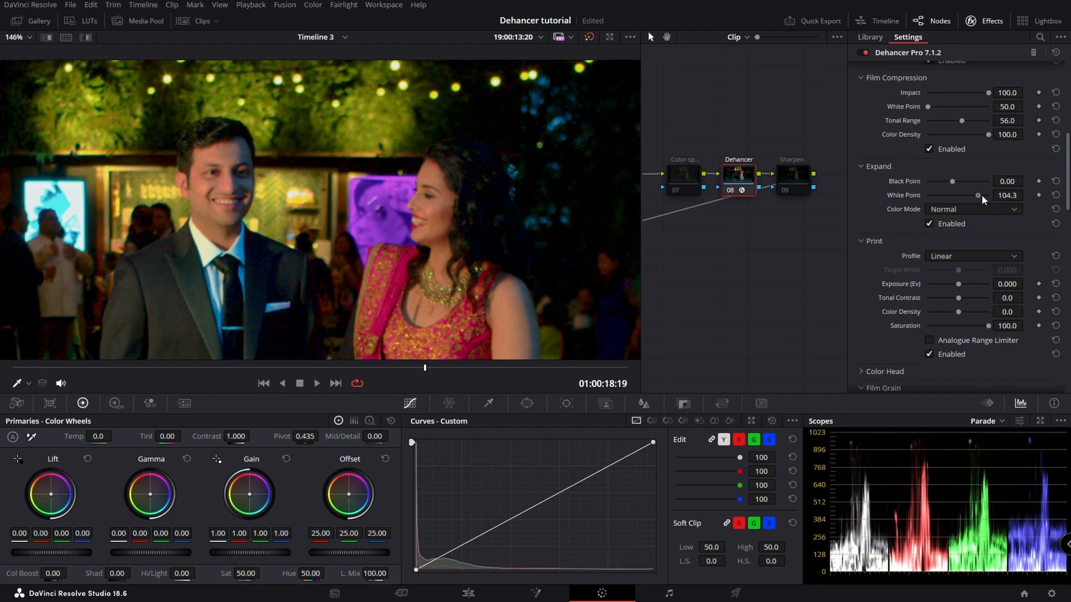
pyautogui.moveTo(977, 195); pyautogui.dragTo(965, 196)
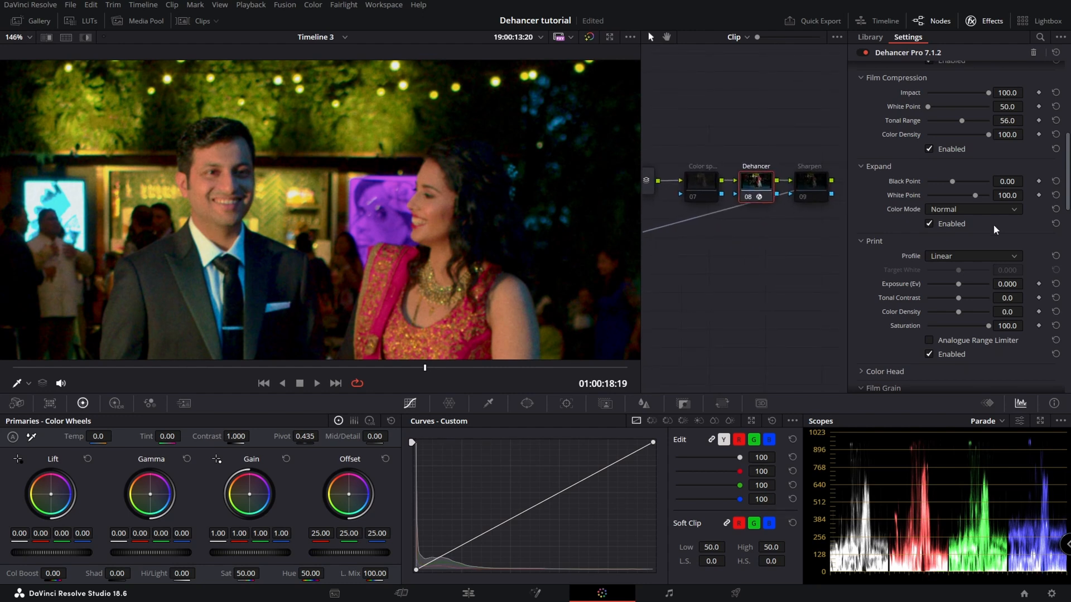
pyautogui.scroll(-3)
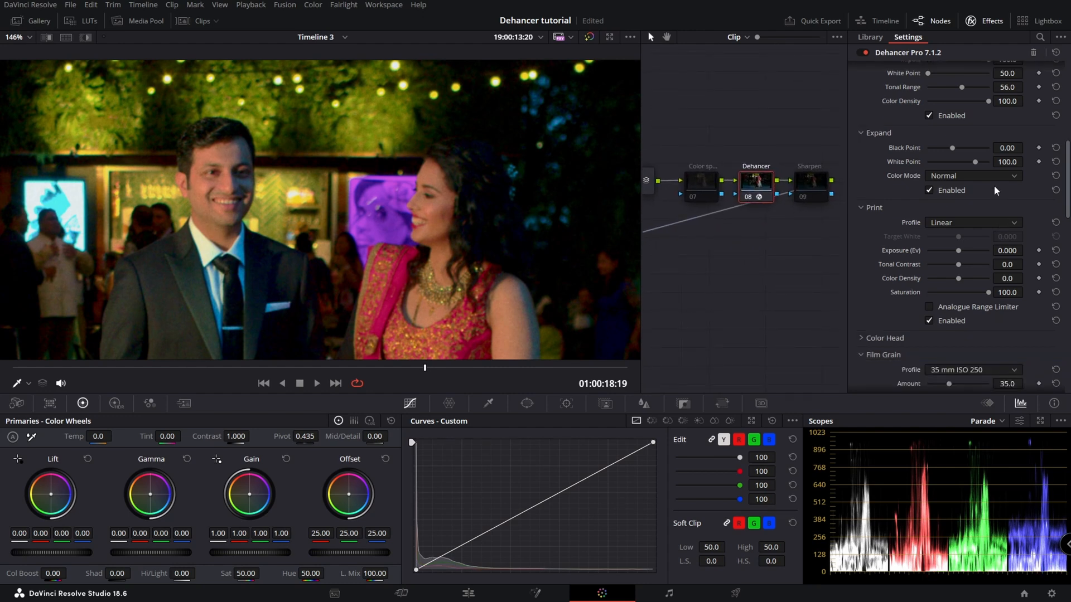
pyautogui.scroll(-3)
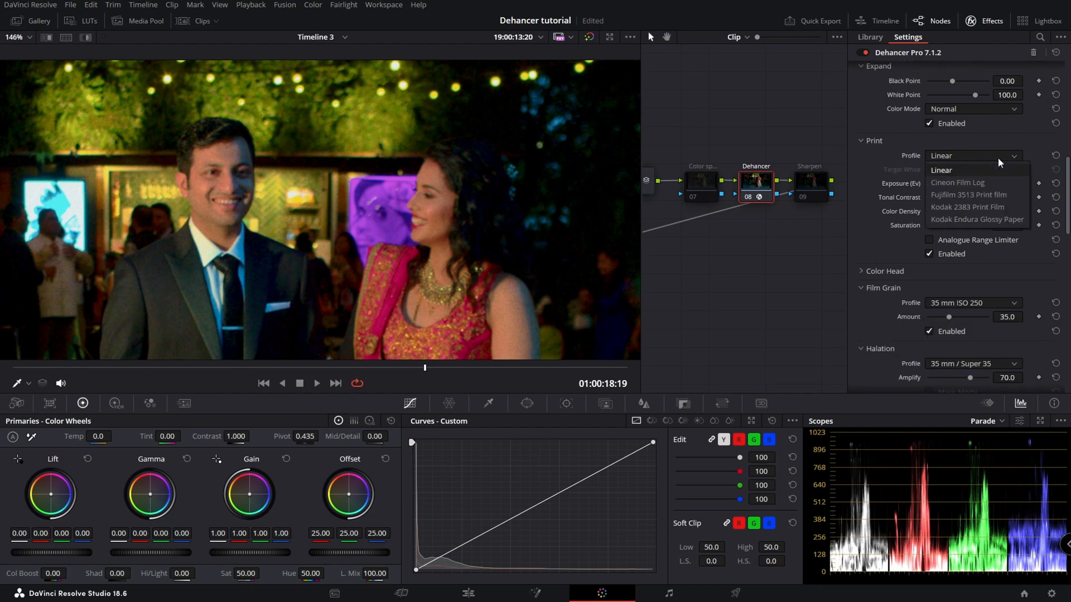
pyautogui.click(957, 182)
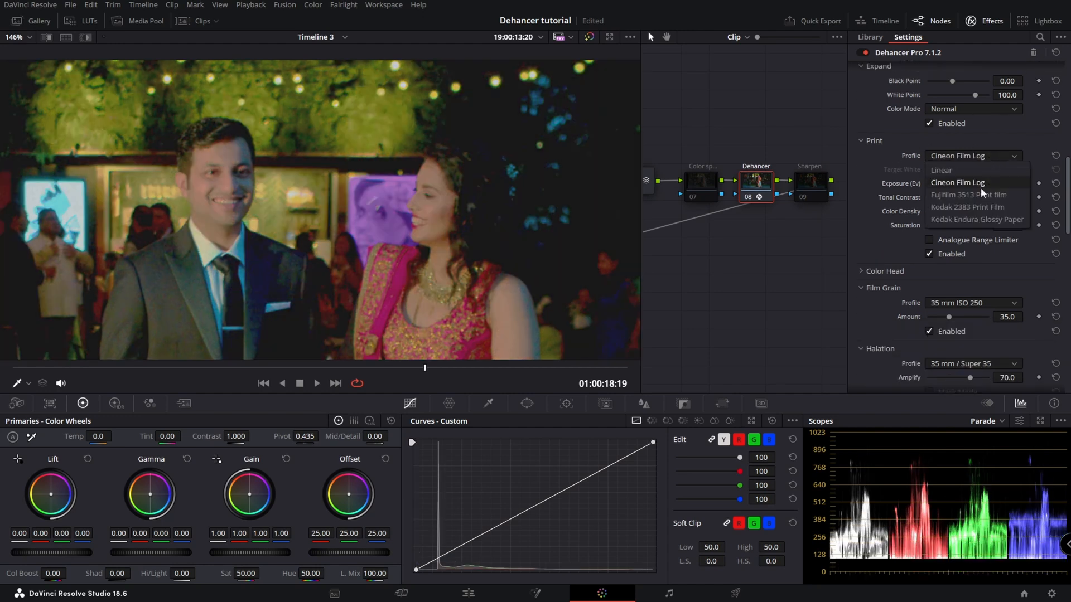
pyautogui.click(966, 208)
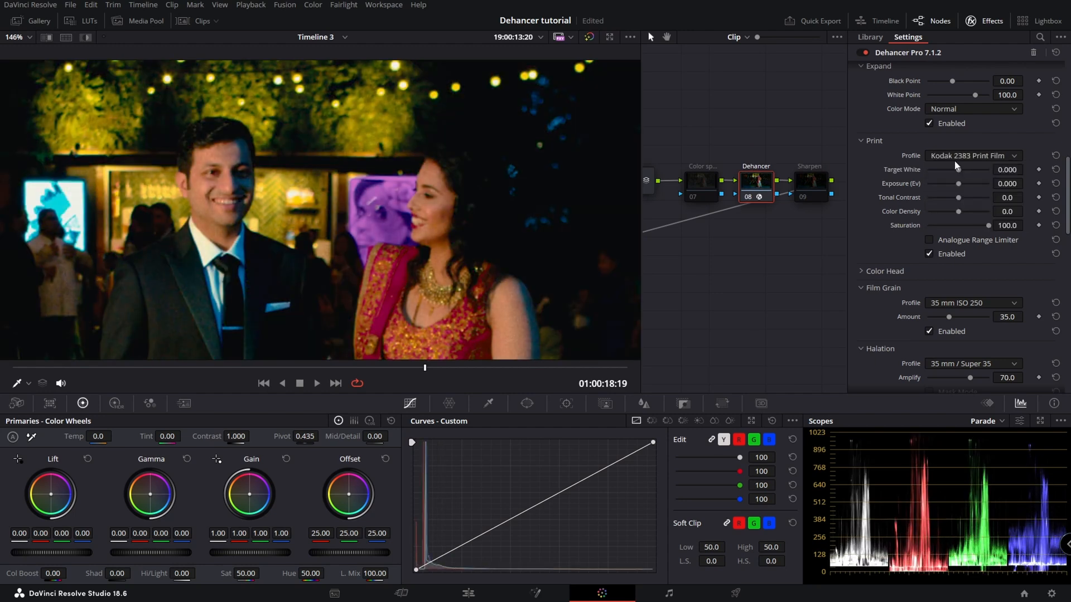
pyautogui.click(973, 156)
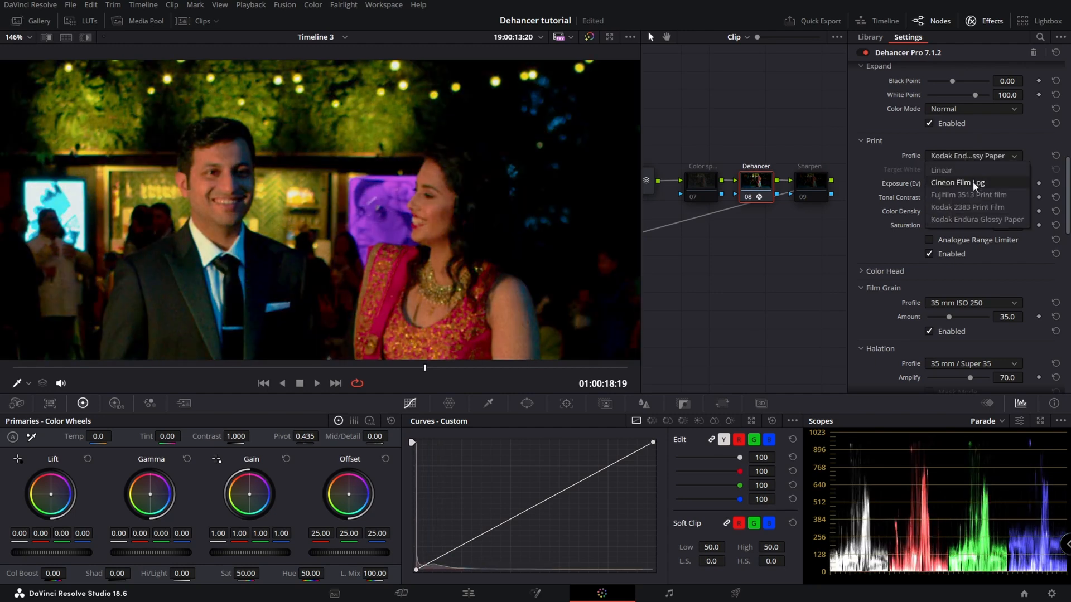
pyautogui.click(942, 169)
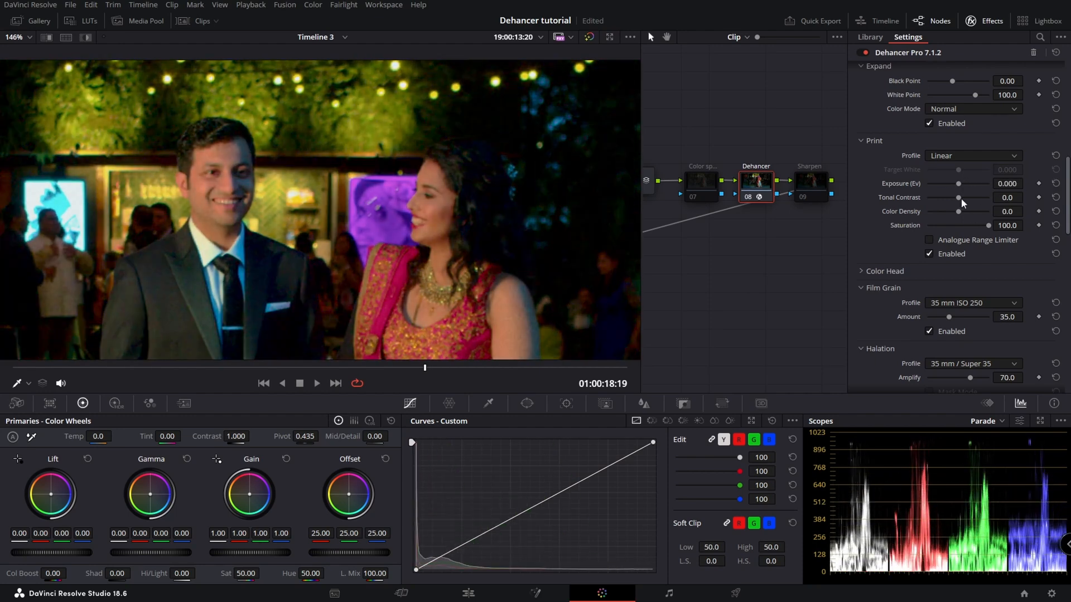
# Swing the print Color Density between extremes and back to zero to judge its effect
pyautogui.moveTo(958, 197); pyautogui.dragTo(977, 197)
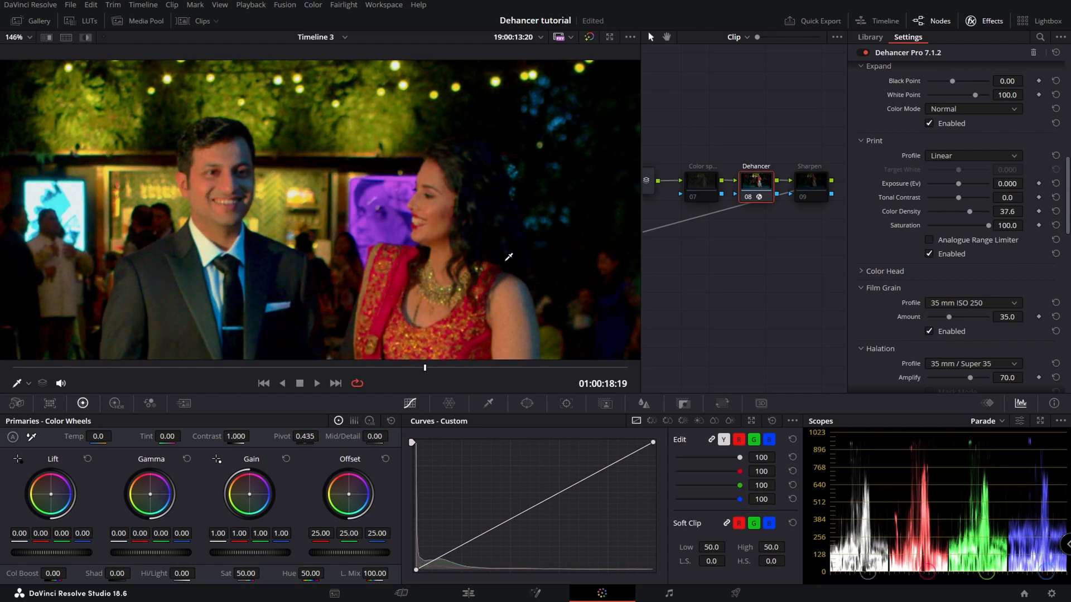
pyautogui.moveTo(968, 211); pyautogui.dragTo(926, 211)
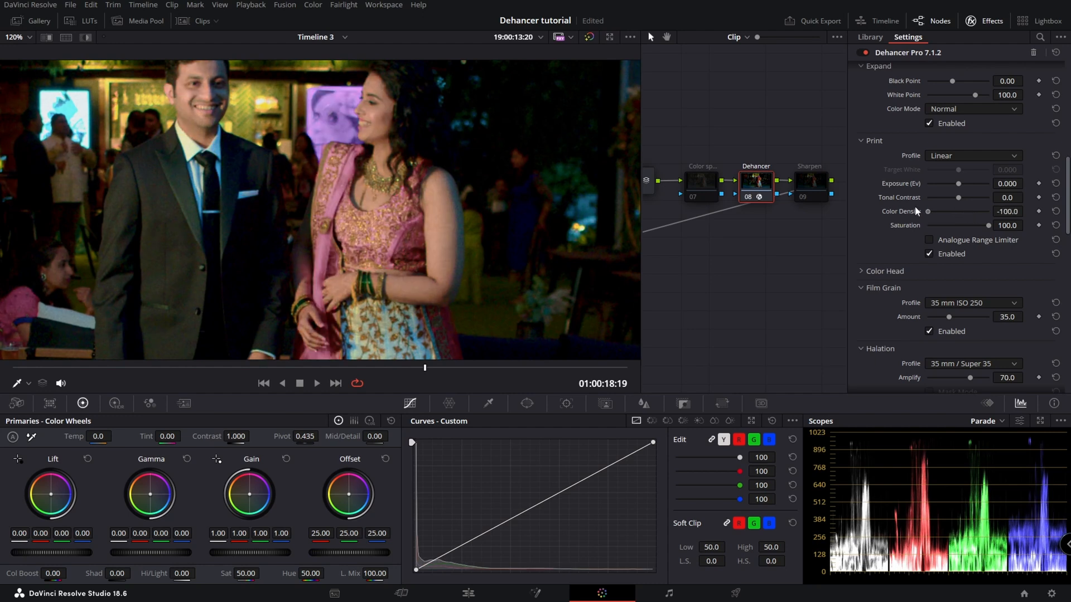
pyautogui.moveTo(927, 211); pyautogui.dragTo(982, 211)
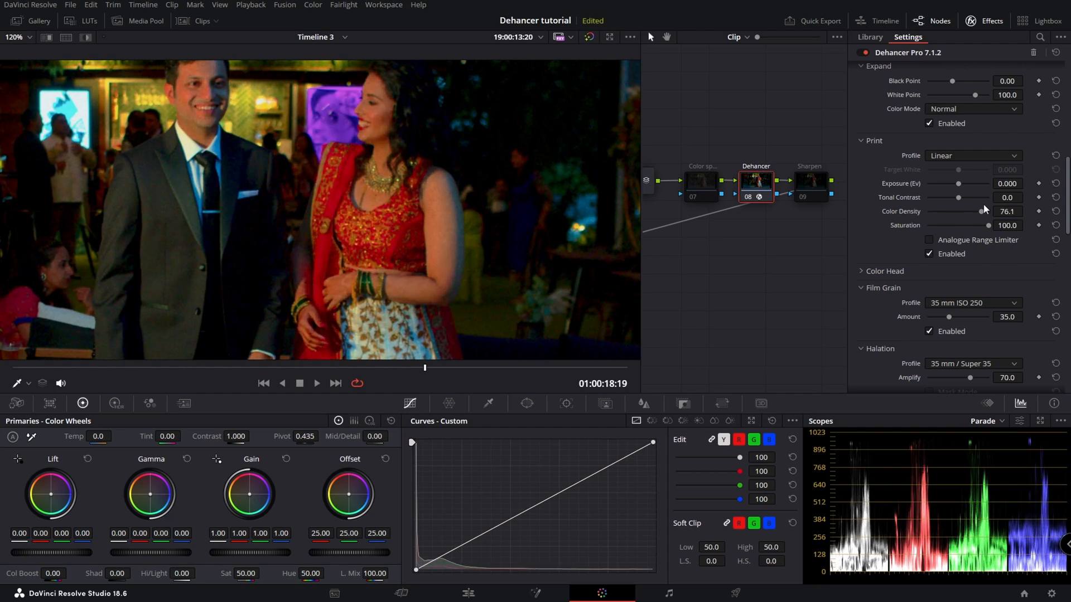
pyautogui.moveTo(986, 210)
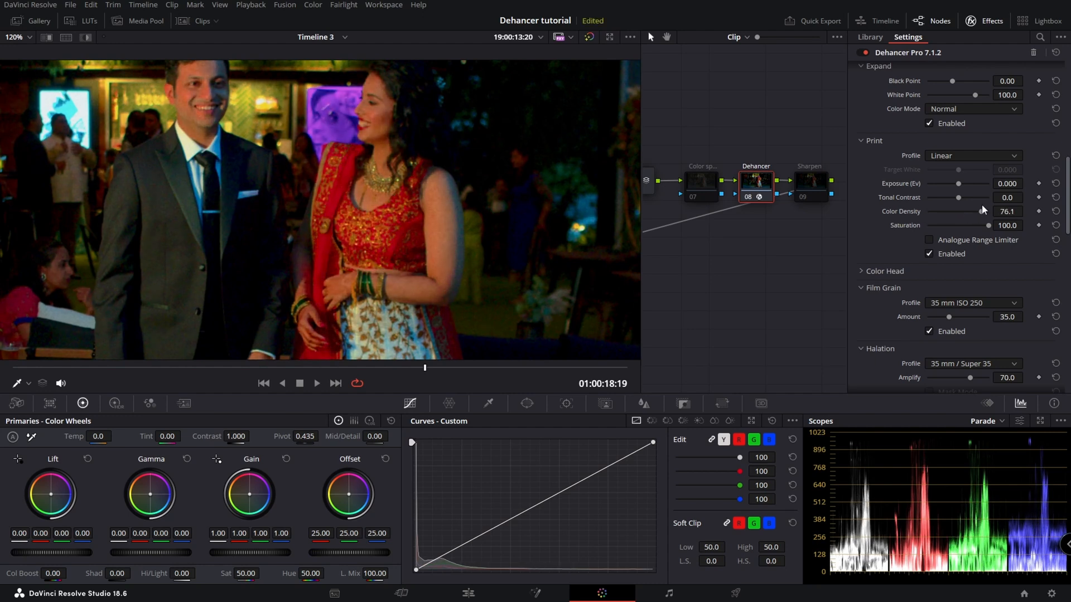
pyautogui.moveTo(977, 211); pyautogui.dragTo(988, 211)
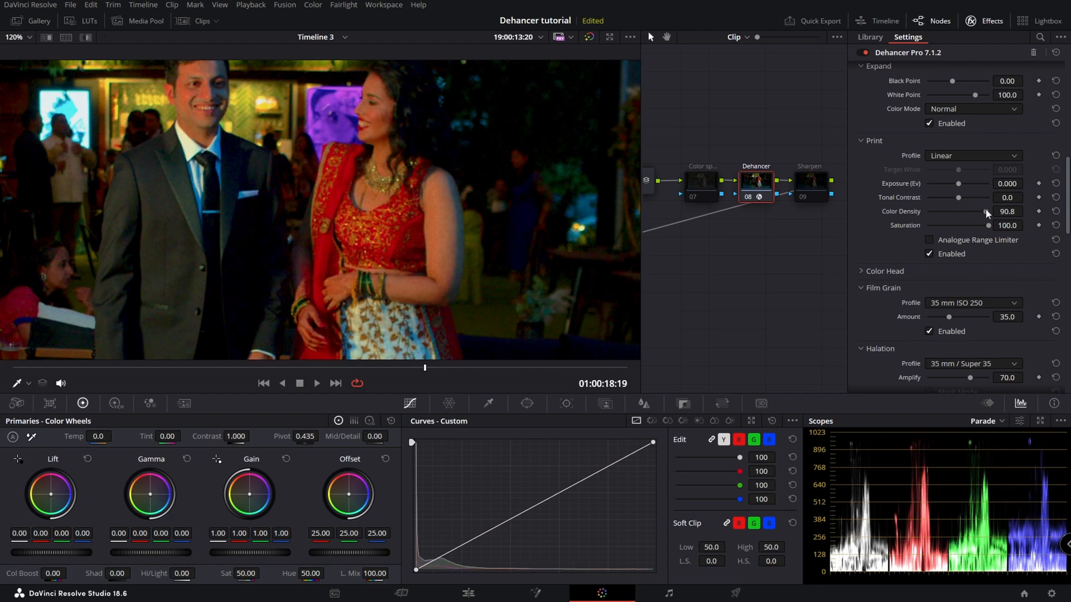
pyautogui.moveTo(988, 210); pyautogui.dragTo(933, 211)
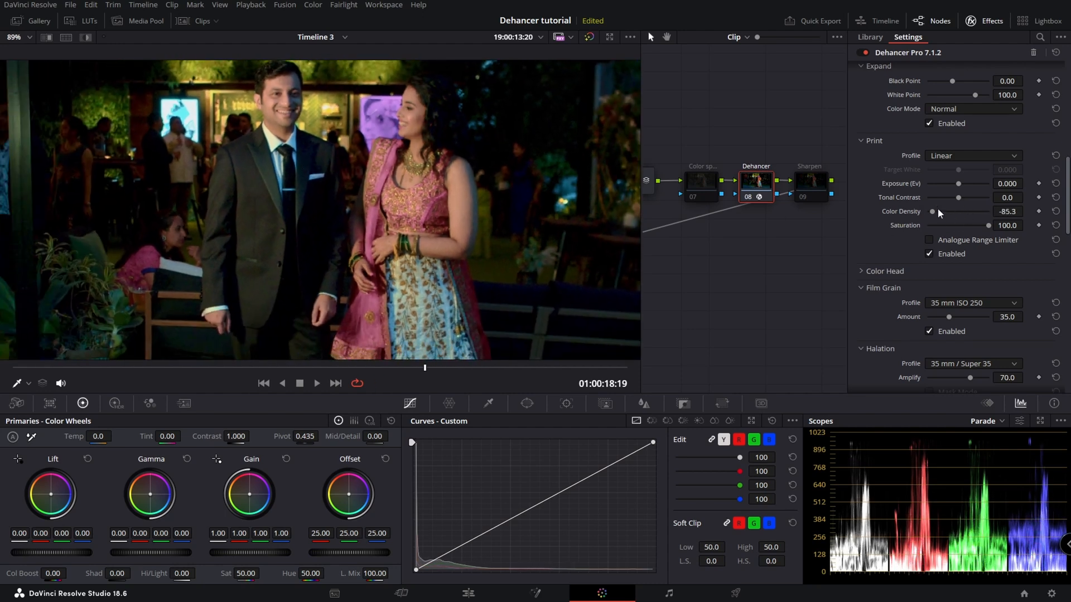
pyautogui.moveTo(934, 212); pyautogui.dragTo(965, 212)
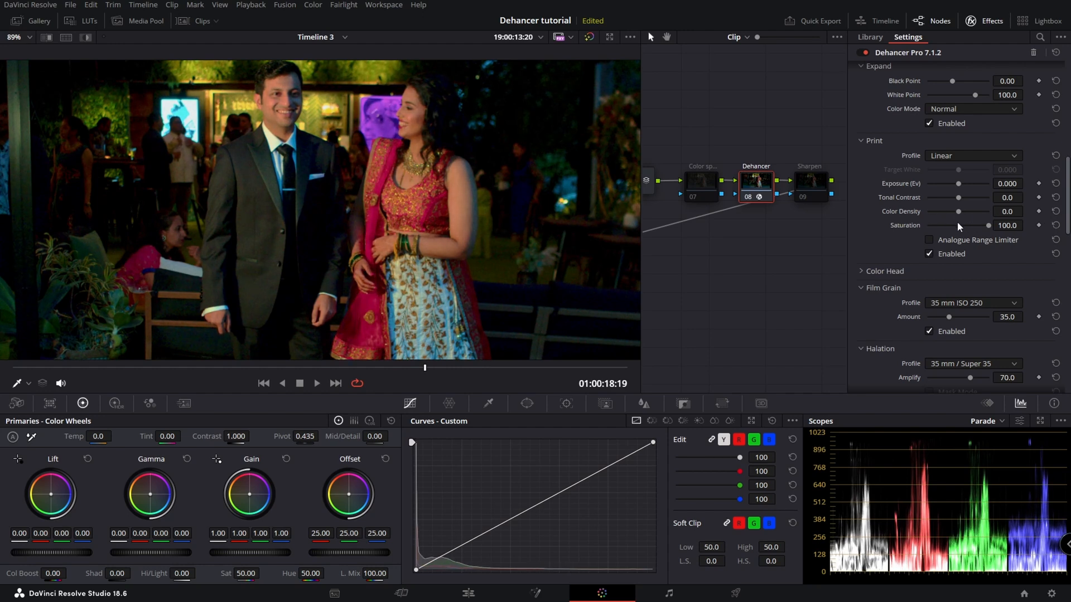
# Settle print Color Density at 30.3 and restore Saturation to 100
pyautogui.moveTo(959, 212); pyautogui.dragTo(973, 212)
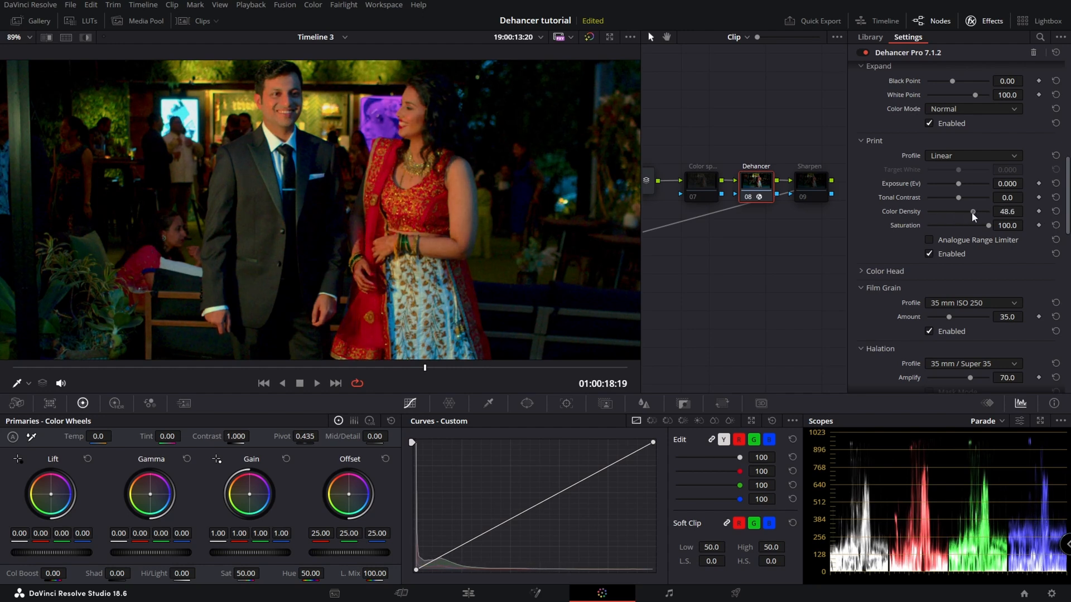
pyautogui.moveTo(973, 210); pyautogui.dragTo(953, 210)
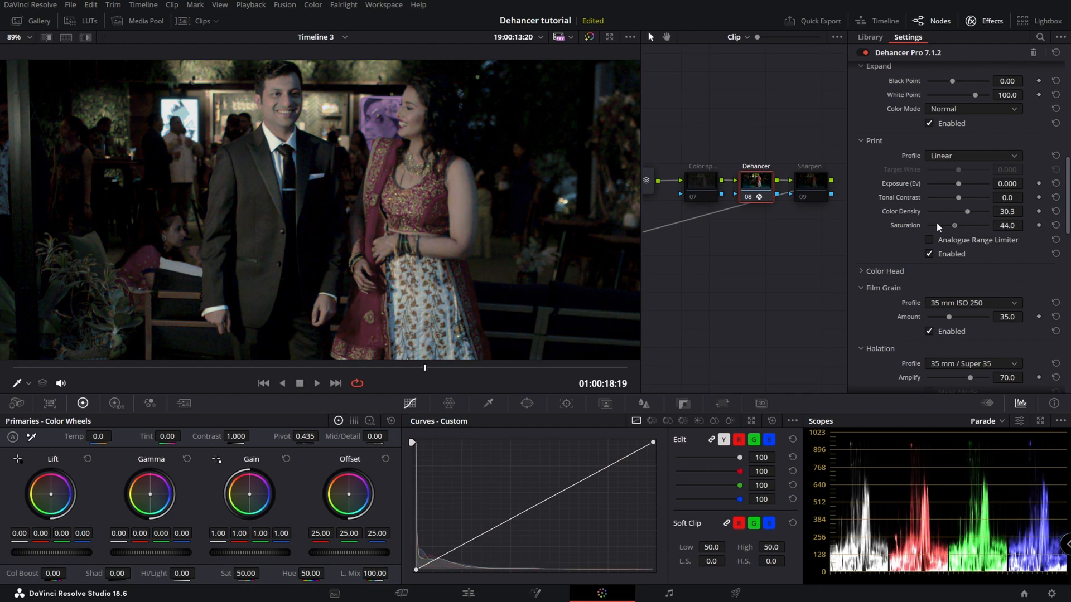
pyautogui.moveTo(953, 226); pyautogui.dragTo(989, 226)
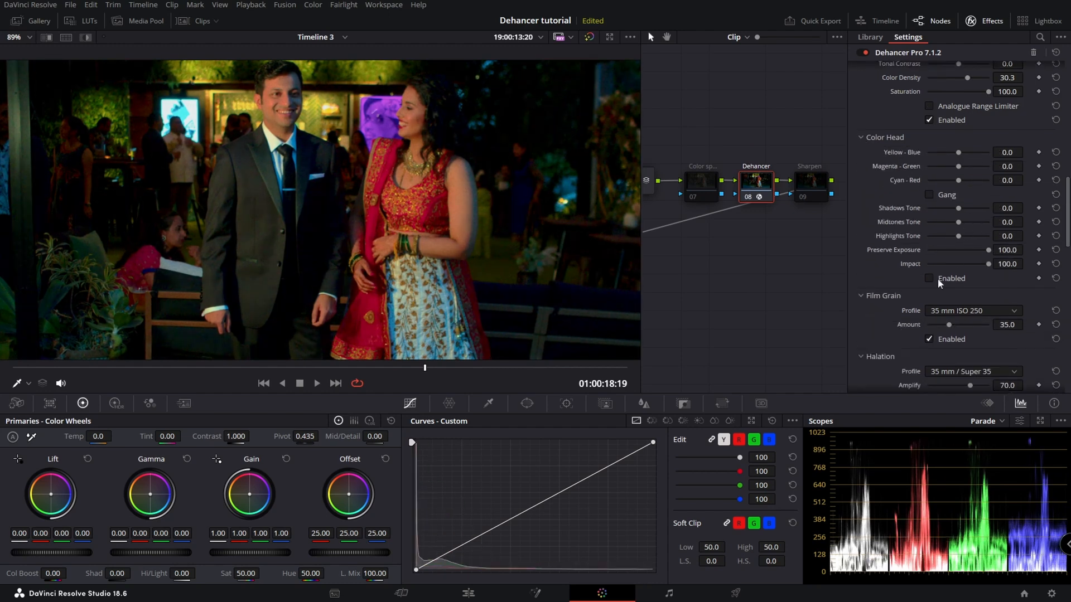
# Gang the Color Head balance controls and bring them back to zero
pyautogui.moveTo(958, 153); pyautogui.dragTo(963, 153)
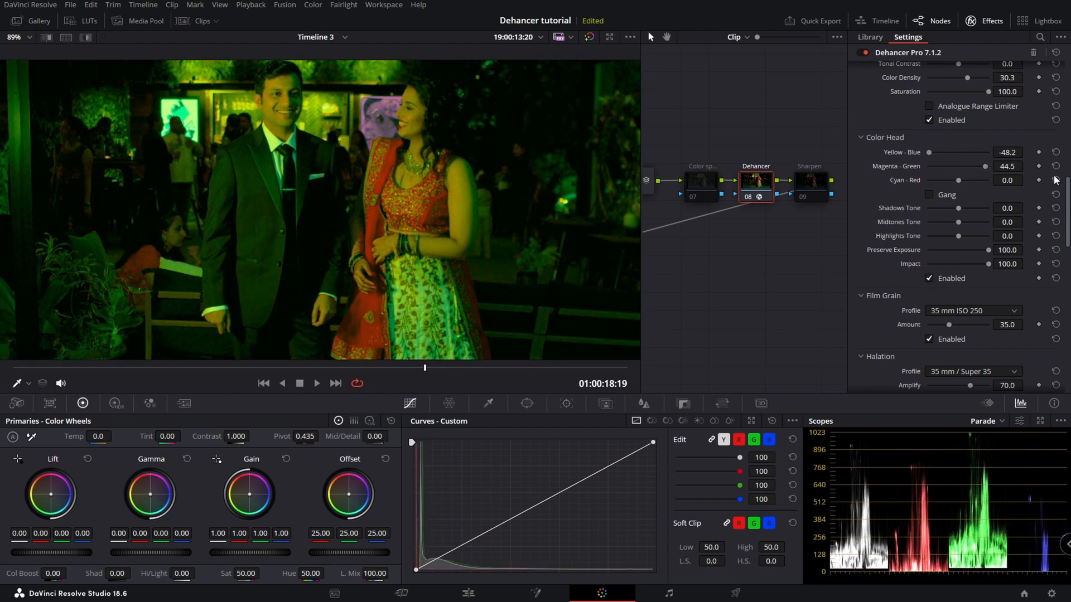
pyautogui.click(928, 194)
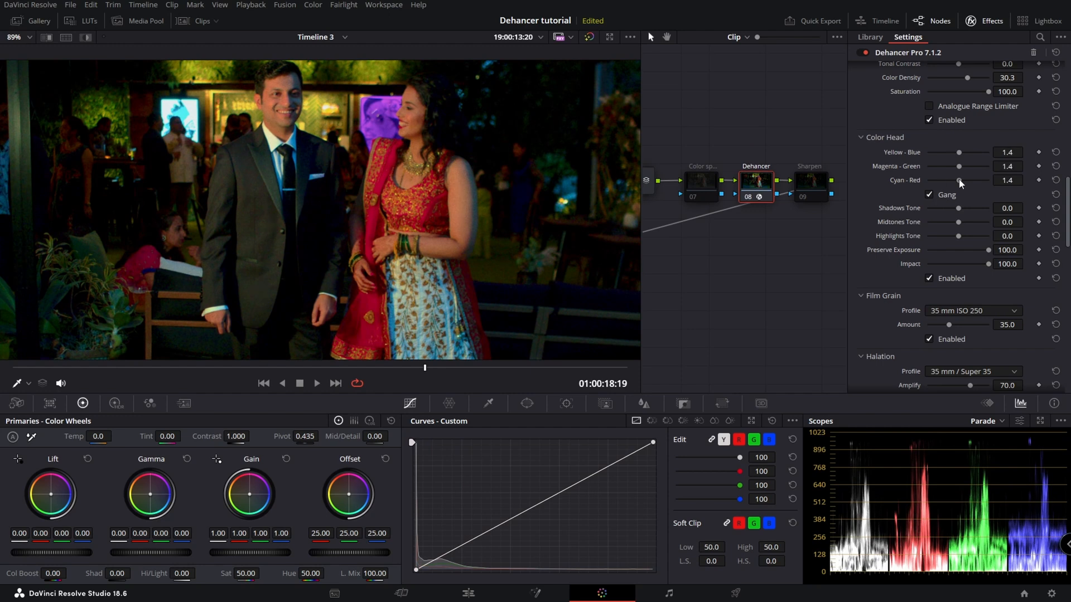
pyautogui.moveTo(959, 180); pyautogui.dragTo(974, 180)
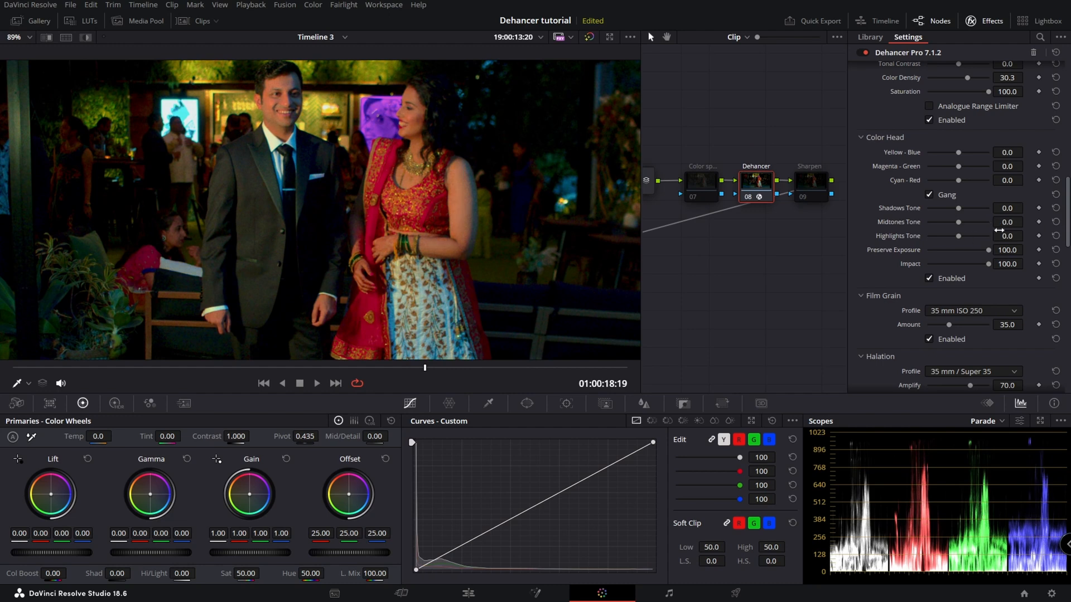
# Return the highlights tone to zero and drop Preserve Exposure to 0
pyautogui.moveTo(958, 235); pyautogui.dragTo(949, 235)
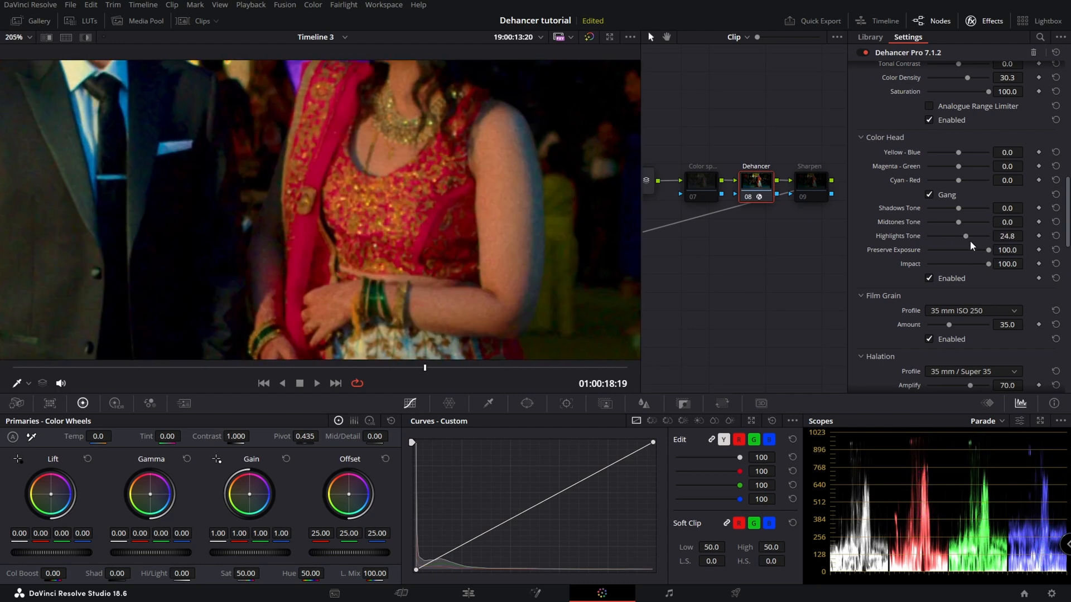
pyautogui.moveTo(965, 236); pyautogui.dragTo(987, 236)
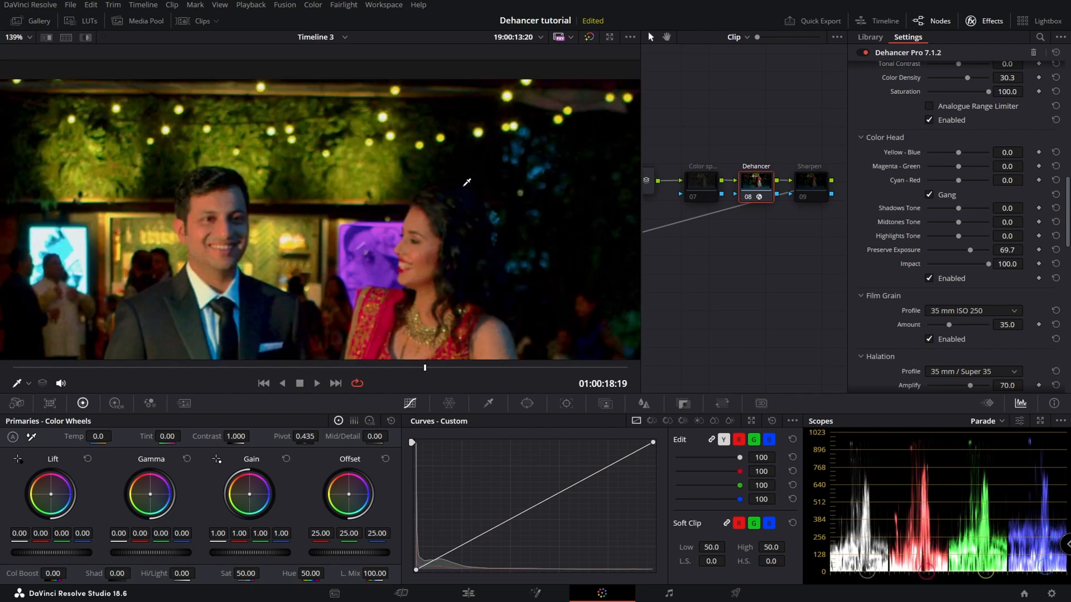
pyautogui.moveTo(963, 249); pyautogui.dragTo(956, 248)
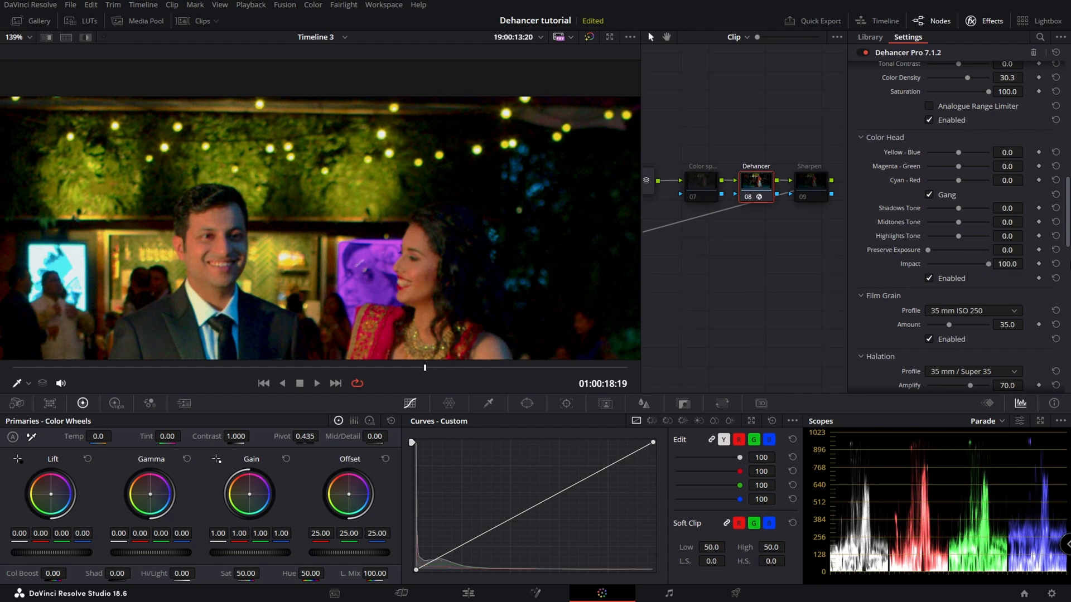
# Choose the 65 mm ISO 500 film grain profile after trying 8 mm ISO 250
pyautogui.scroll(-3)
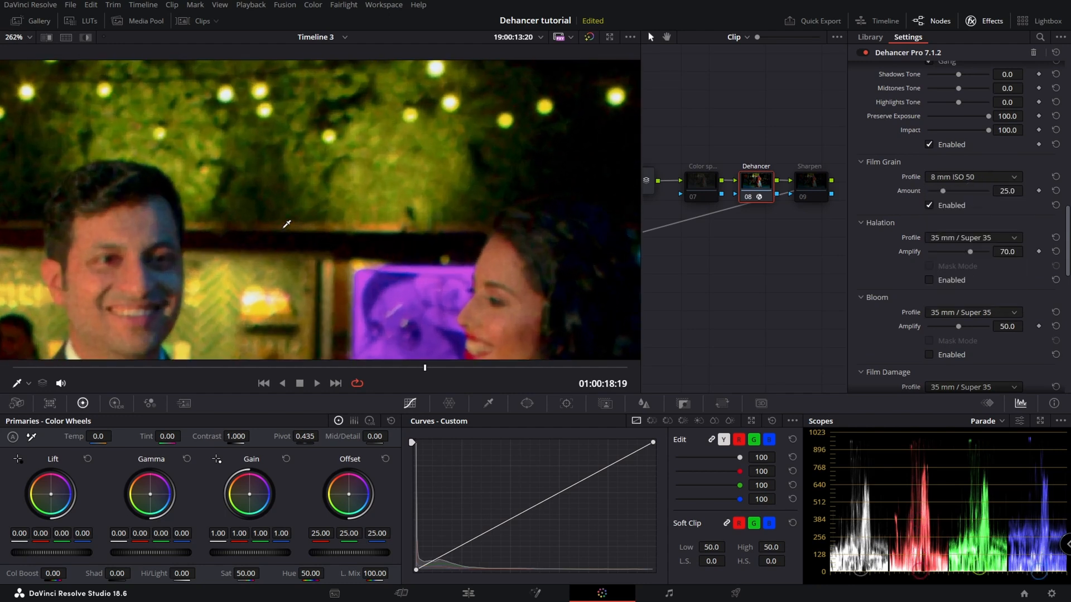
pyautogui.click(972, 177)
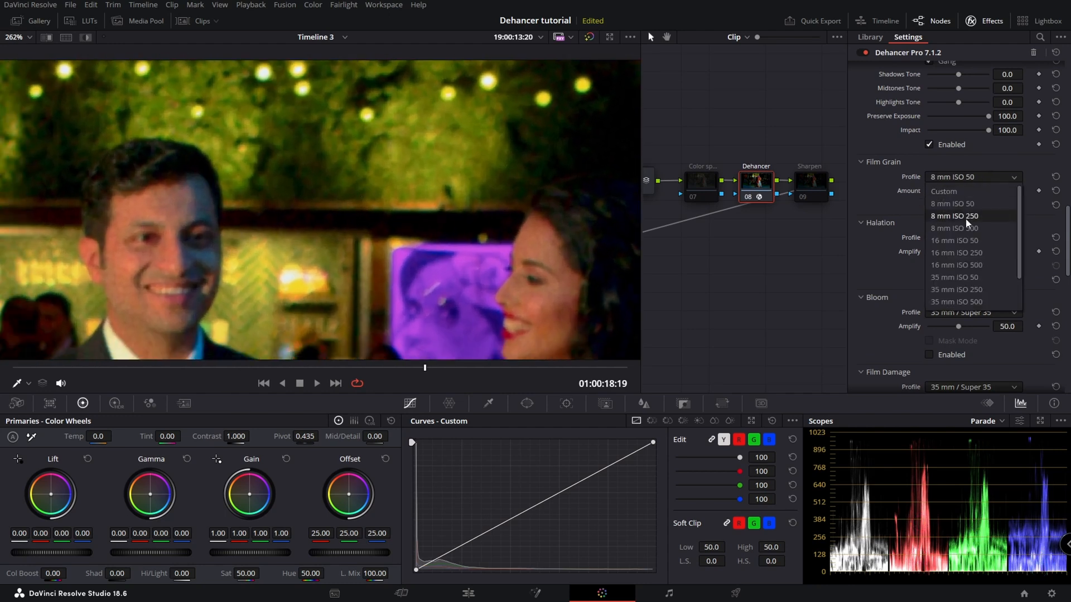
pyautogui.click(953, 216)
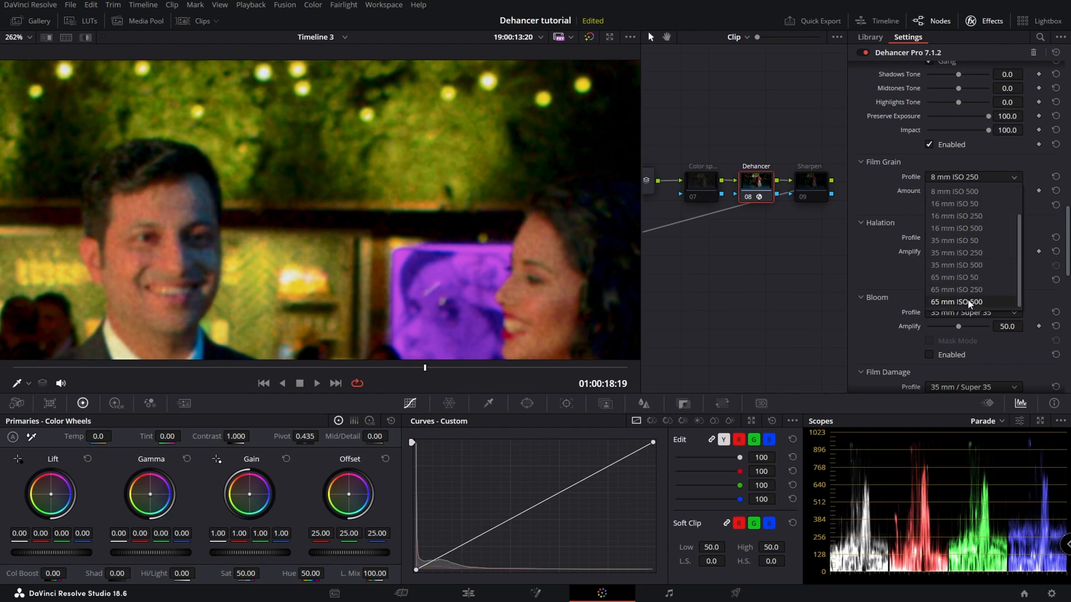
pyautogui.click(958, 301)
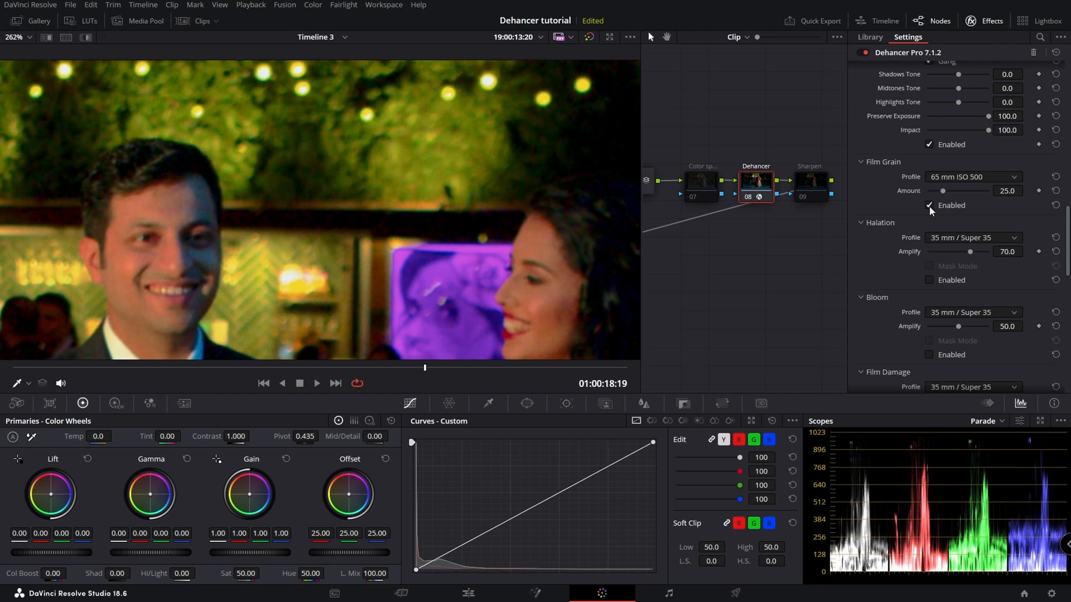
pyautogui.click(973, 177)
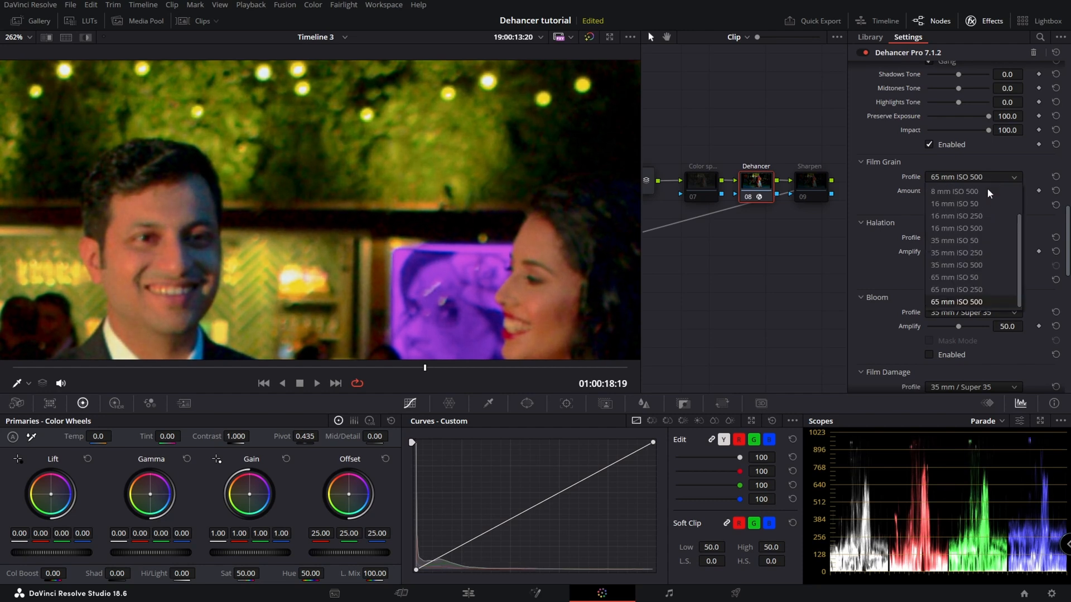
pyautogui.click(952, 203)
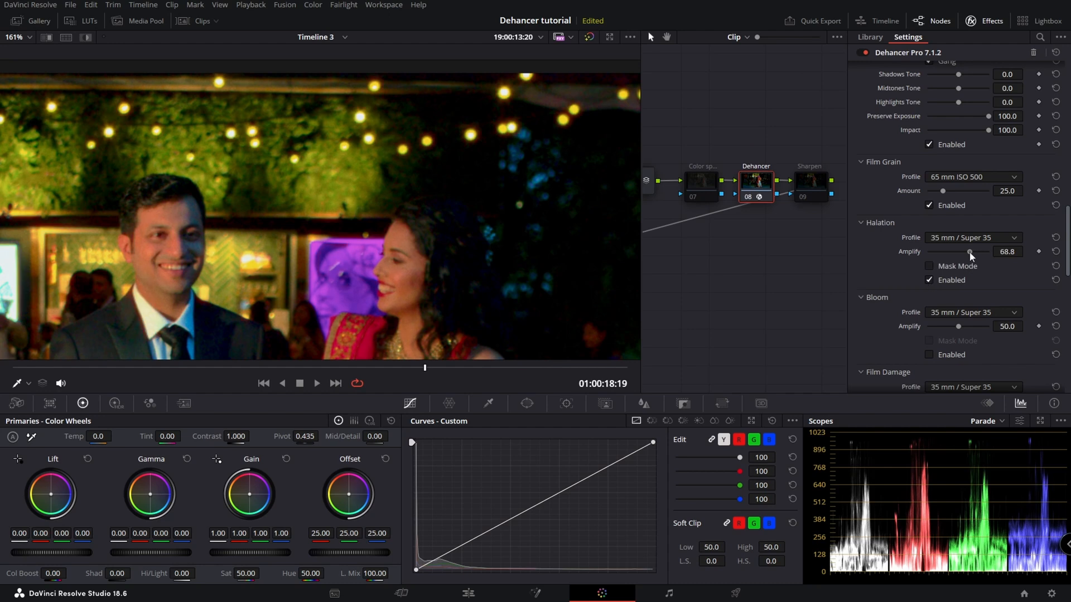
# Trial Halation Amplify across its range, from zero up to about 81
pyautogui.moveTo(969, 251); pyautogui.dragTo(963, 251)
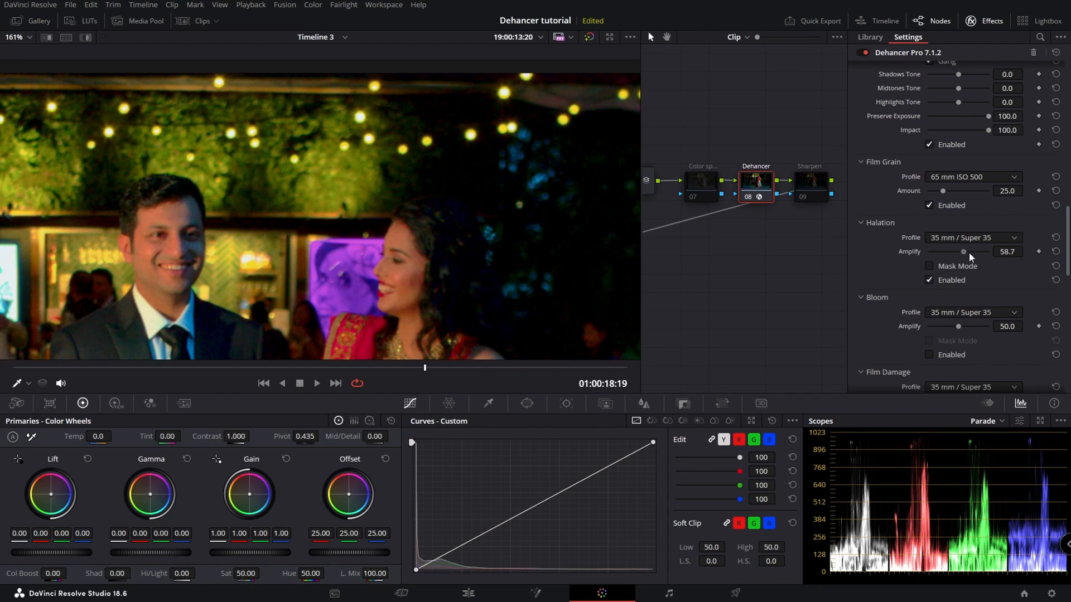
pyautogui.moveTo(962, 251); pyautogui.dragTo(930, 251)
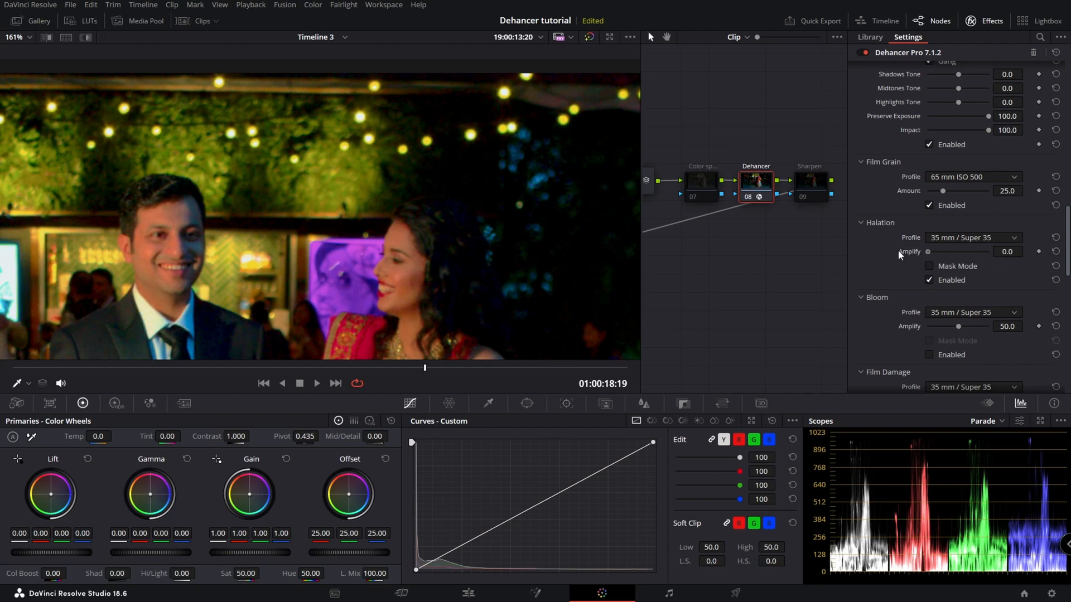
pyautogui.moveTo(929, 251); pyautogui.dragTo(977, 251)
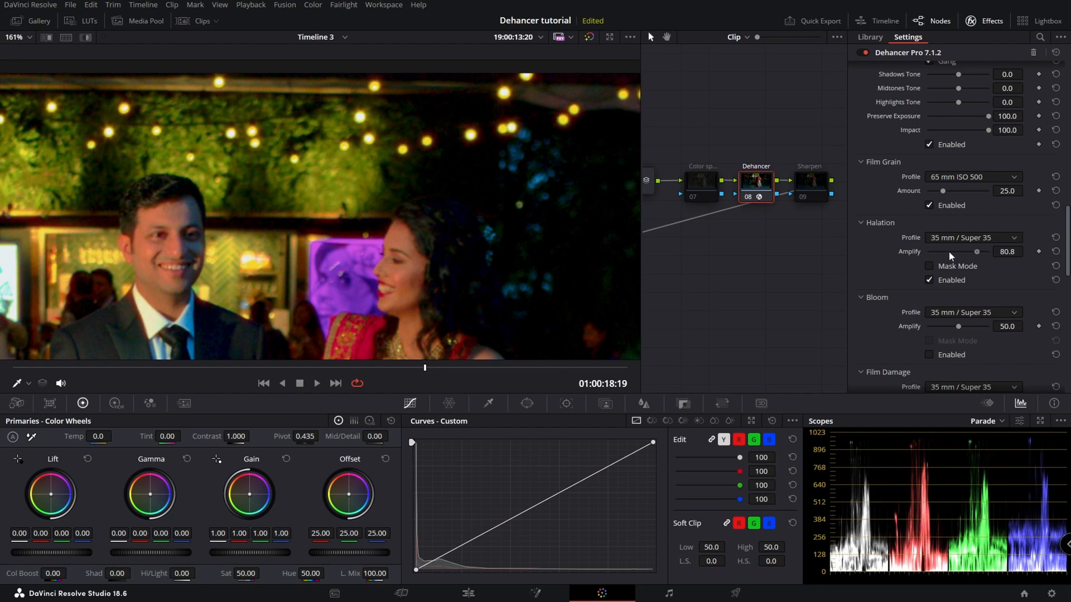
pyautogui.moveTo(978, 251); pyautogui.dragTo(966, 251)
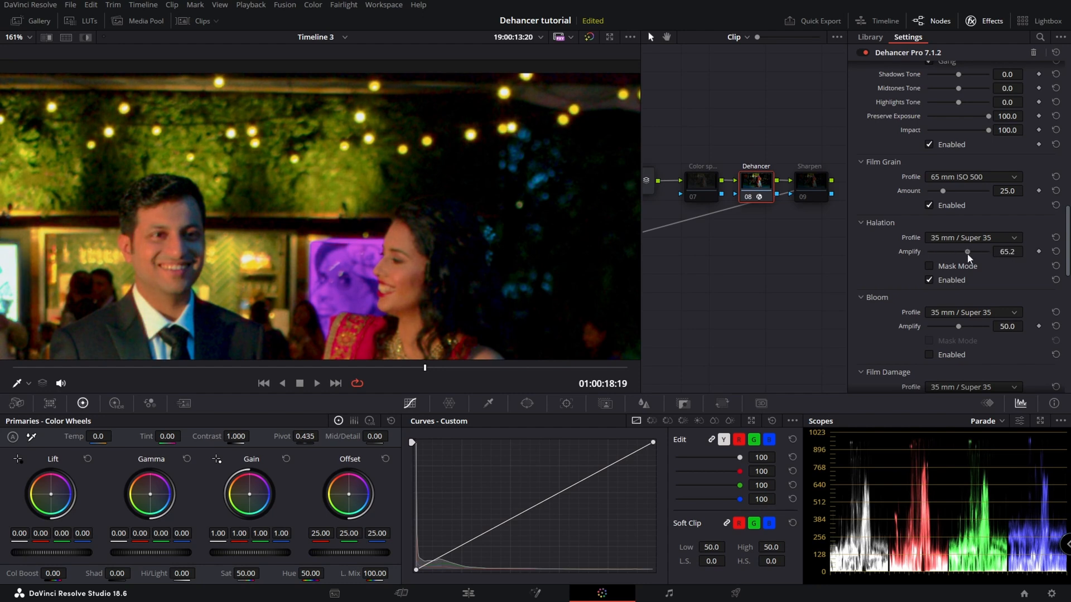
pyautogui.moveTo(966, 251); pyautogui.dragTo(944, 251)
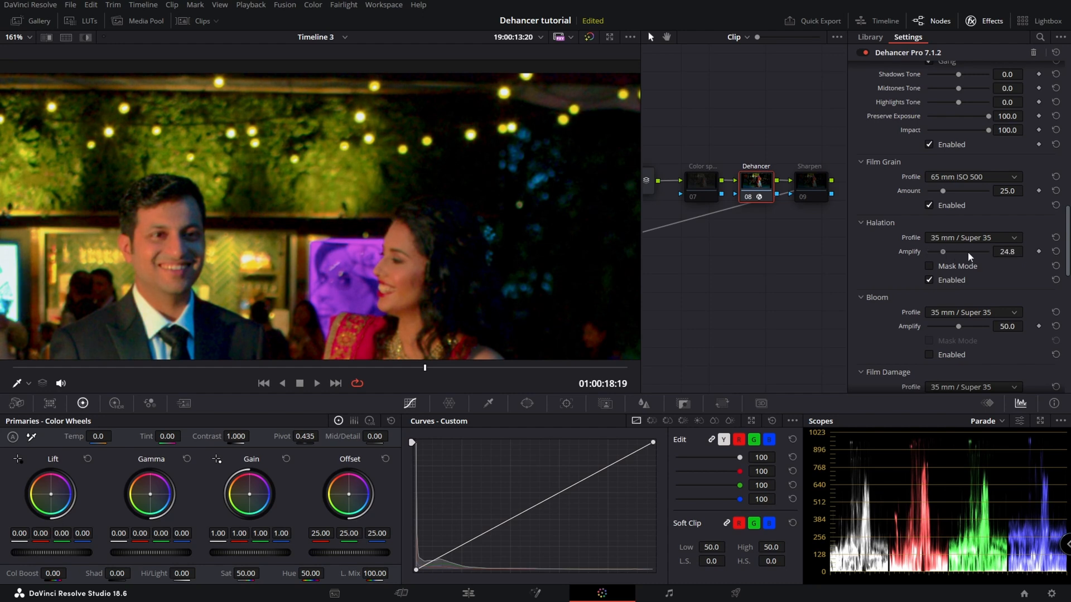
pyautogui.moveTo(944, 251); pyautogui.dragTo(975, 251)
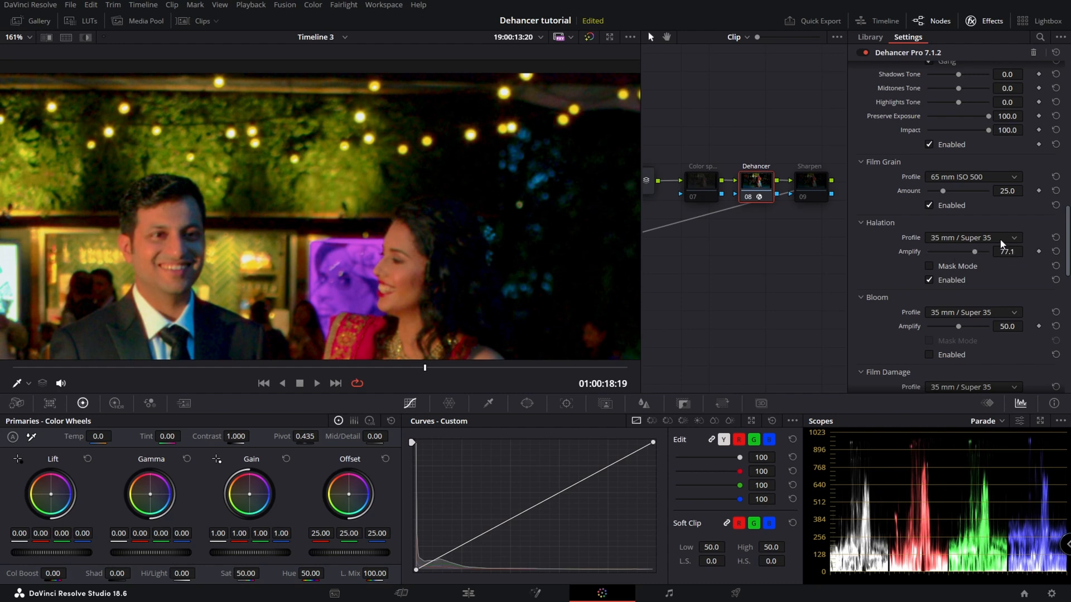
pyautogui.moveTo(987, 164)
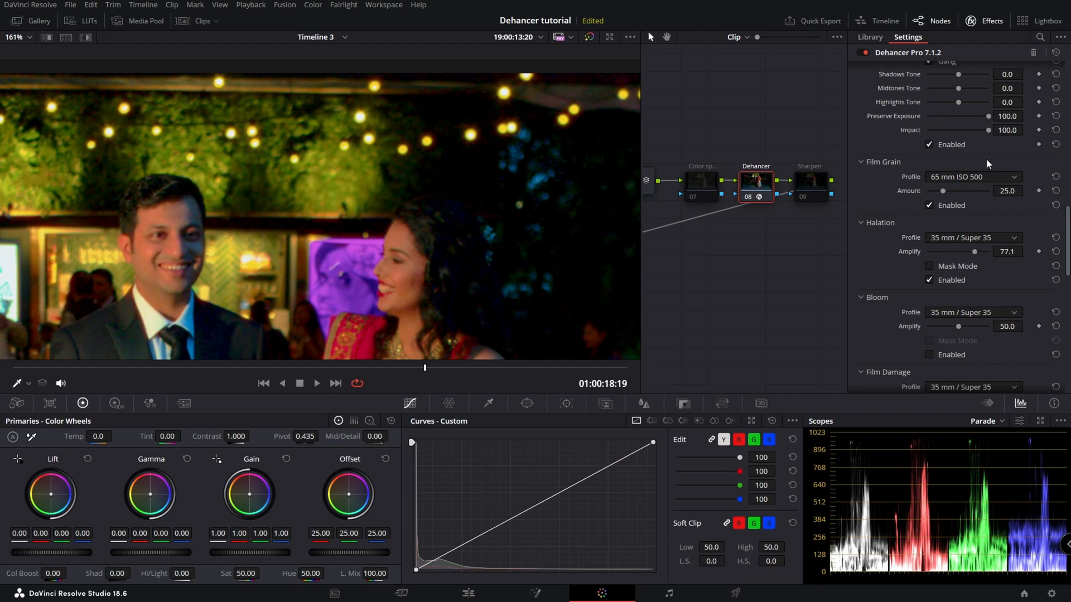
pyautogui.moveTo(808, 213)
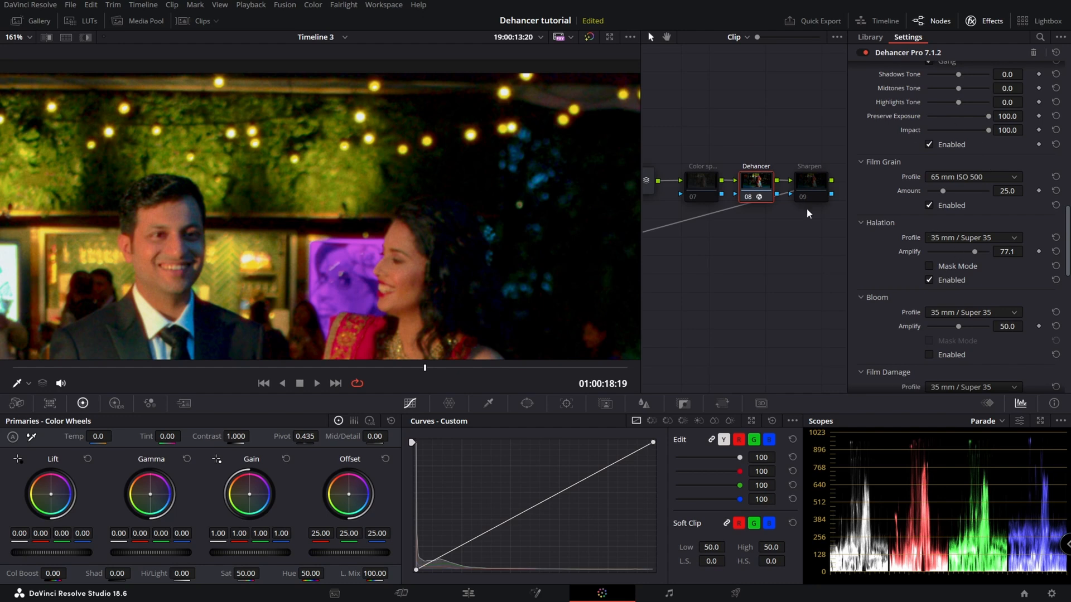
pyautogui.moveTo(207, 152)
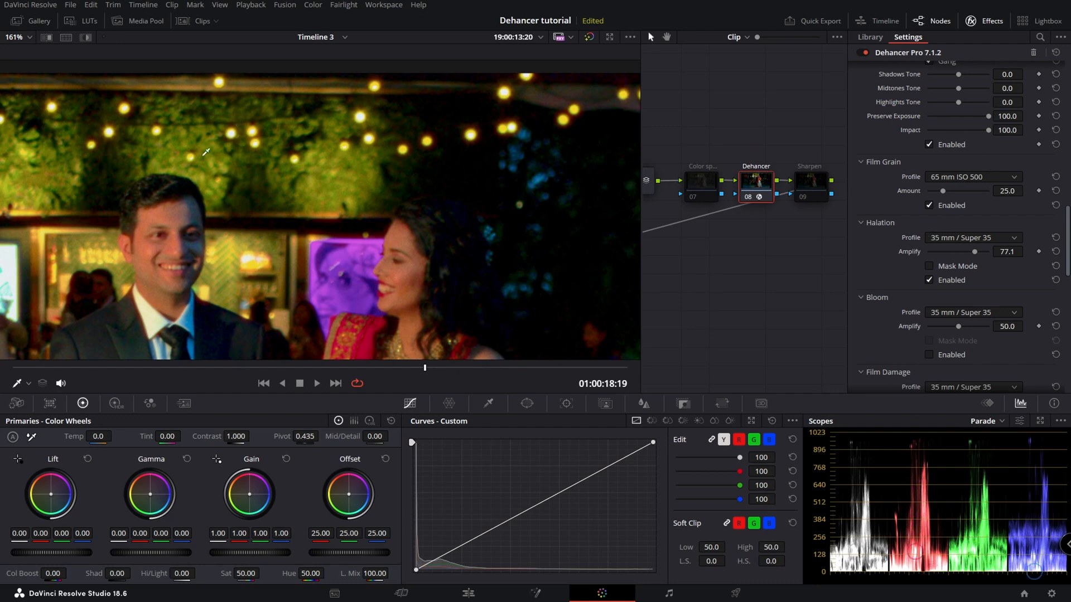
pyautogui.moveTo(614, 98)
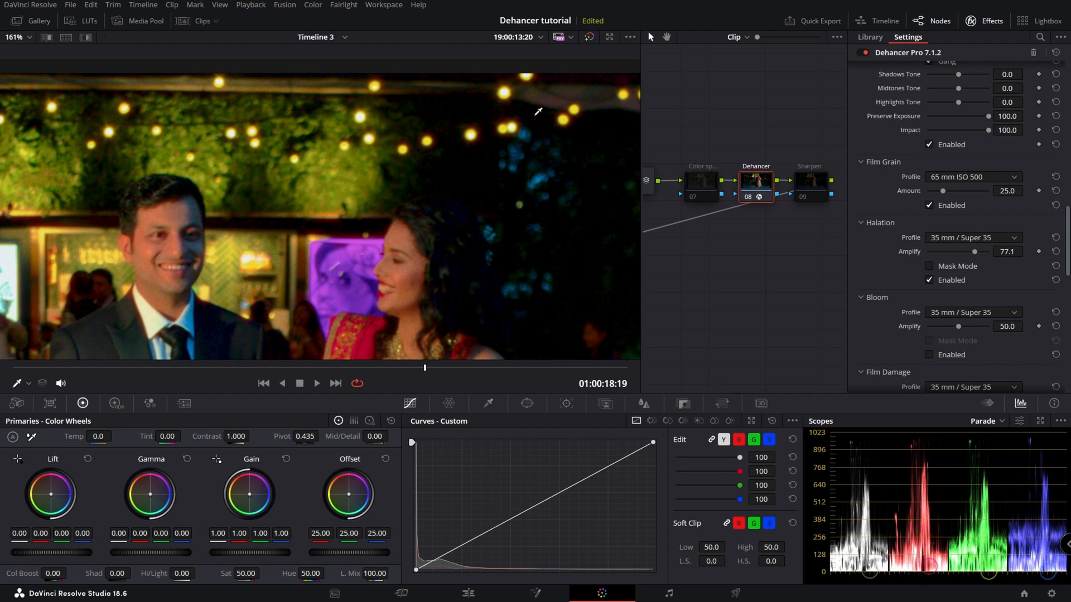
# Reset Amplify, preview the halation mask and set Amplify to 66.9
pyautogui.click(15, 37)
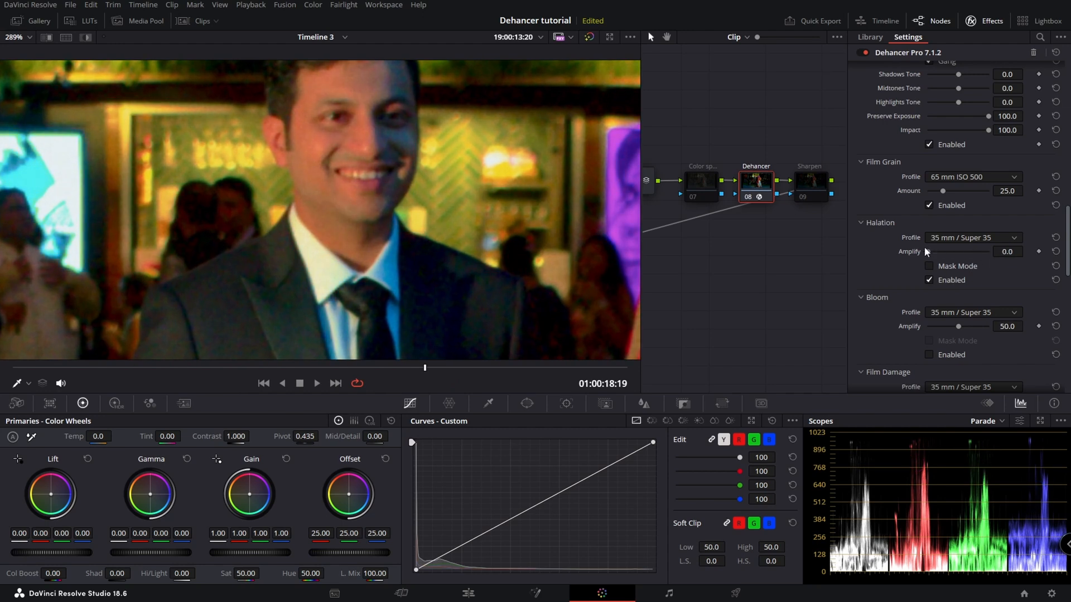
pyautogui.click(930, 267)
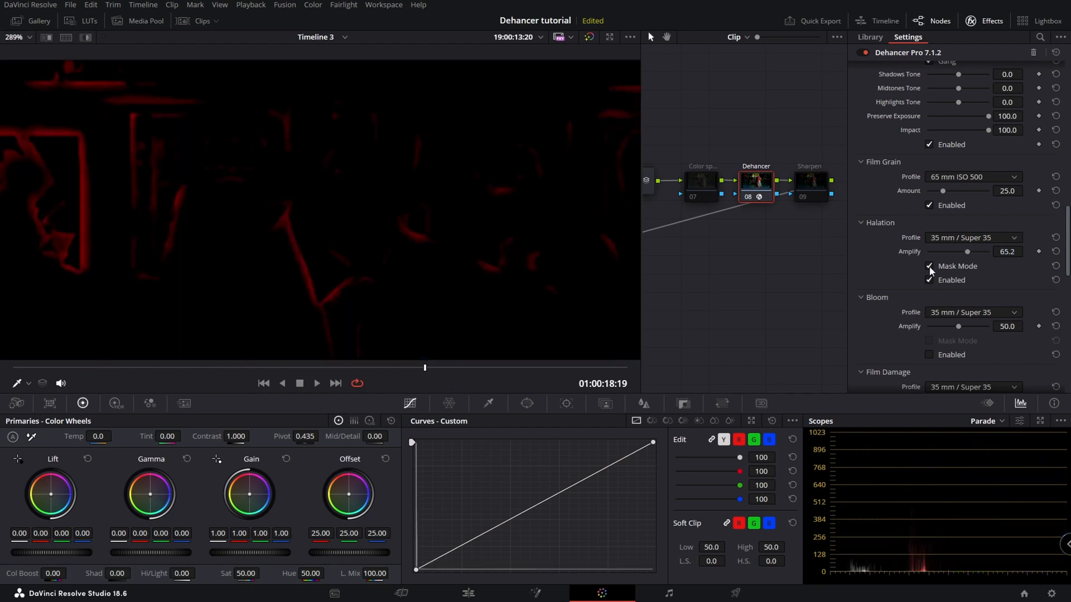
pyautogui.moveTo(967, 251); pyautogui.dragTo(964, 251)
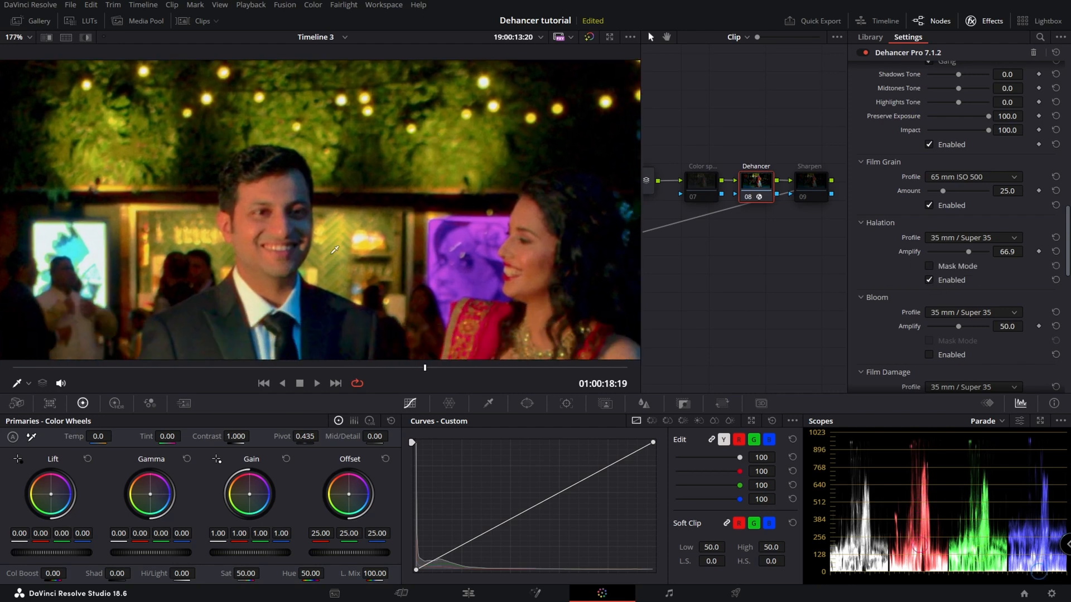
# Raise Dehancer's Bloom Amplify to 68.8
pyautogui.scroll(-3)
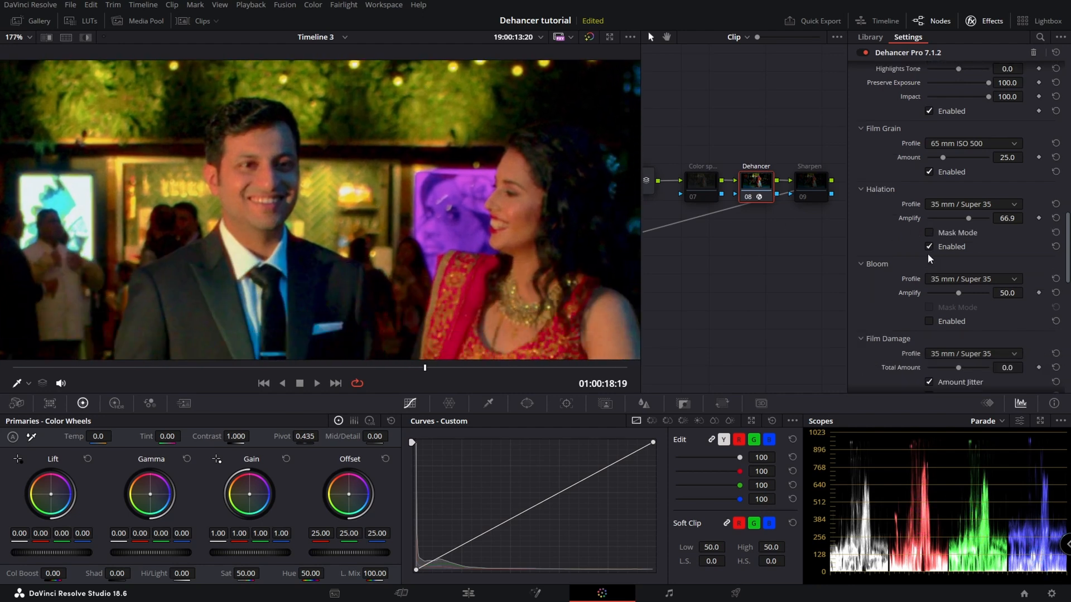
pyautogui.scroll(-3)
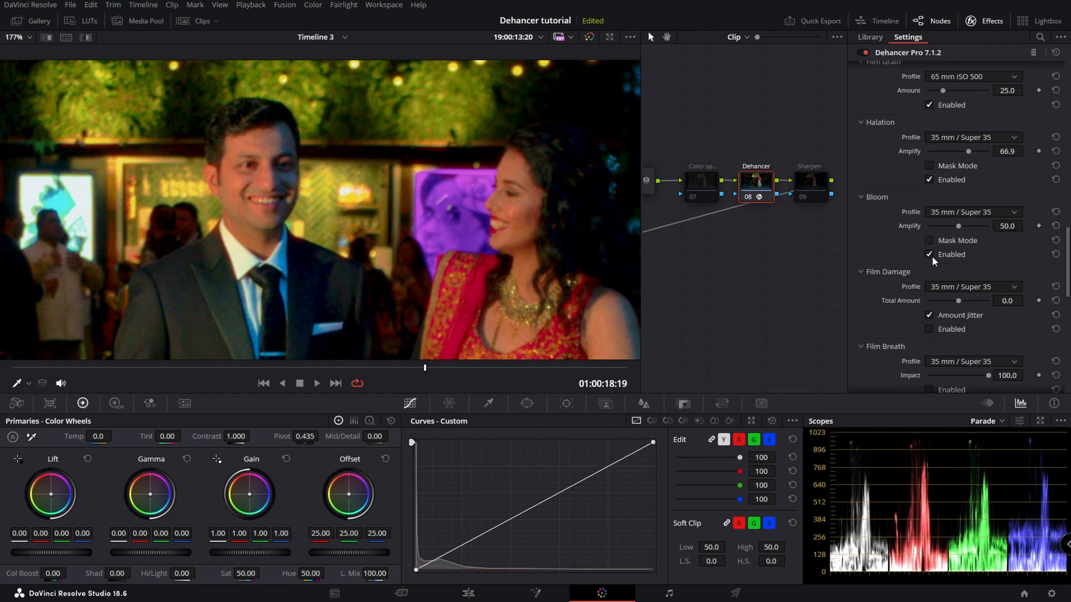
pyautogui.moveTo(958, 226); pyautogui.dragTo(961, 226)
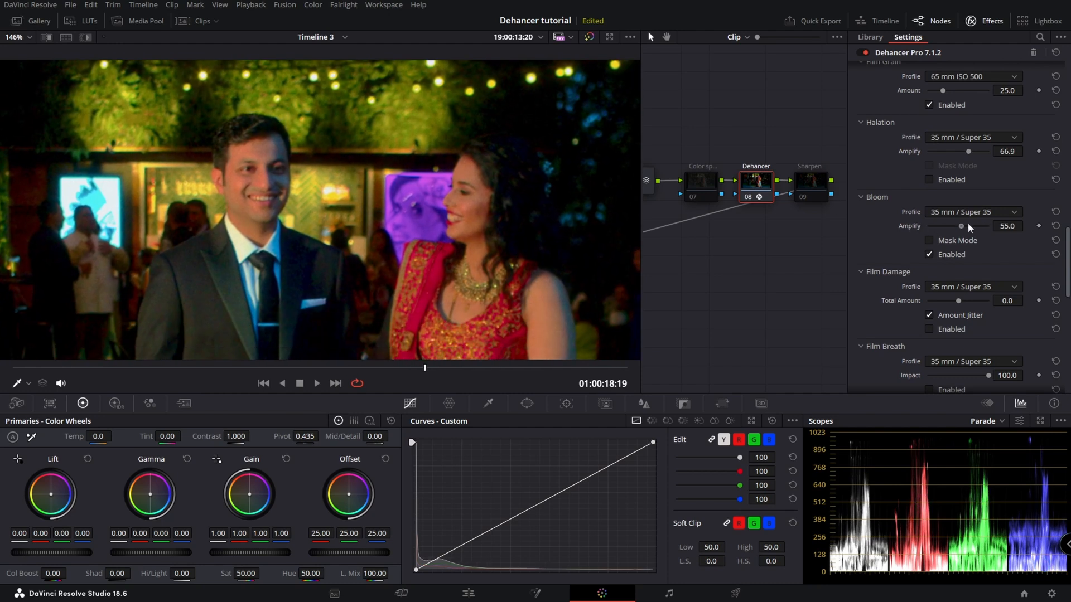
pyautogui.moveTo(968, 225); pyautogui.dragTo(927, 225)
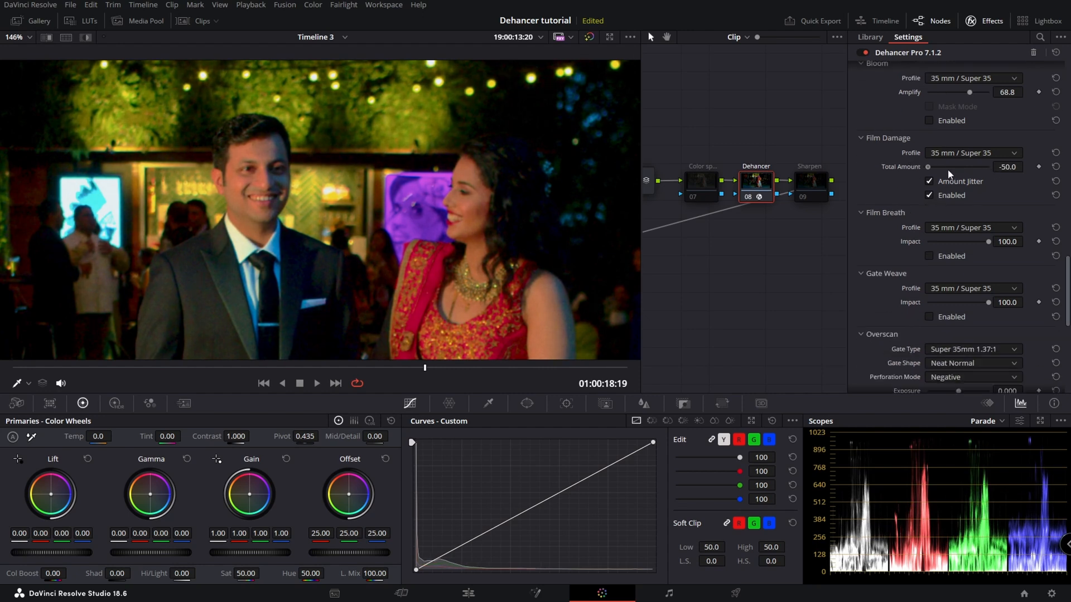
# Choose the 8 mm / Super 8 film damage profile and raise its total amount to 50
pyautogui.click(973, 152)
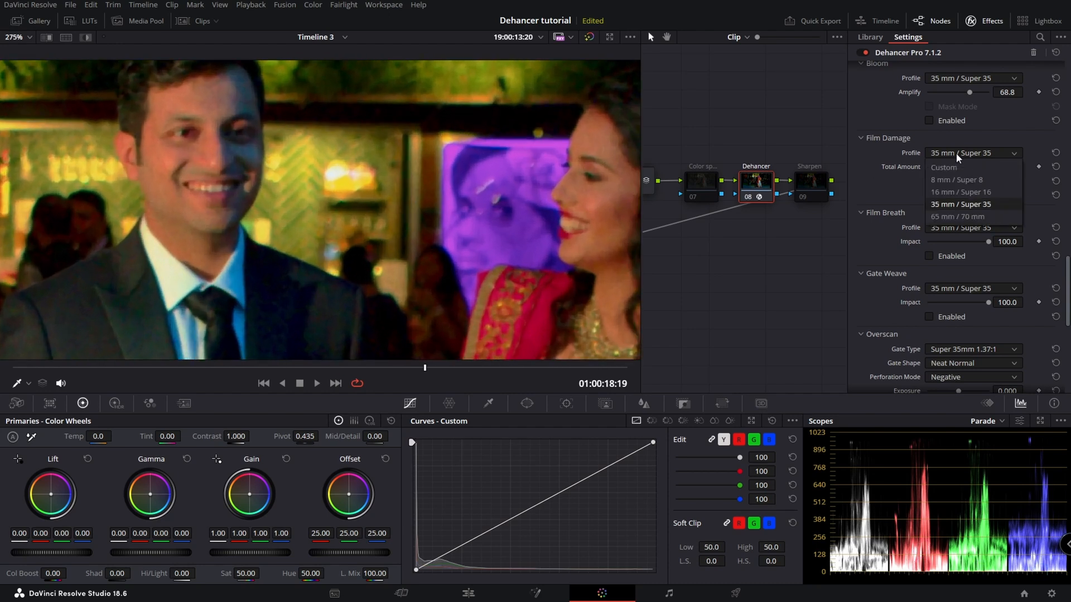
pyautogui.click(958, 180)
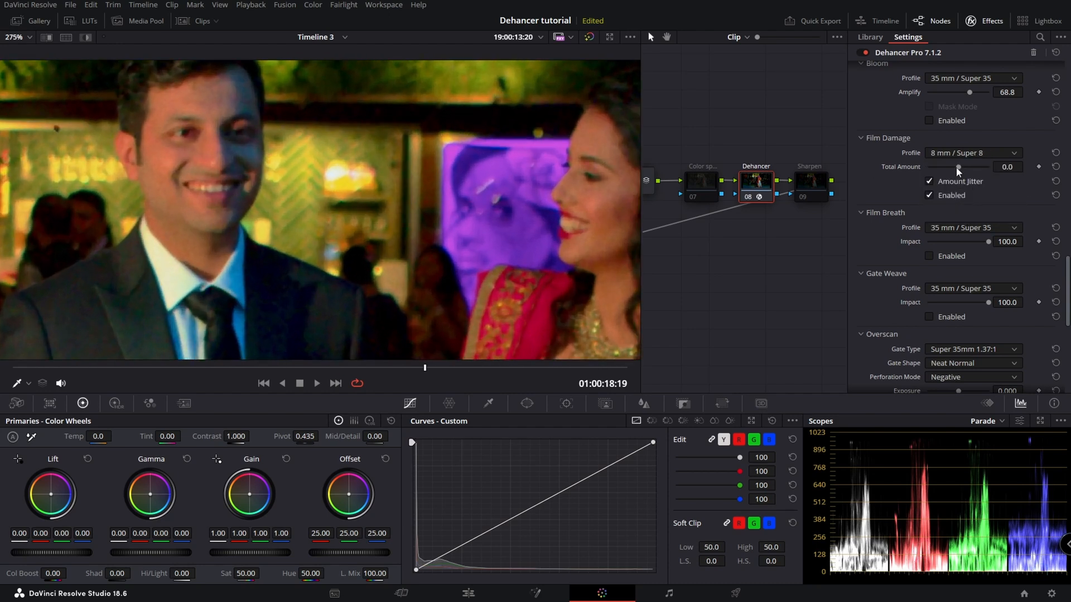
pyautogui.moveTo(984, 166); pyautogui.dragTo(927, 166)
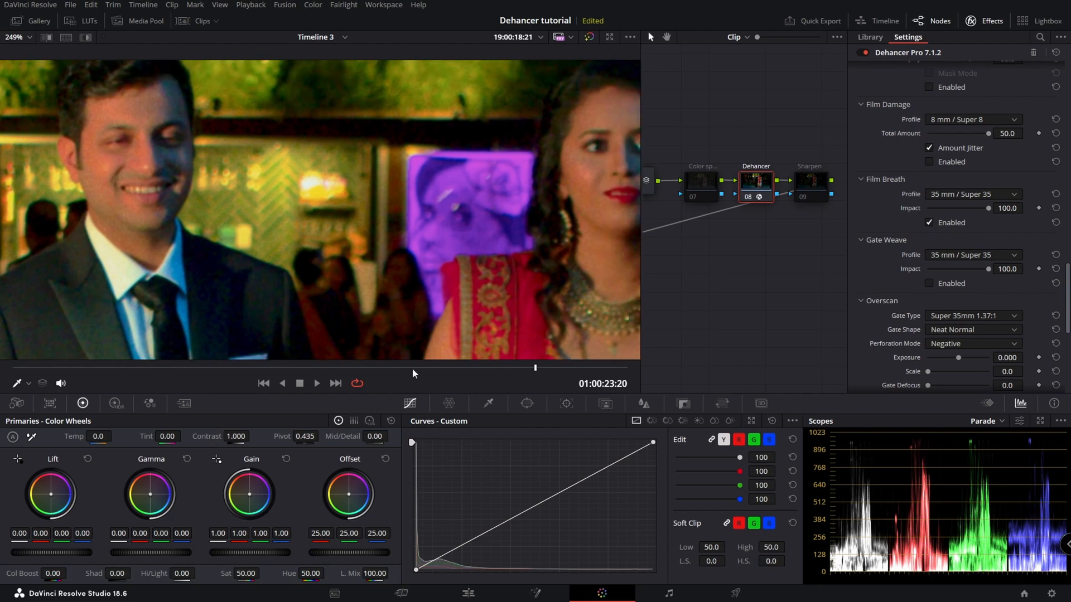
# Give film breath the 8 mm / Super 8 profile and settle gate weave impact back at 100
pyautogui.moveTo(535, 367); pyautogui.dragTo(422, 367)
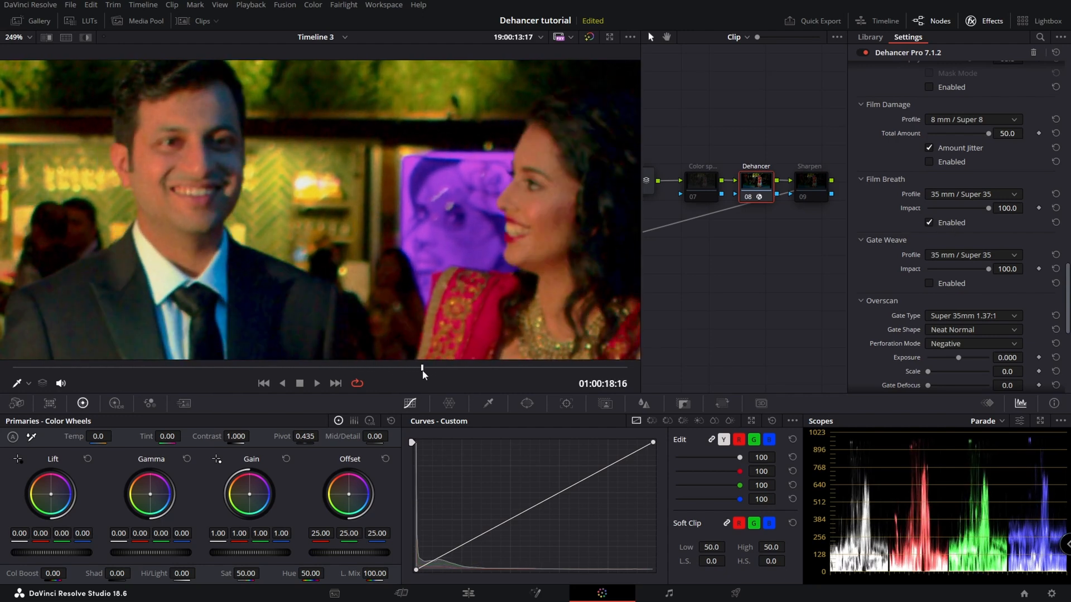
pyautogui.click(973, 194)
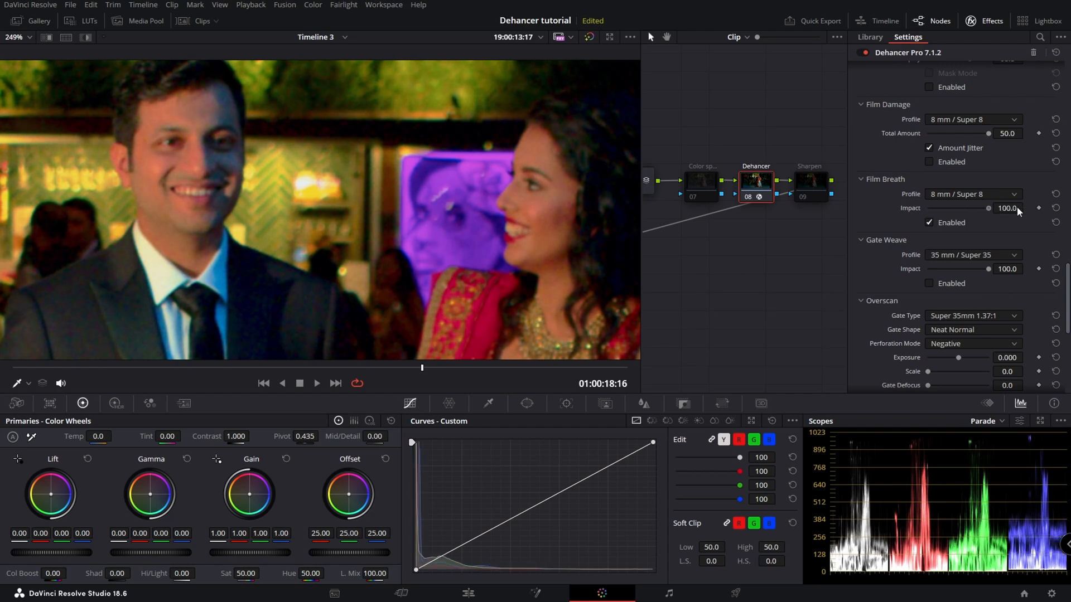
pyautogui.moveTo(977, 235)
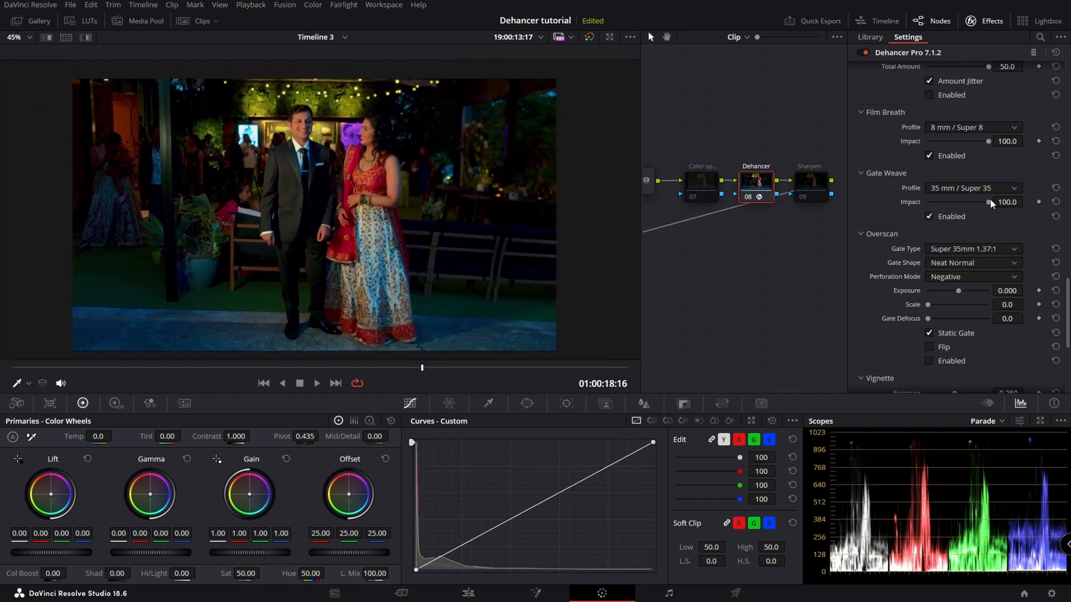
pyautogui.moveTo(991, 202); pyautogui.dragTo(929, 202)
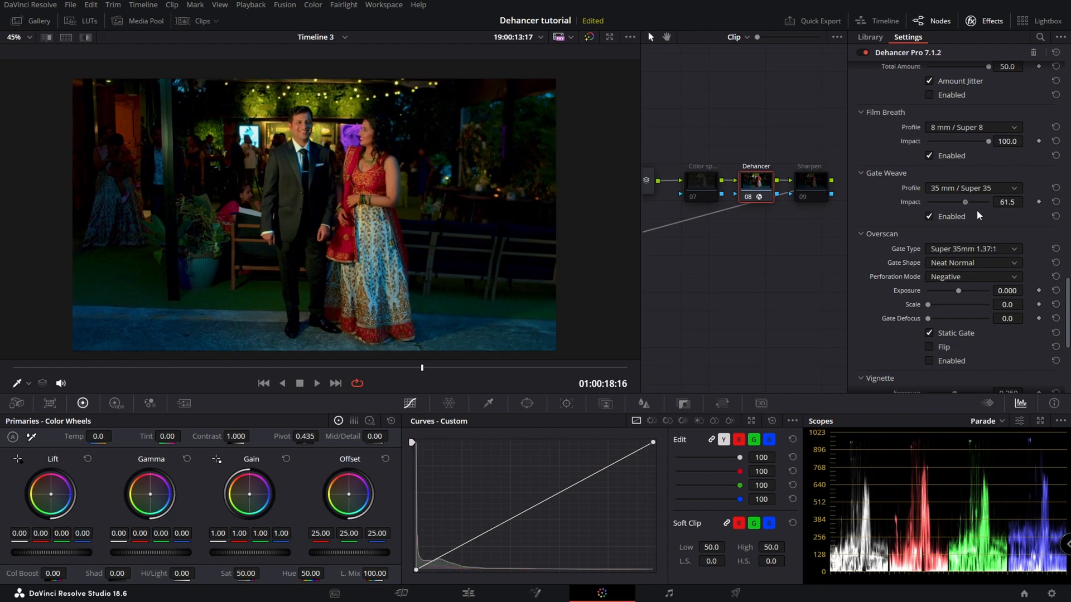
pyautogui.moveTo(964, 202); pyautogui.dragTo(935, 202)
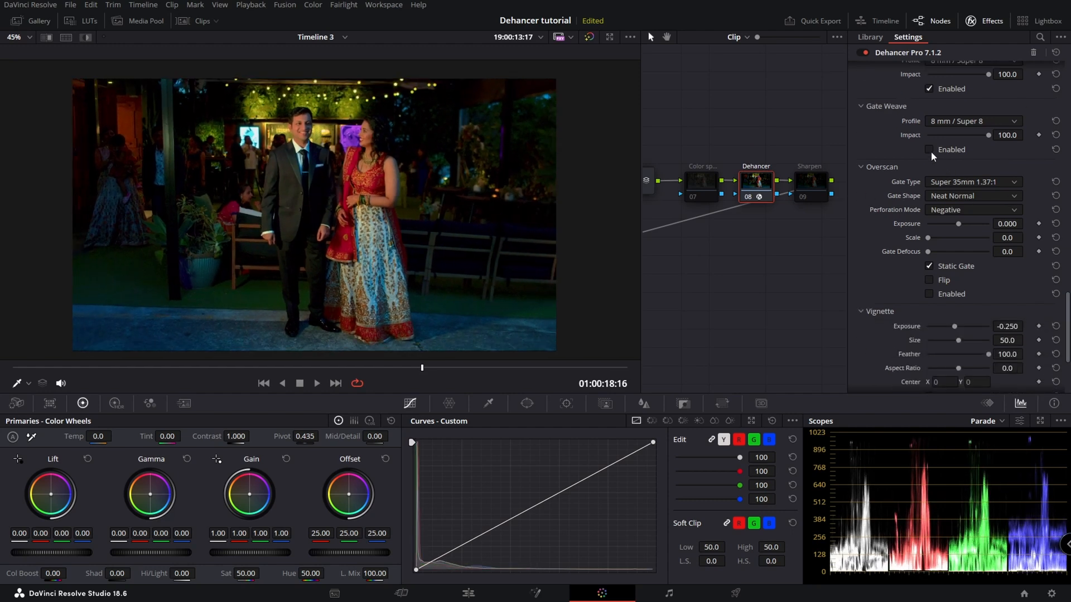
pyautogui.click(929, 149)
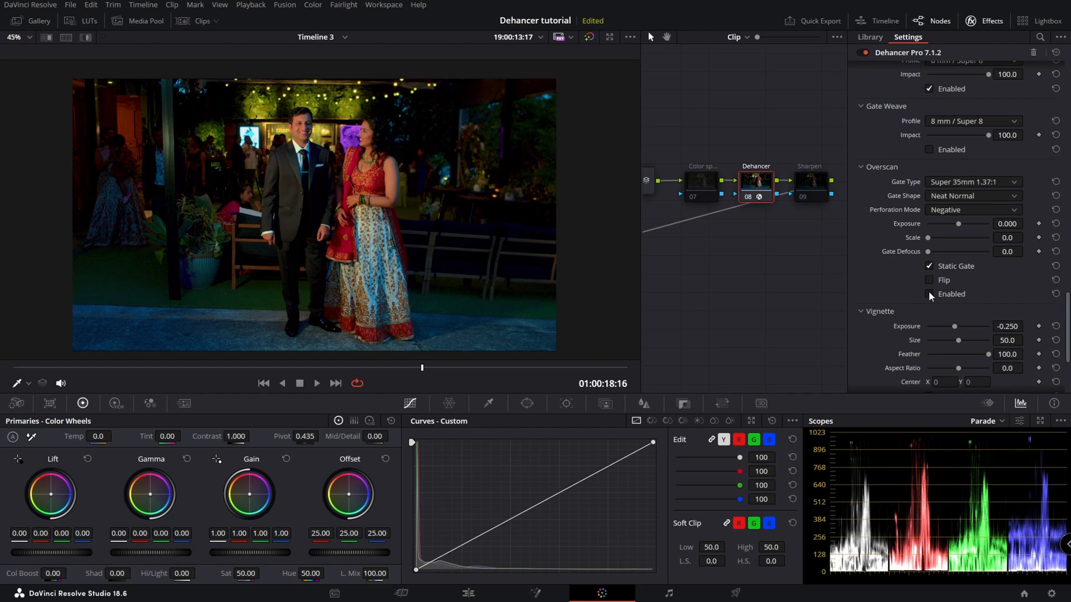
pyautogui.click(930, 293)
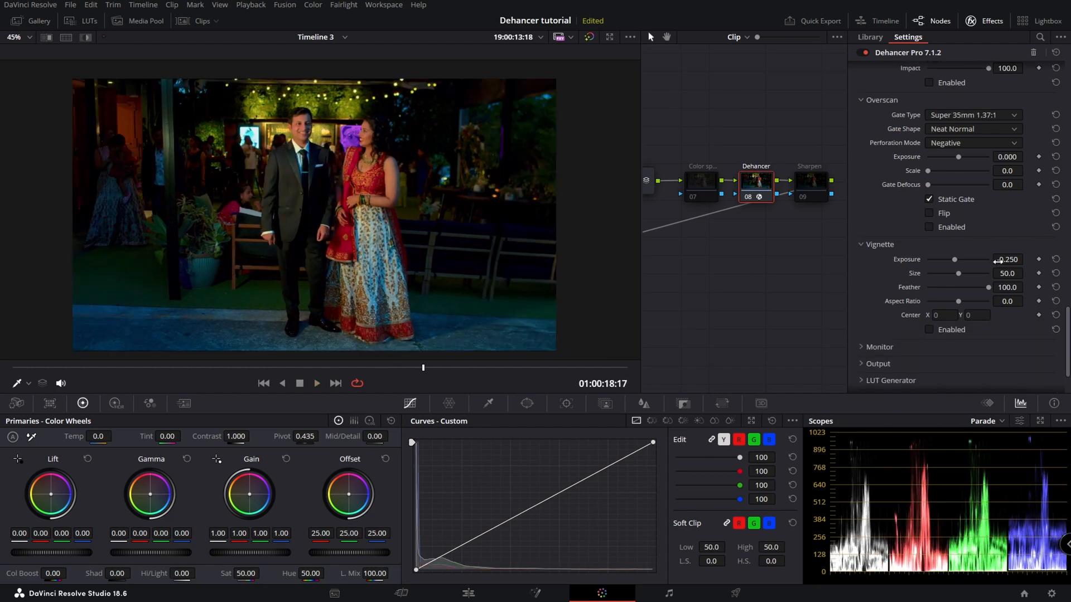
# Sweep the vignette exposure through its range and settle it at -0.422
pyautogui.moveTo(952, 259); pyautogui.dragTo(963, 226)
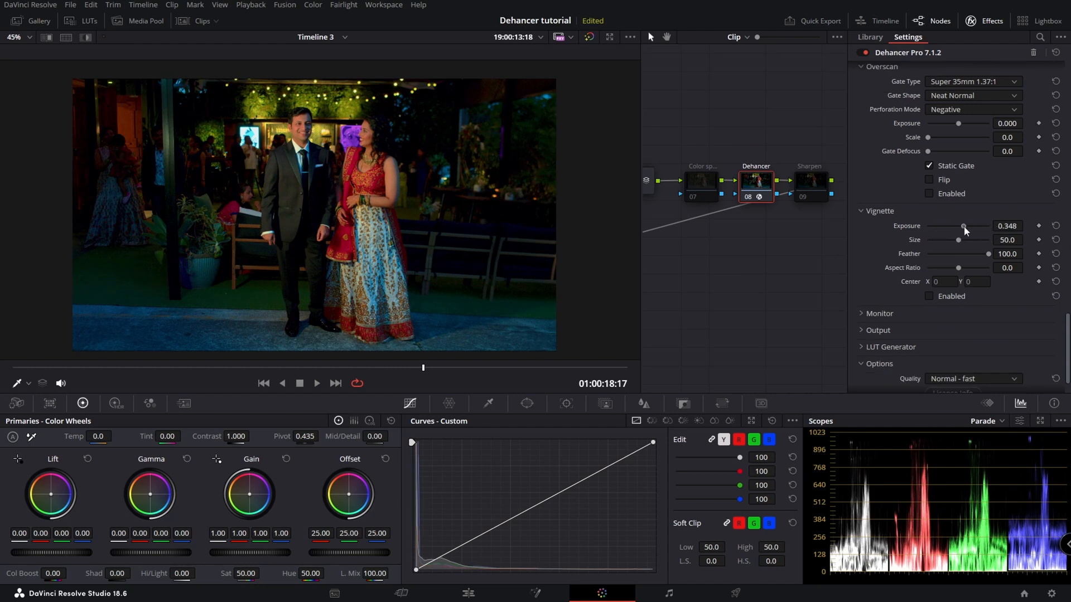
pyautogui.moveTo(963, 226); pyautogui.dragTo(987, 227)
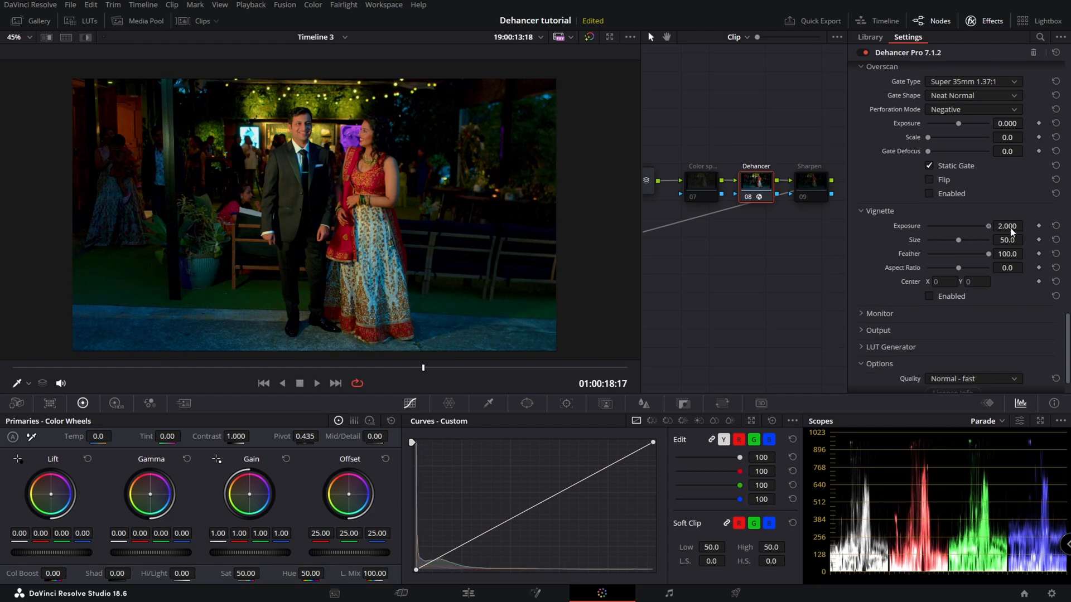
pyautogui.moveTo(987, 227); pyautogui.dragTo(966, 227)
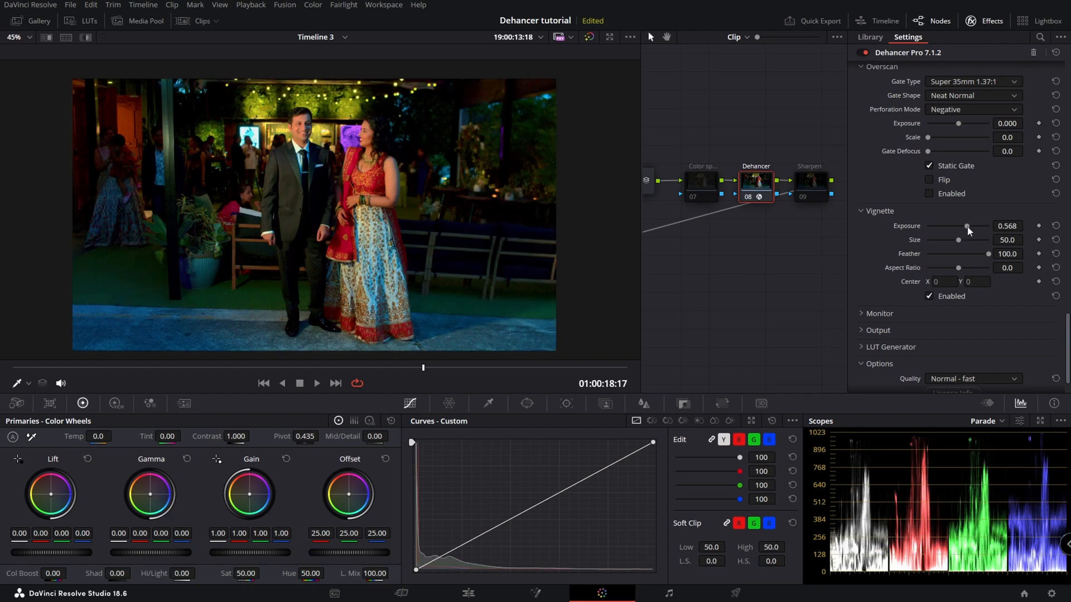
pyautogui.moveTo(966, 226); pyautogui.dragTo(958, 227)
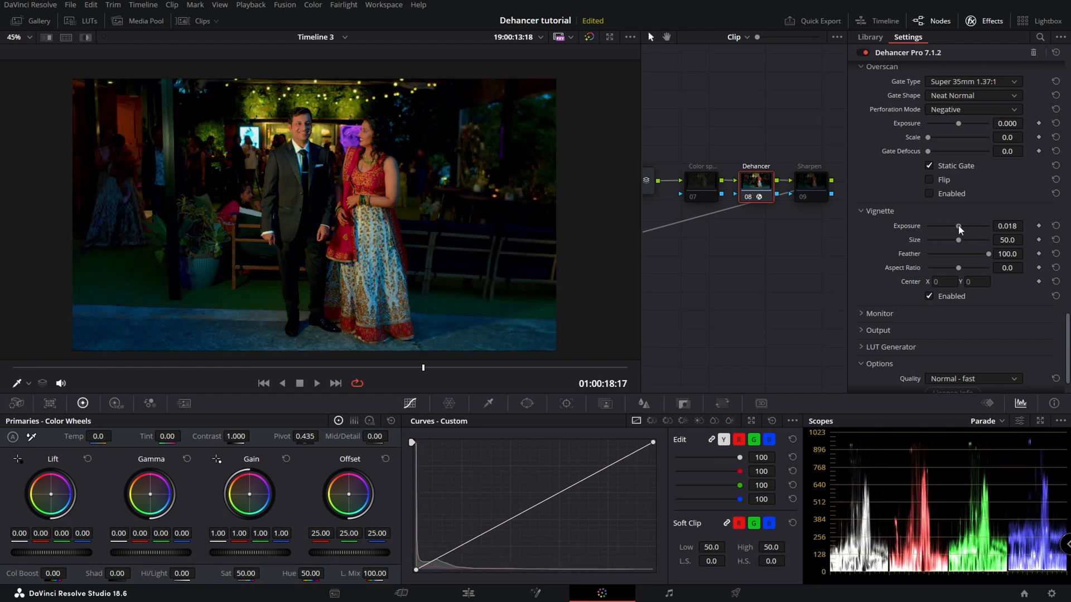
pyautogui.moveTo(958, 227); pyautogui.dragTo(951, 226)
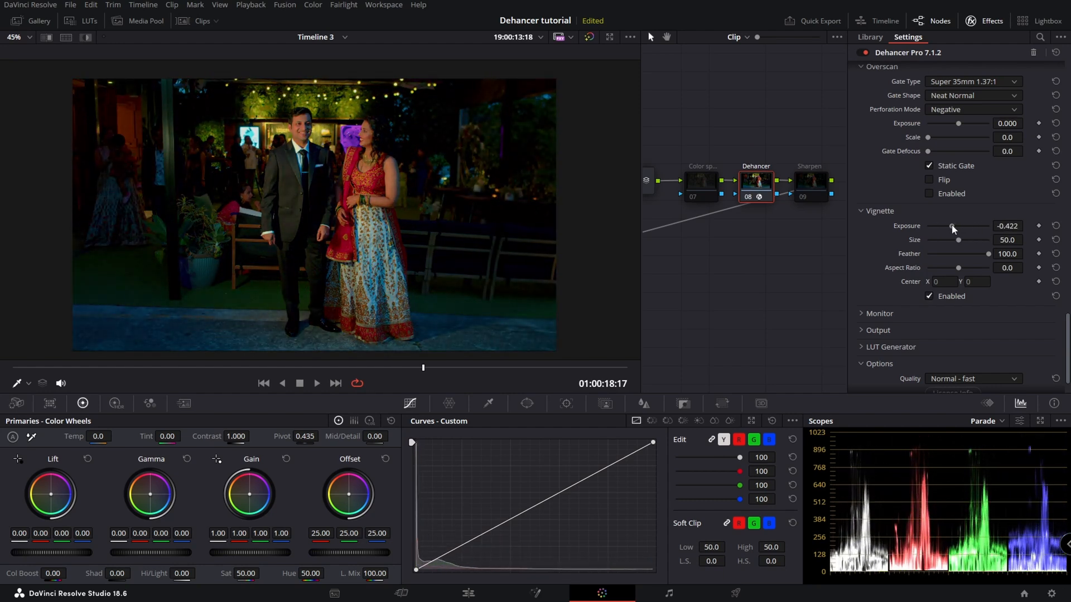
# Set the vignette size to 65.2 and tighten its feather to 34.8
pyautogui.moveTo(959, 240); pyautogui.dragTo(969, 240)
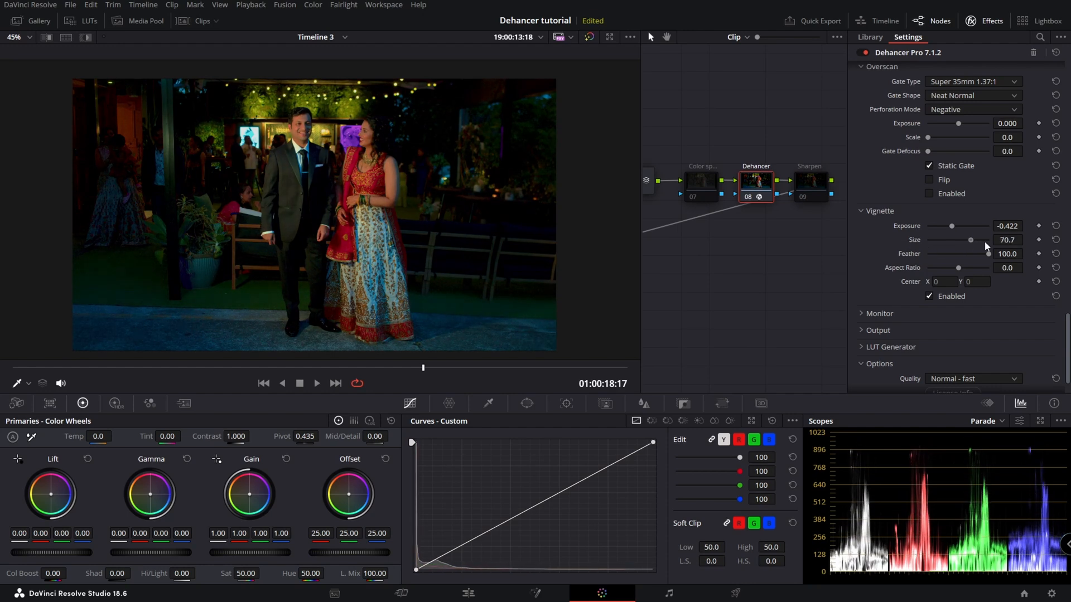
pyautogui.moveTo(987, 254); pyautogui.dragTo(965, 254)
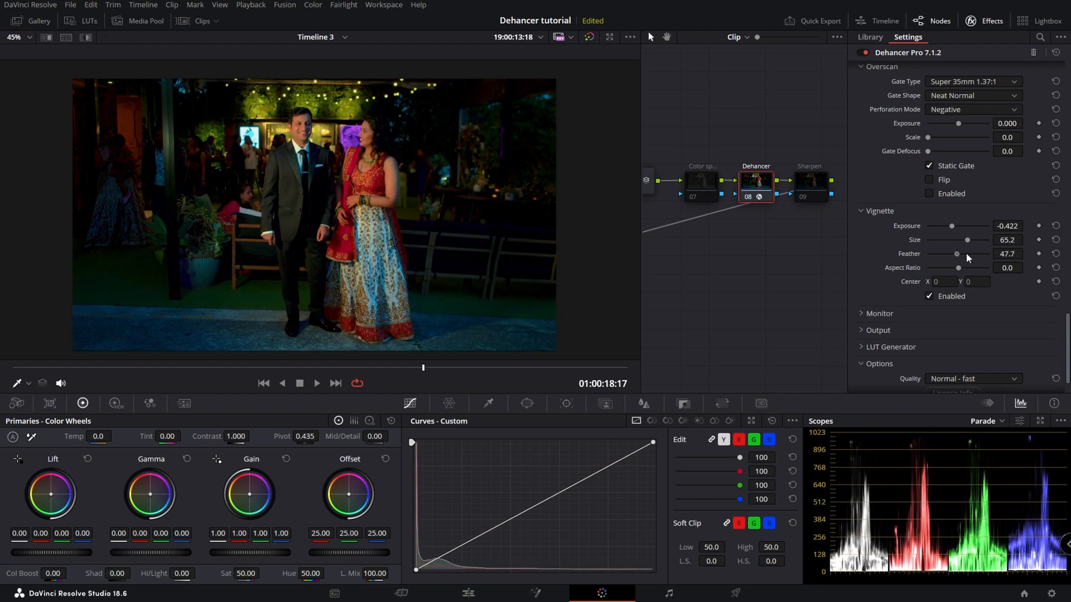
pyautogui.moveTo(959, 253); pyautogui.dragTo(956, 254)
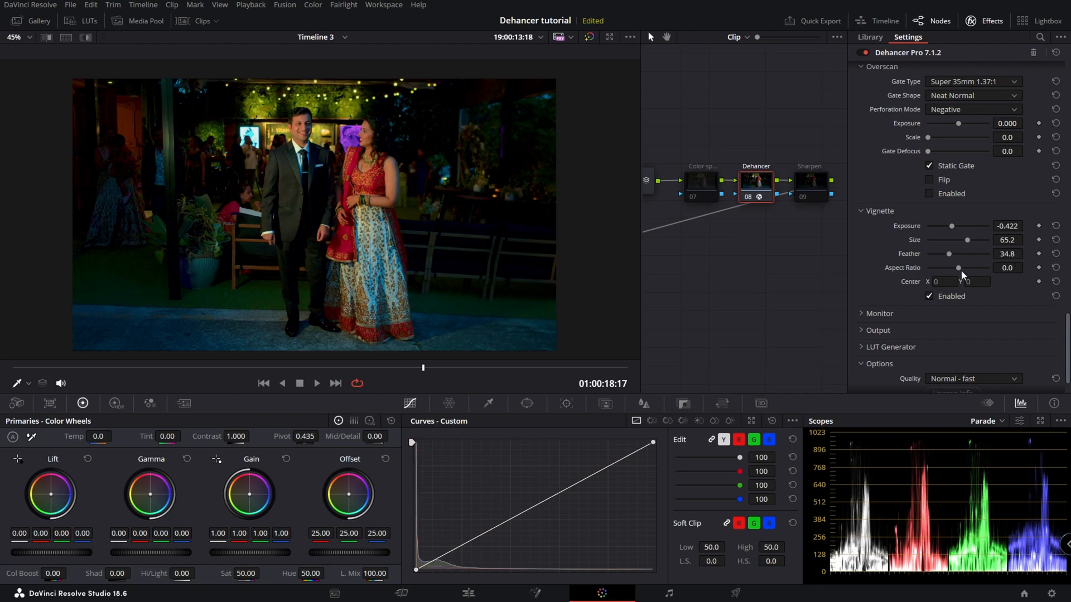
# Briefly check the false colour and clipping indication overlays, leaving both off
pyautogui.scroll(-3)
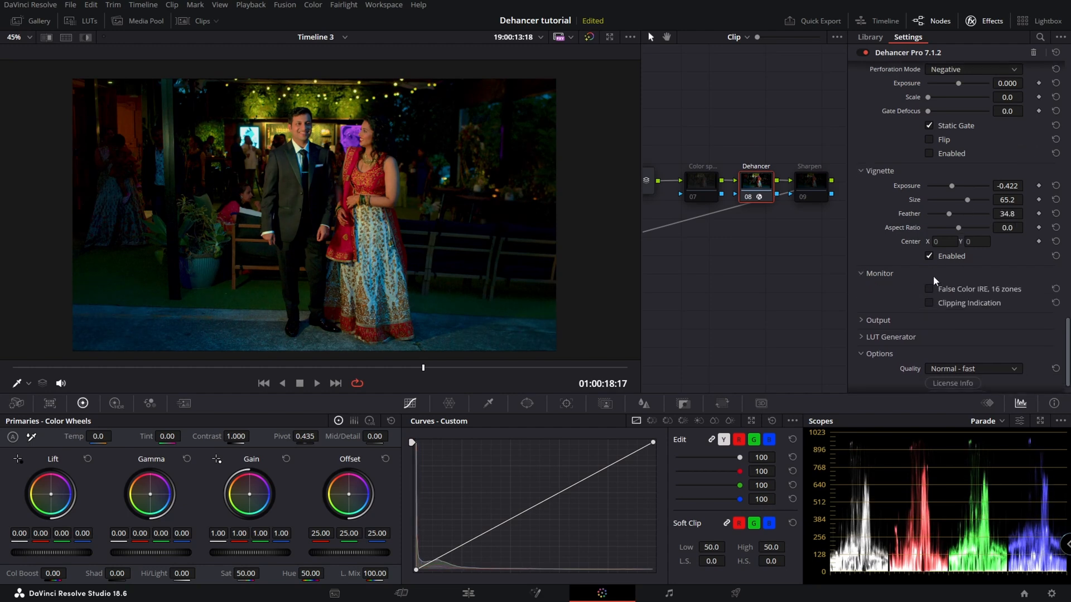
pyautogui.click(929, 289)
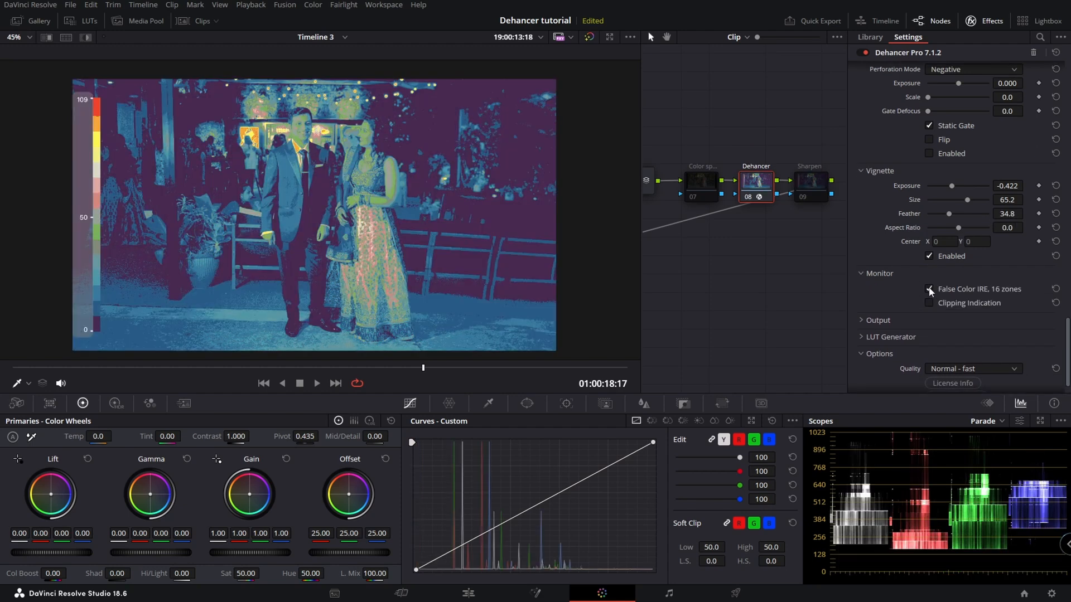
pyautogui.click(929, 302)
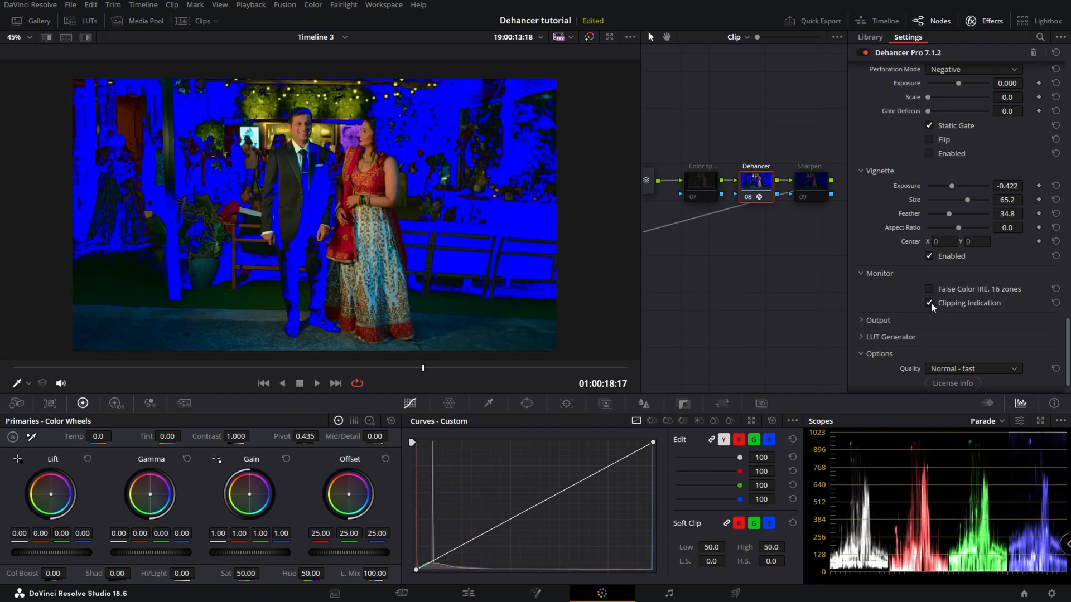
pyautogui.click(929, 304)
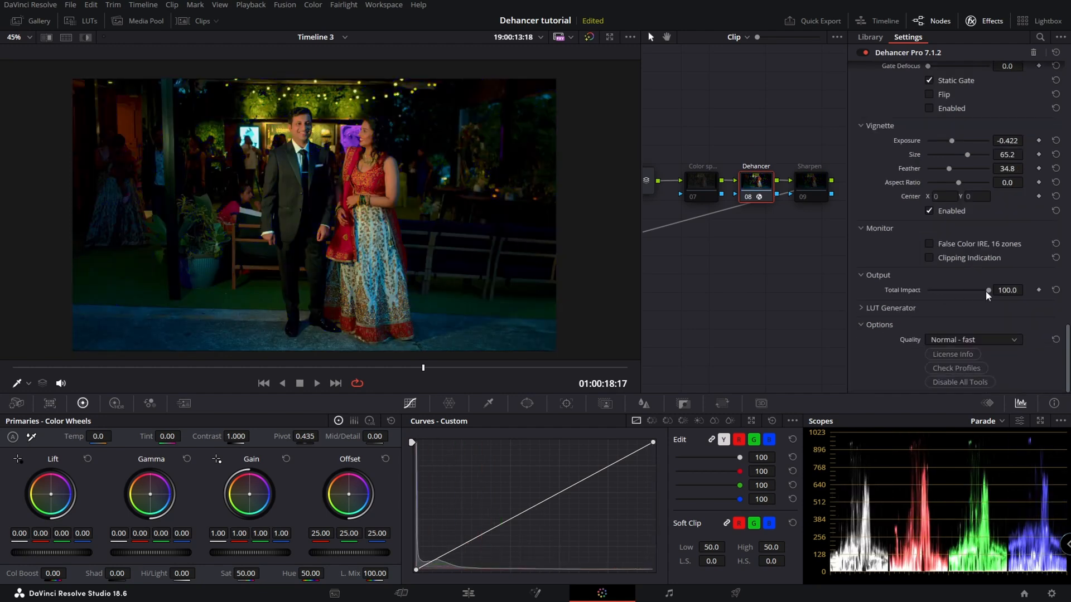
# Set the Dehancer render quality to High - slow, output total impact staying at 100
pyautogui.moveTo(988, 290); pyautogui.dragTo(987, 290)
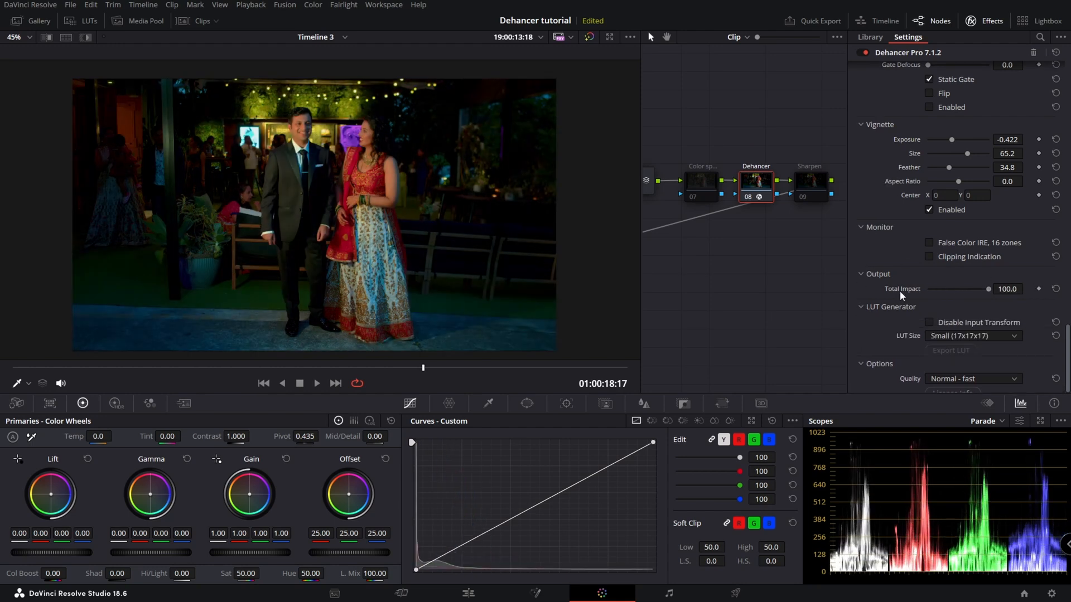
pyautogui.click(972, 339)
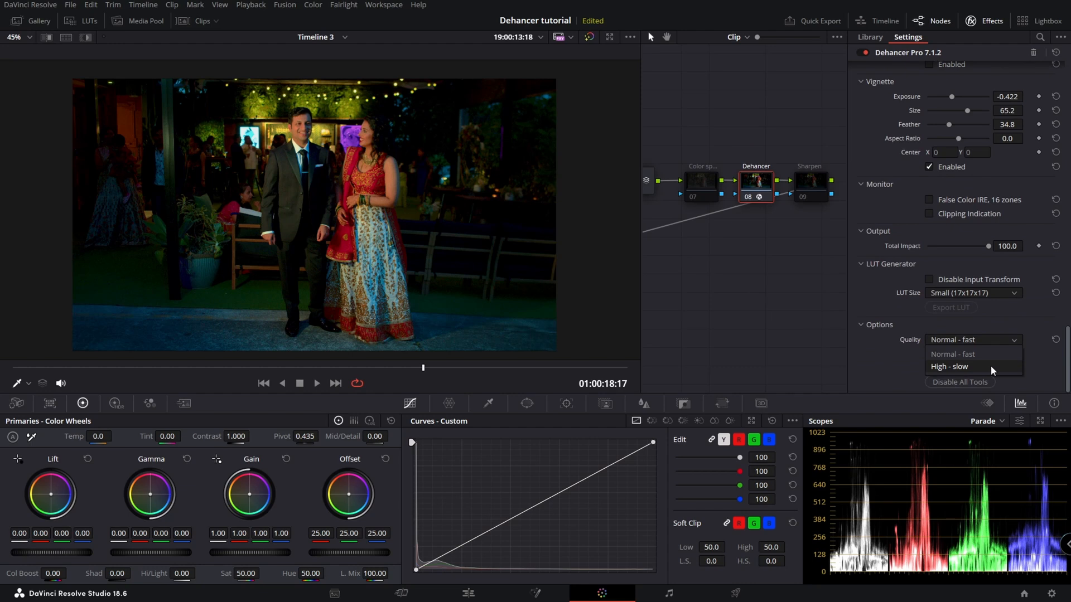
pyautogui.click(949, 367)
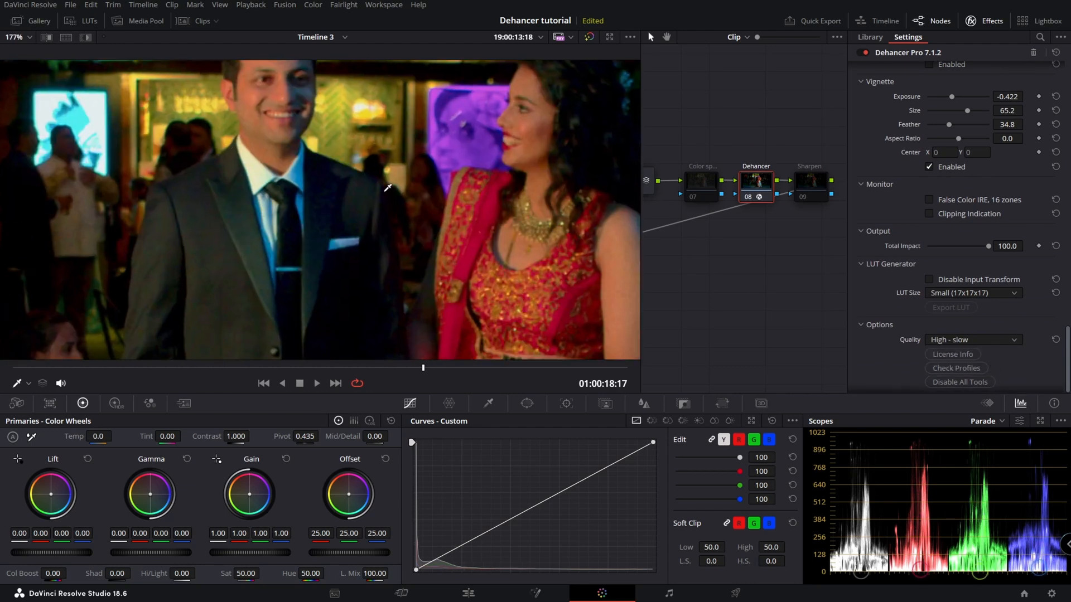